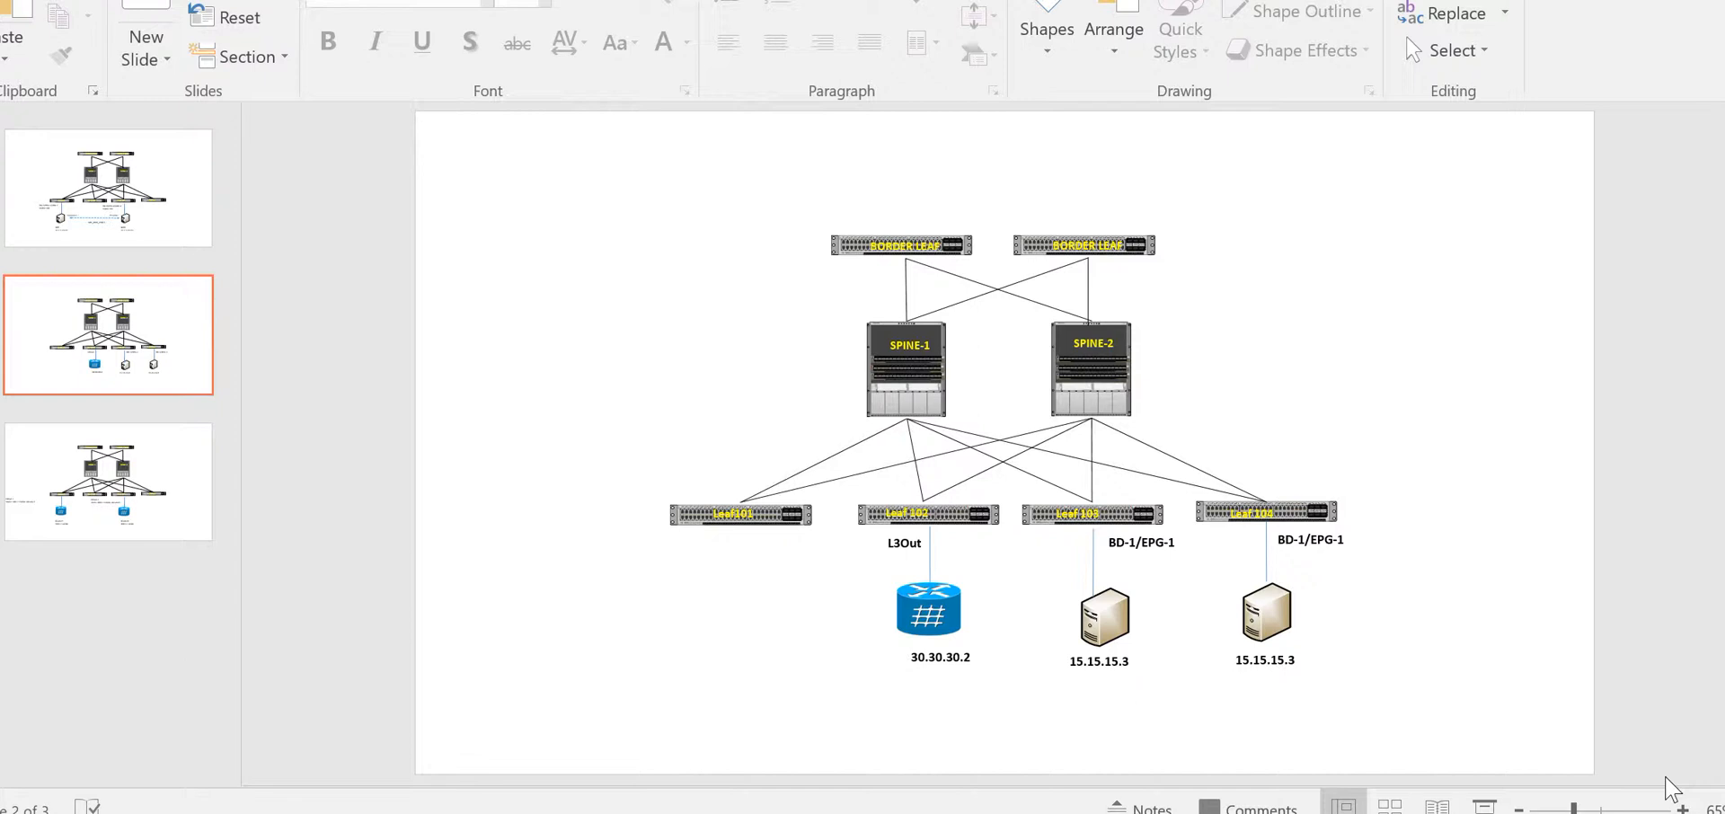
pyautogui.moveTo(1626, 614)
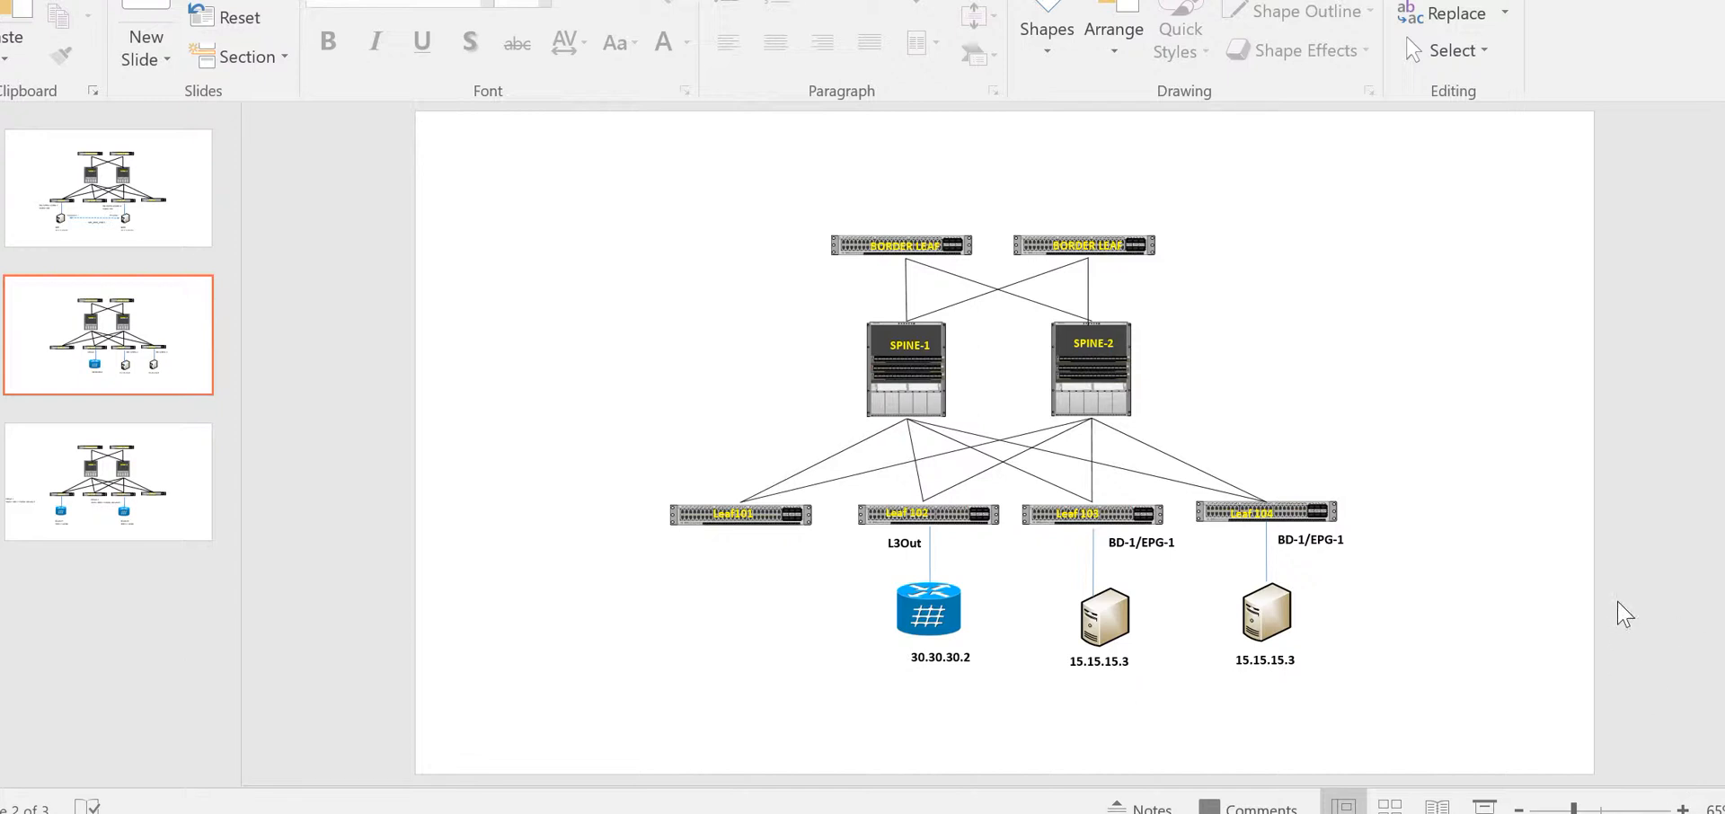
pyautogui.moveTo(1473, 555)
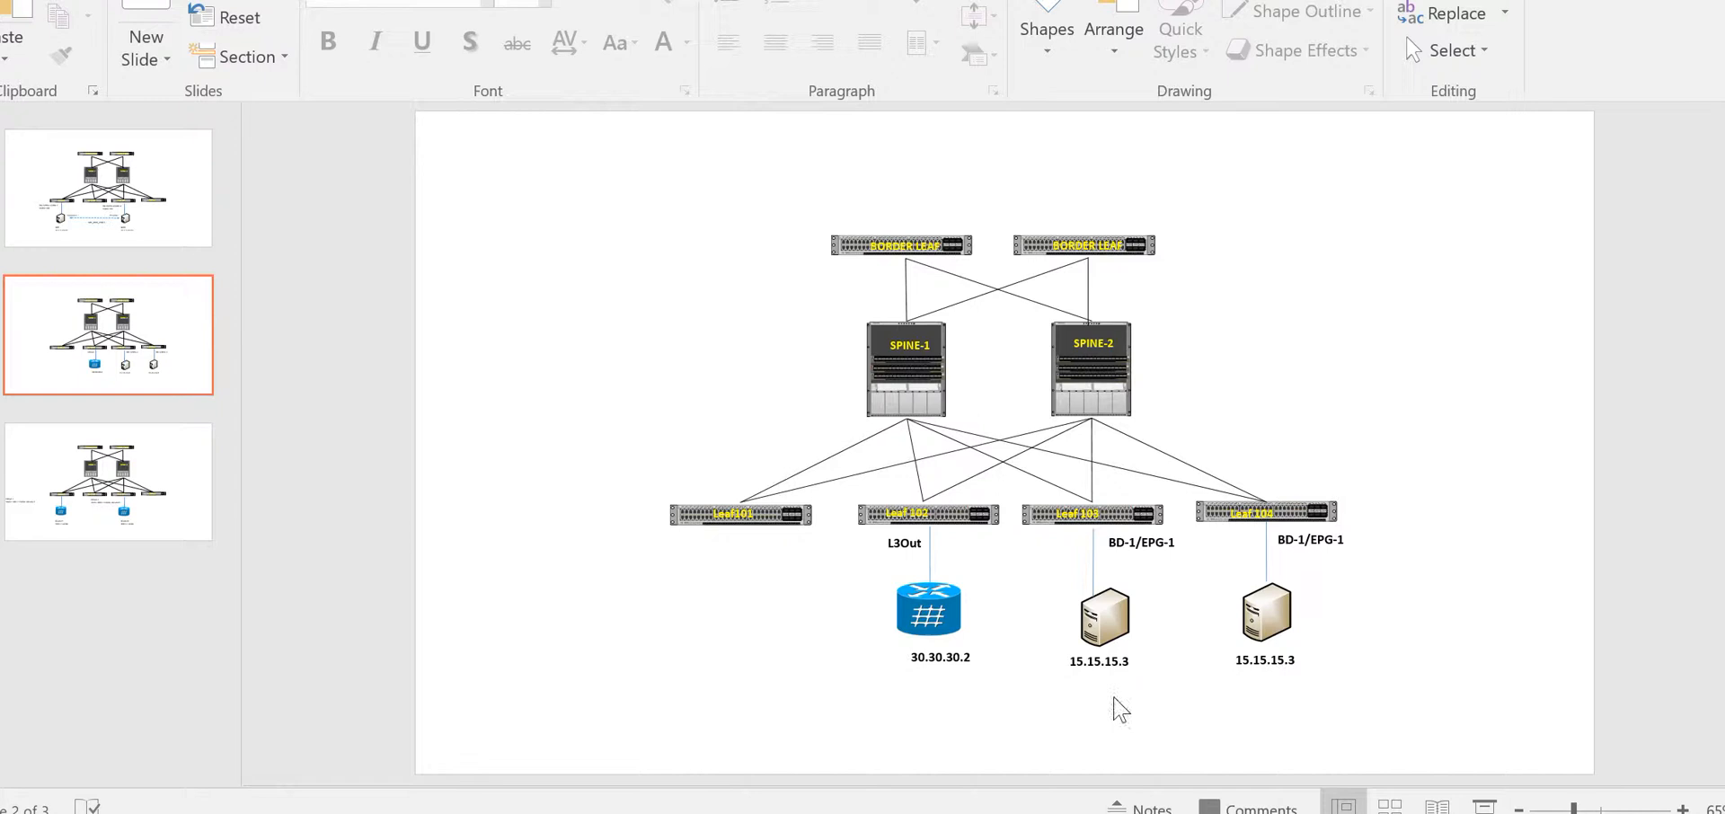
pyautogui.moveTo(952, 571)
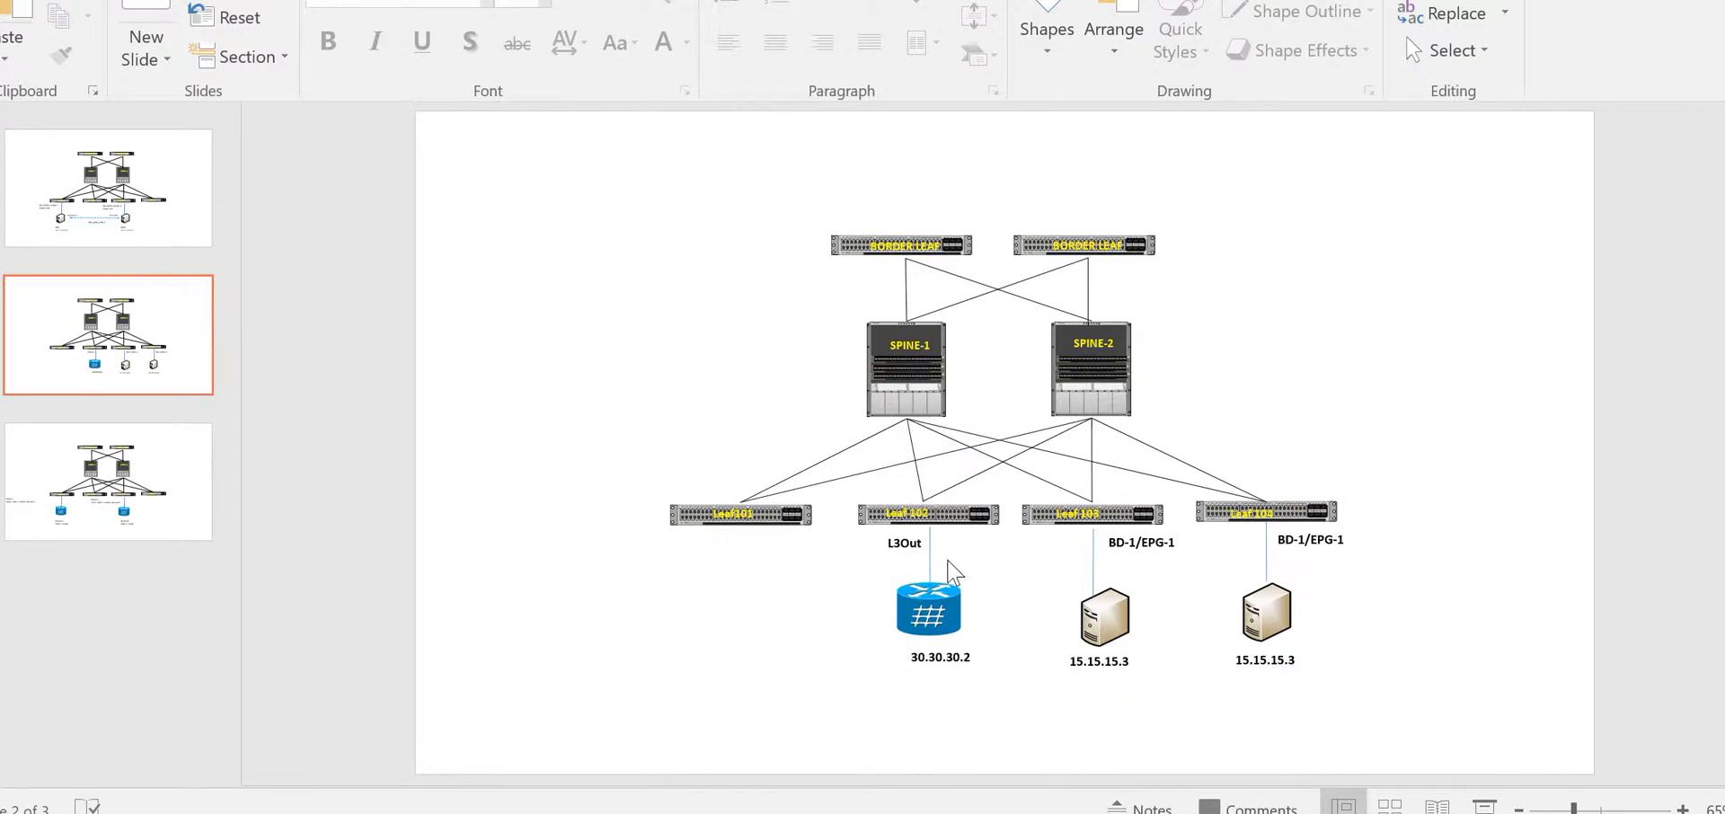
pyautogui.moveTo(1042, 693)
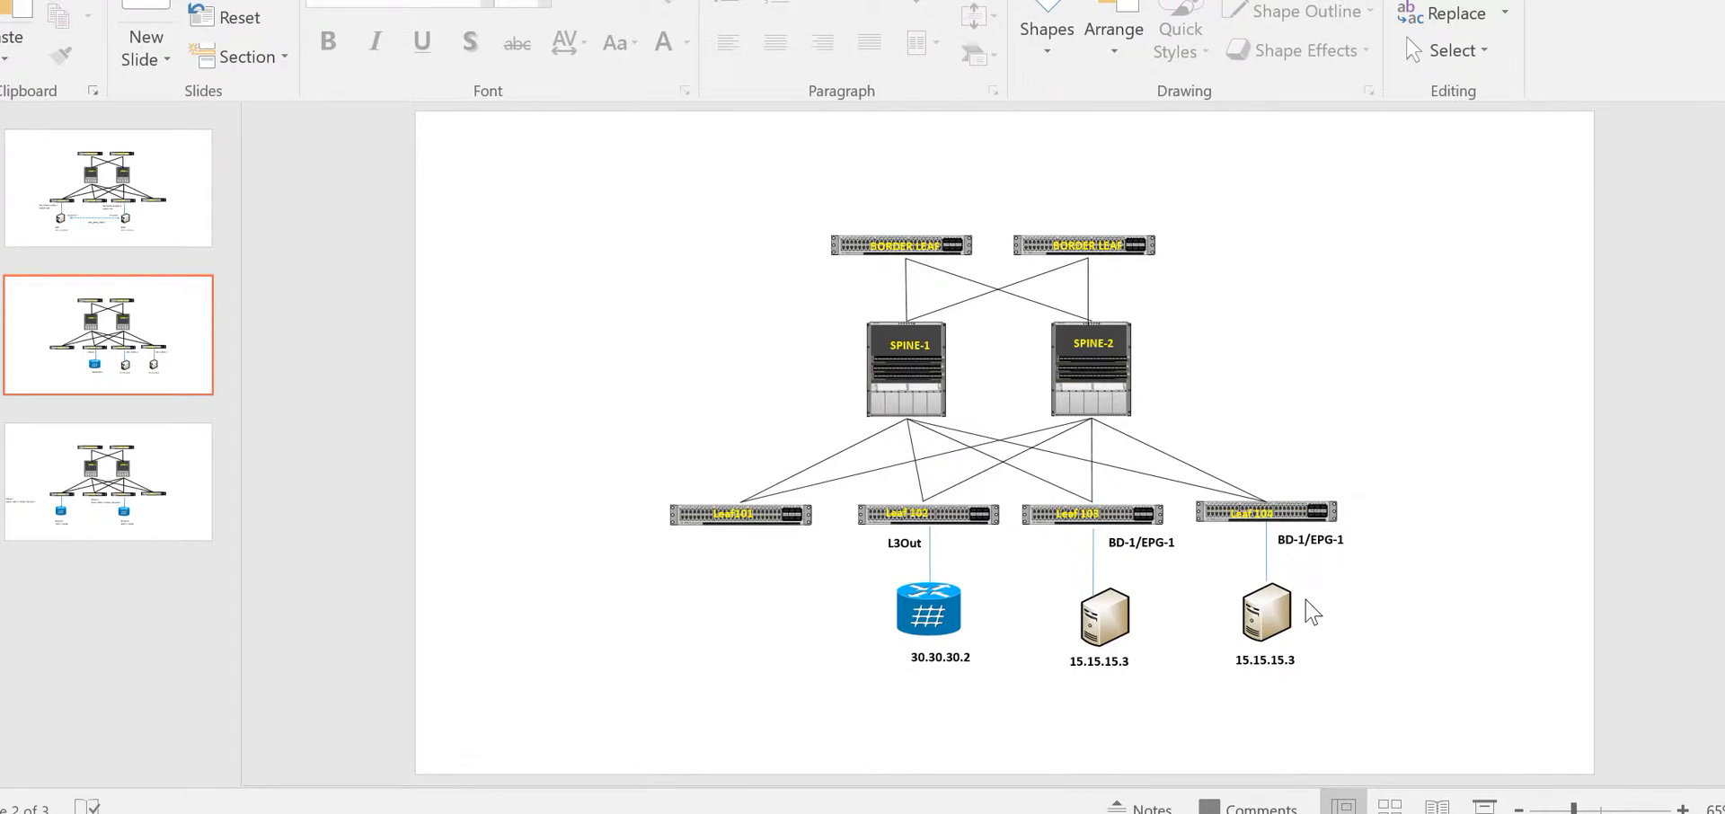
# Edit the right server's address label from 15.15.15.3 to 15.15.15.2
pyautogui.click(1264, 605)
pyautogui.write('2')
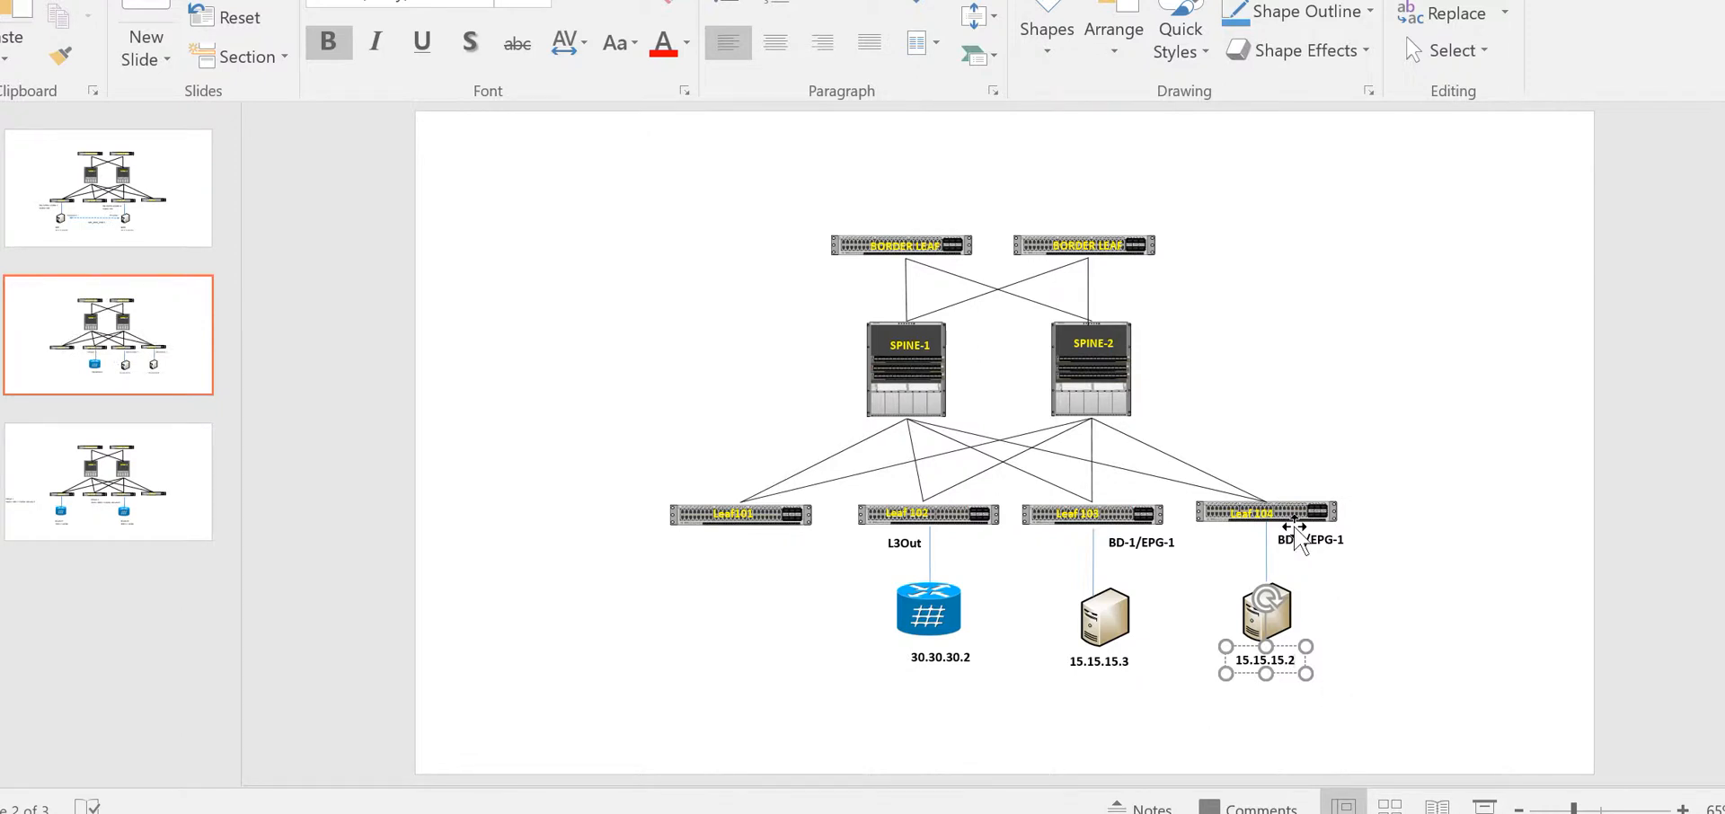
pyautogui.click(1198, 674)
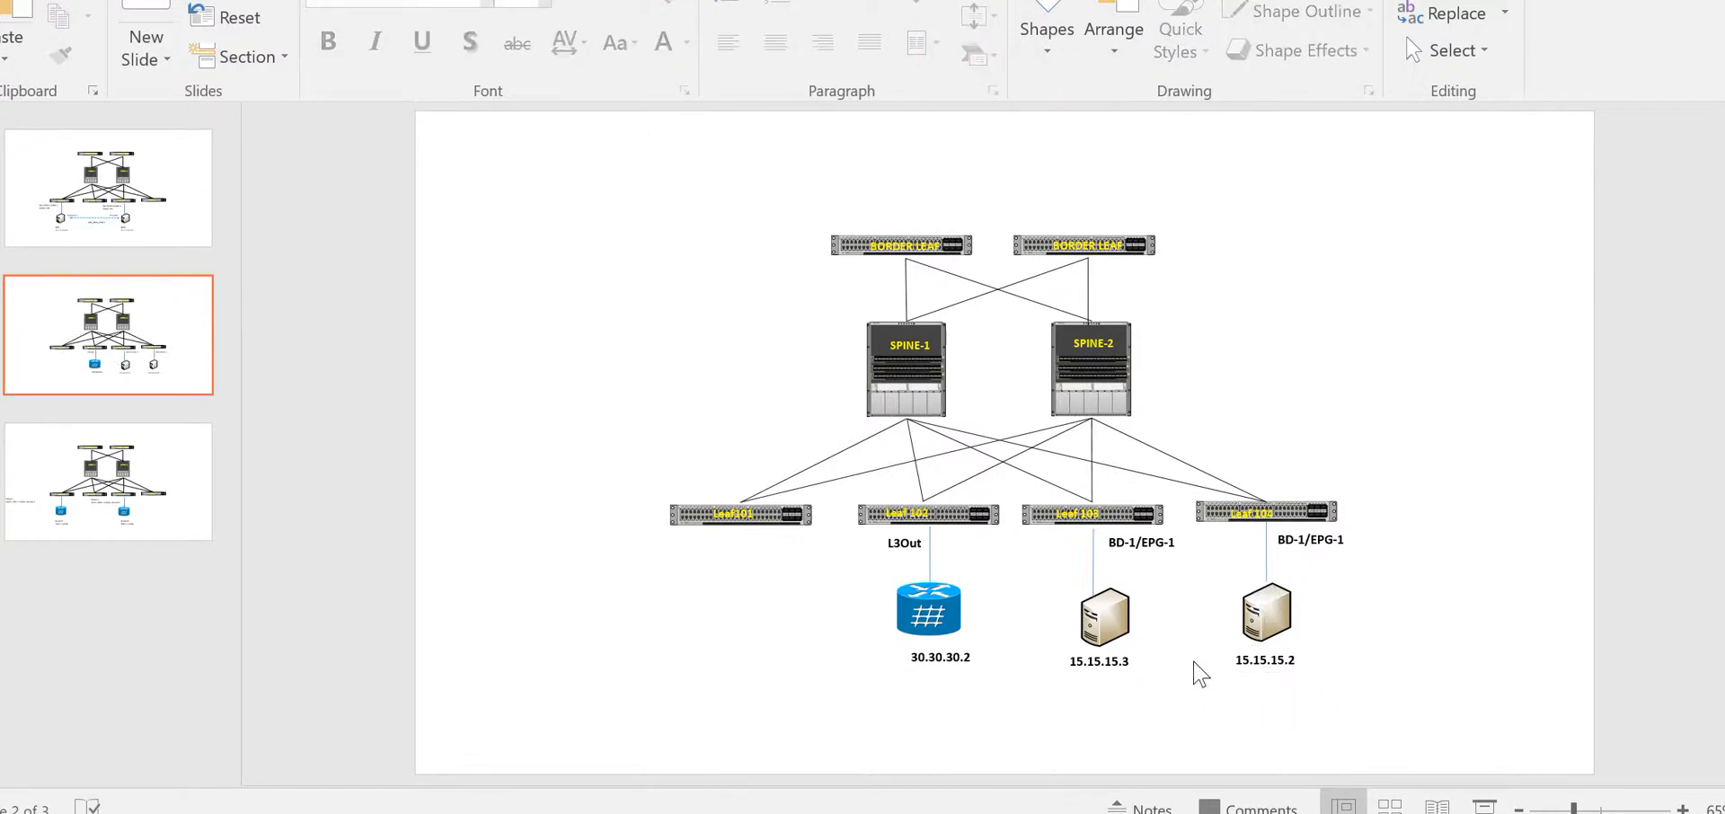
pyautogui.moveTo(1352, 609)
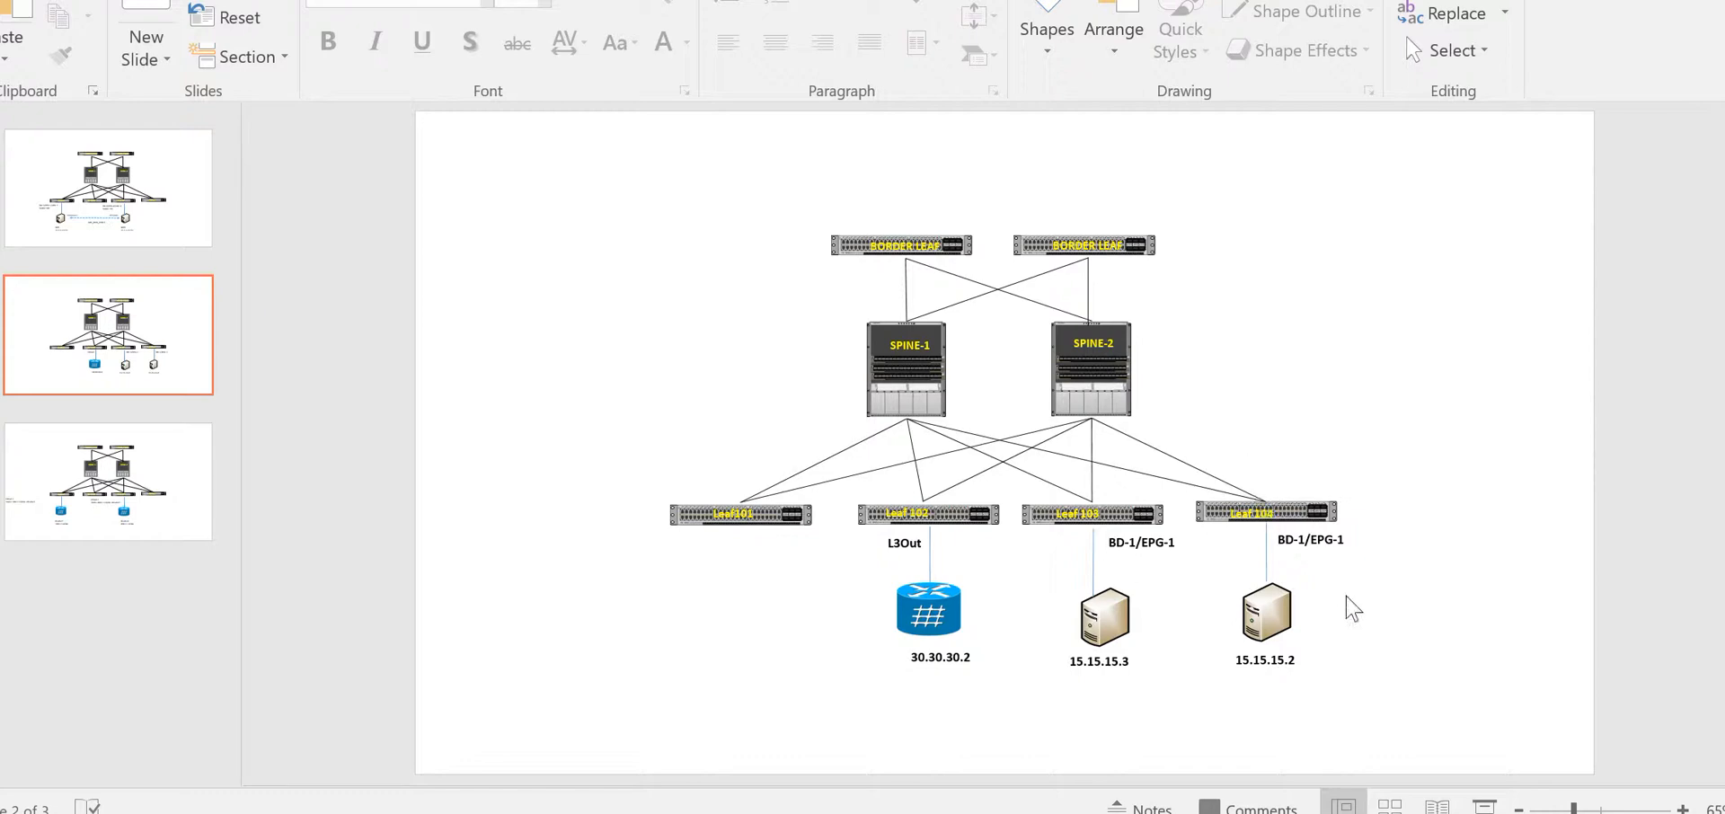
pyautogui.moveTo(1315, 631)
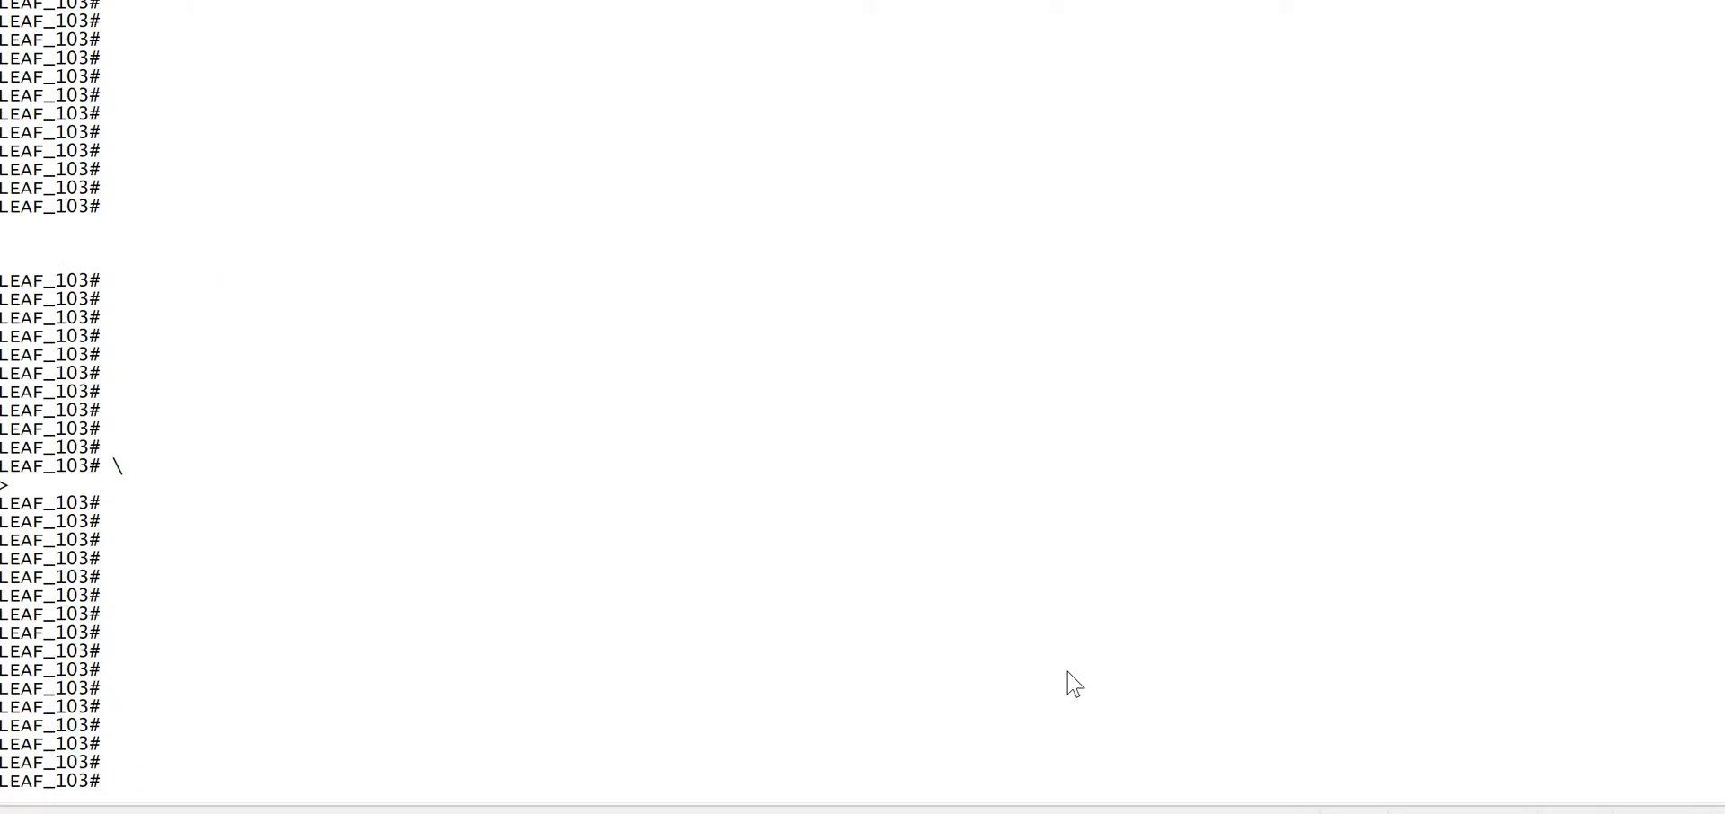
# Compose itraceroute with src-ip 15.15.15.3 and destination 15.15.15.2
pyautogui.write('itraceroute')
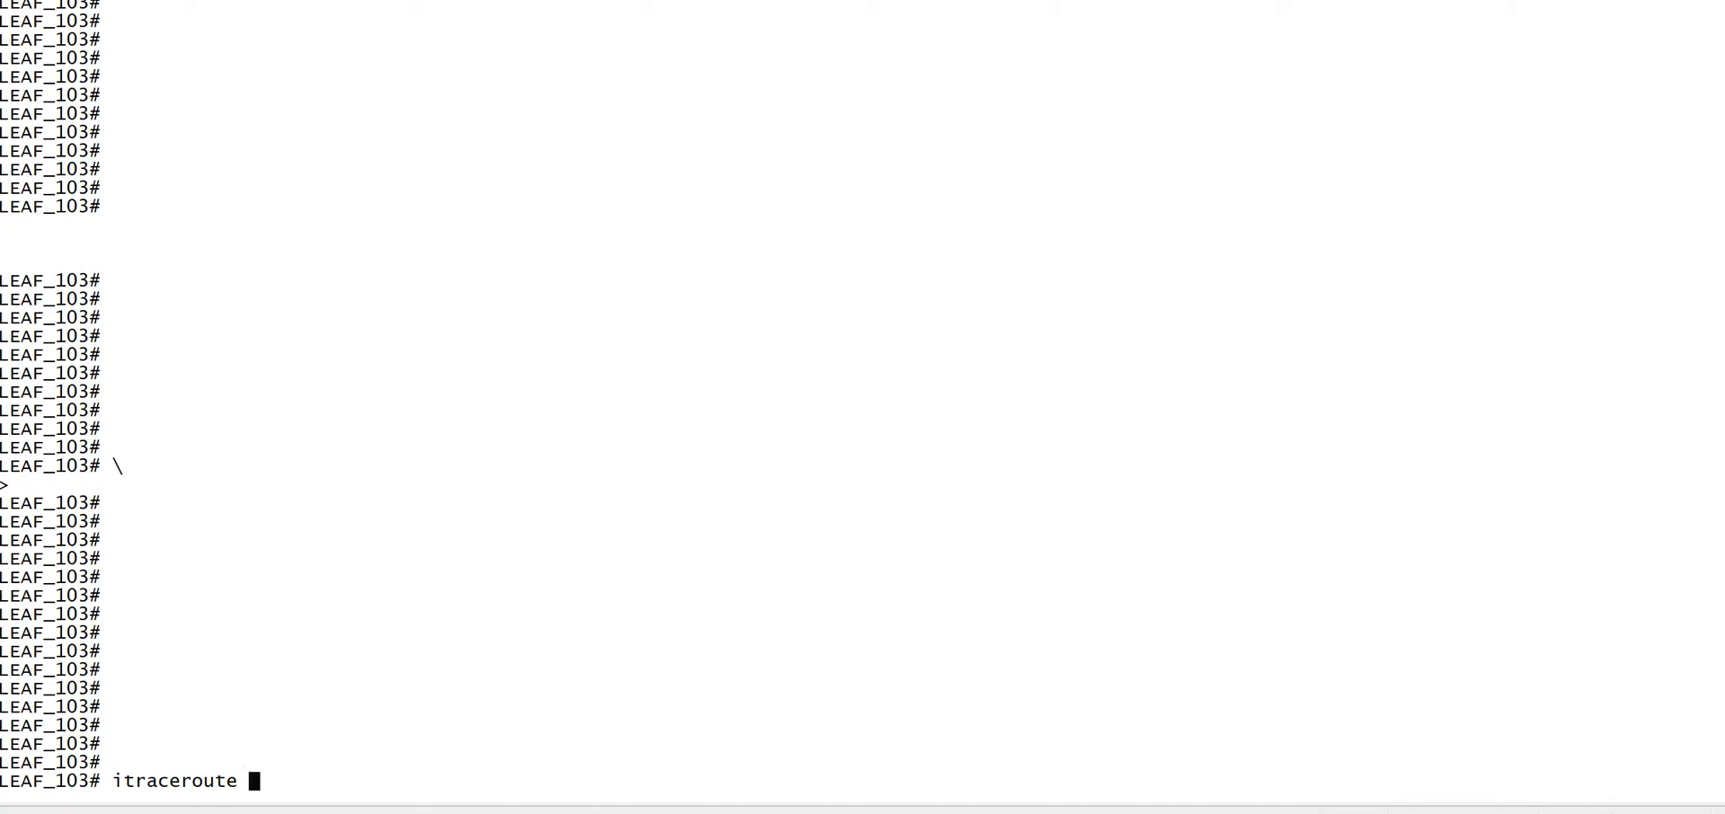
pyautogui.write('src')
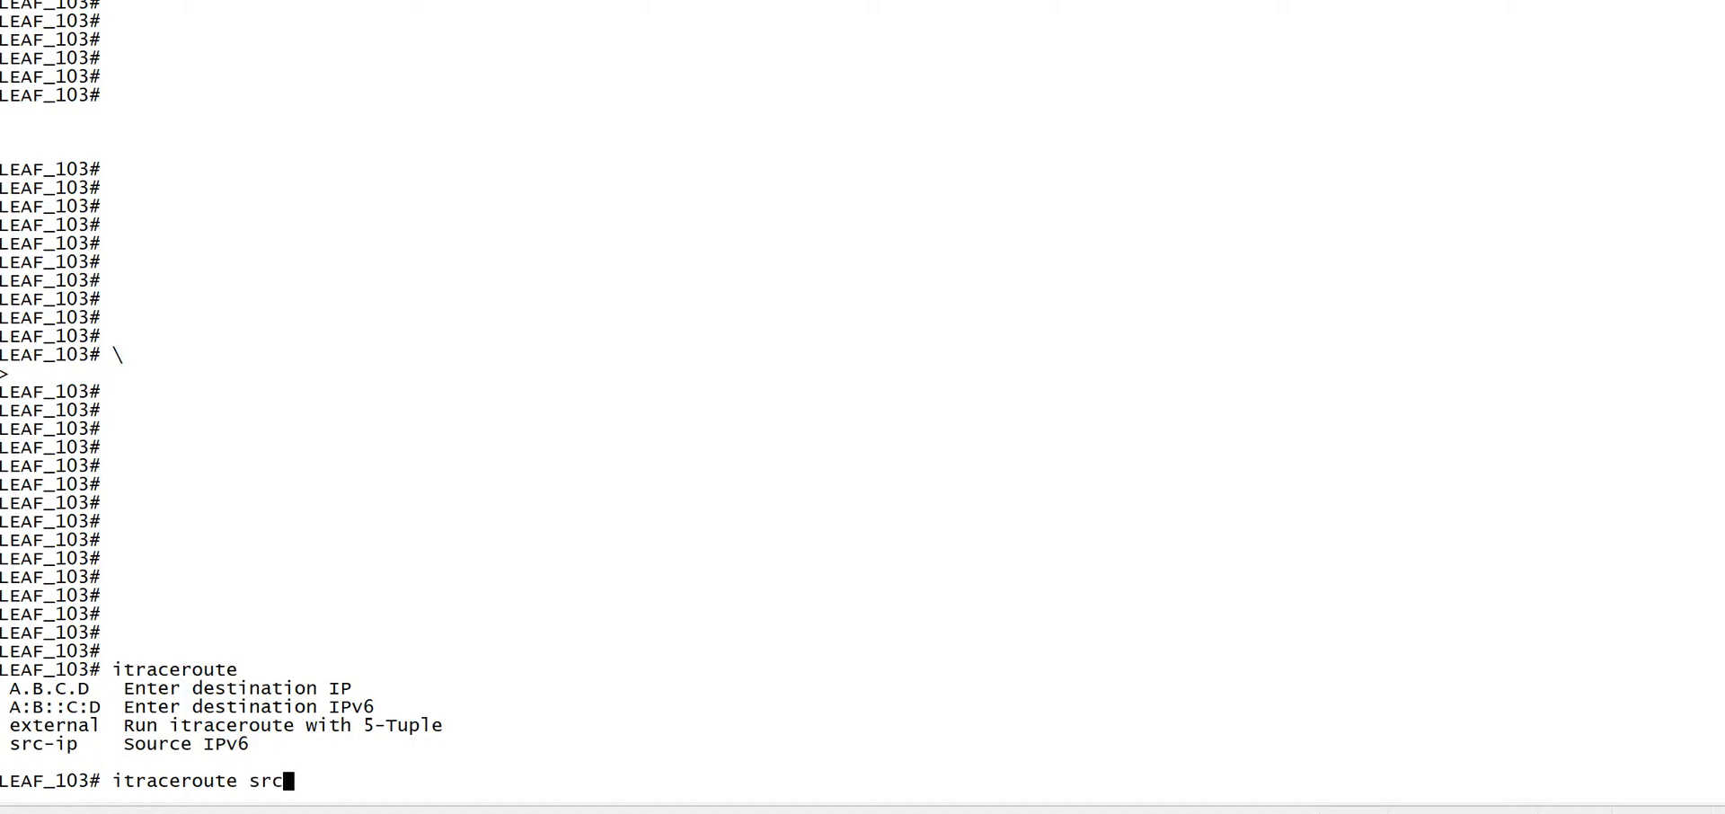
pyautogui.write('-ip')
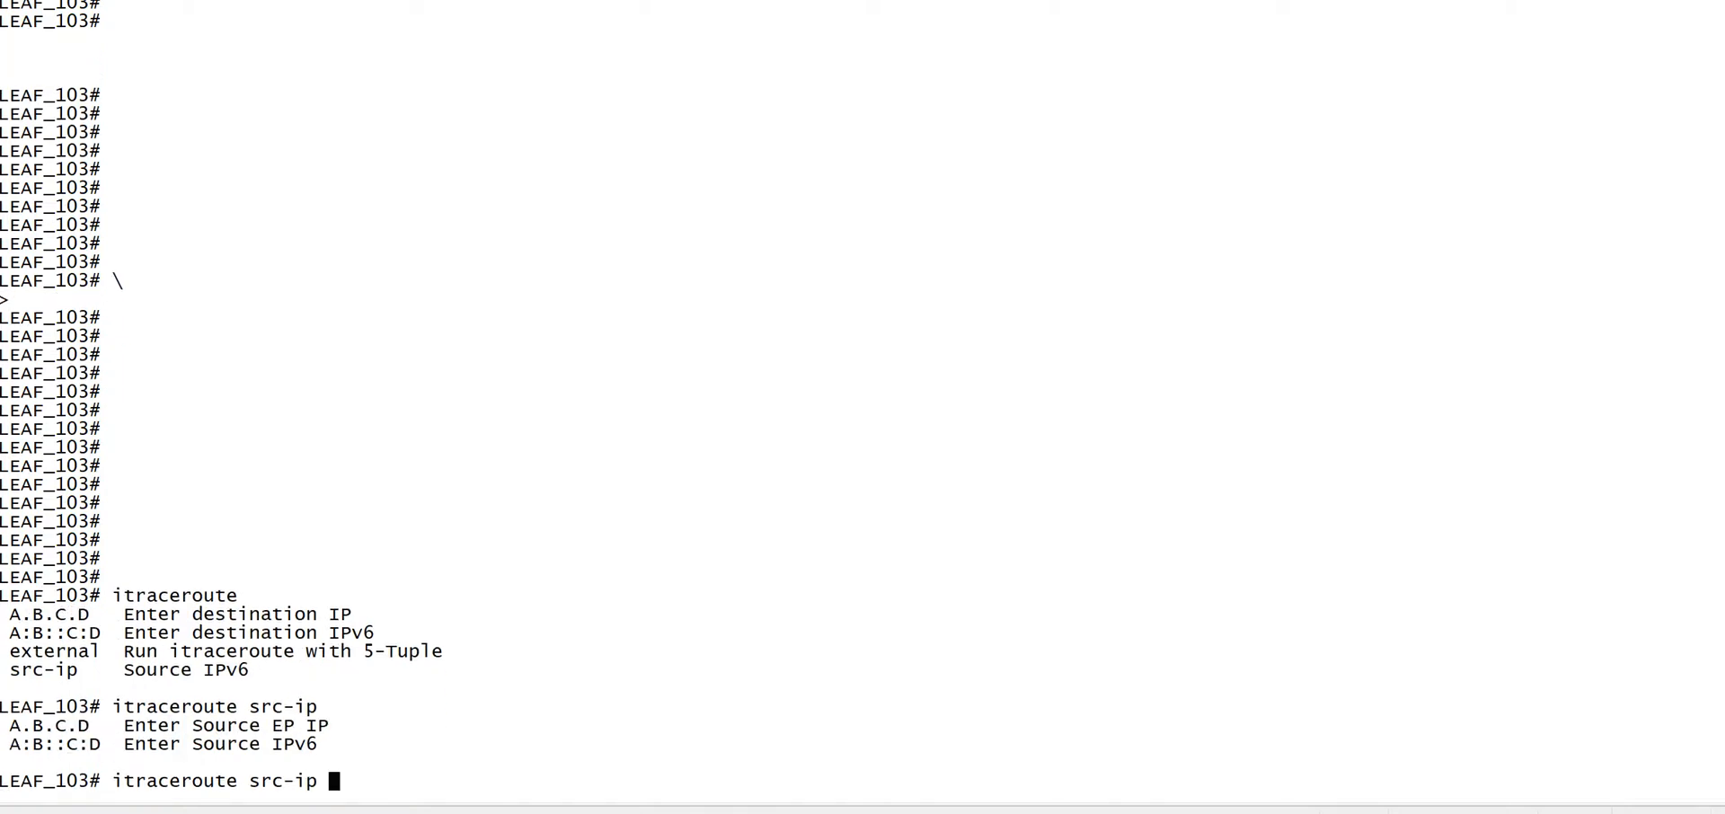
pyautogui.write('15')
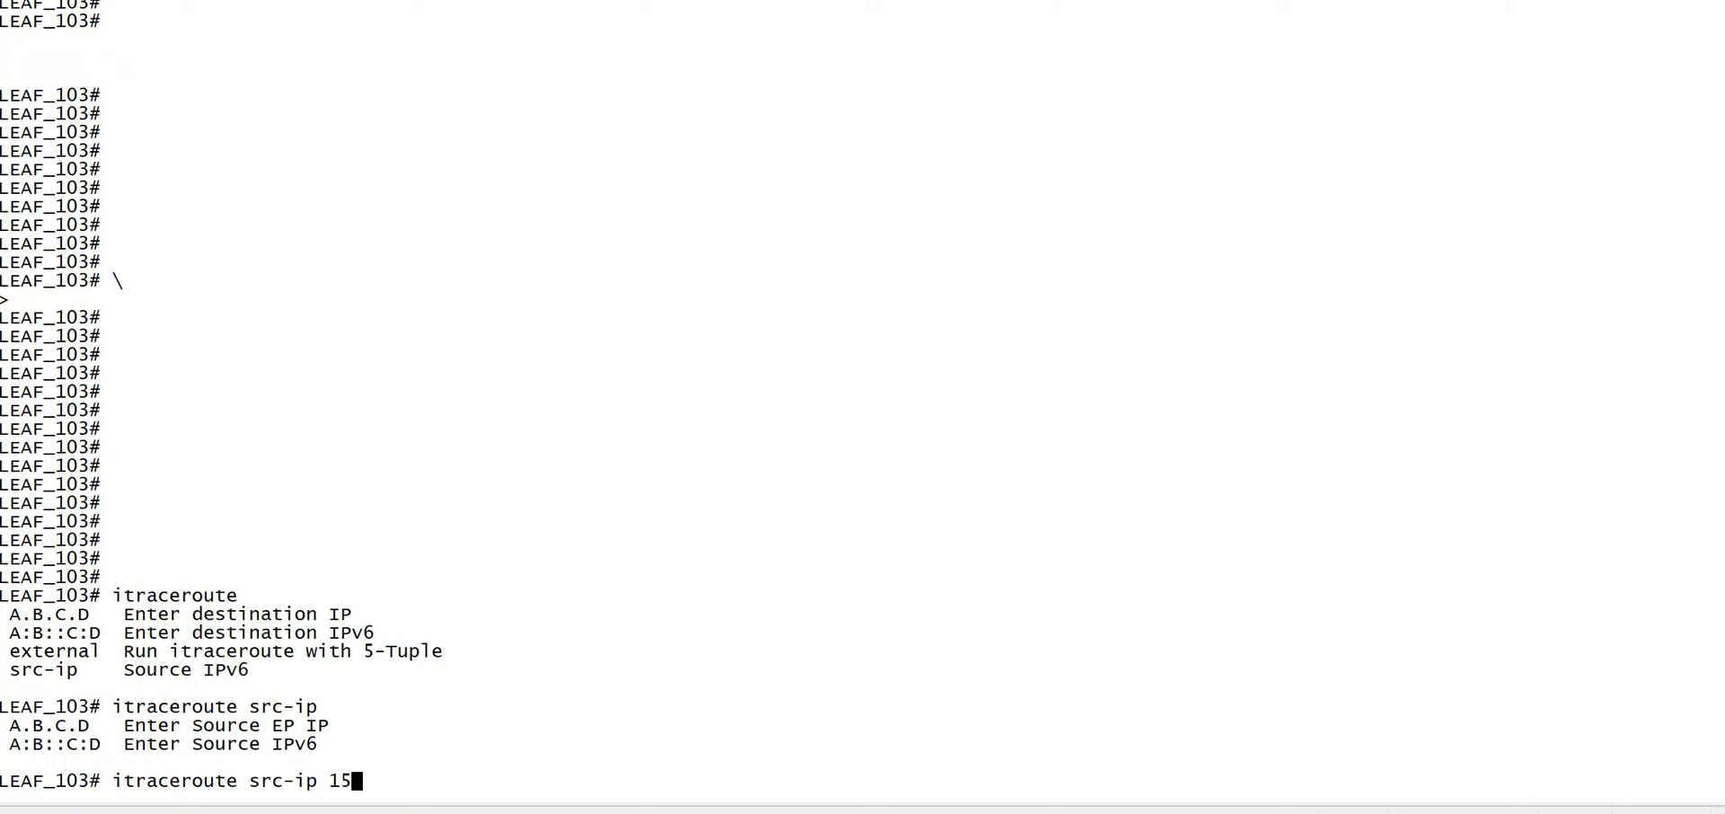
pyautogui.write('.15.15.3')
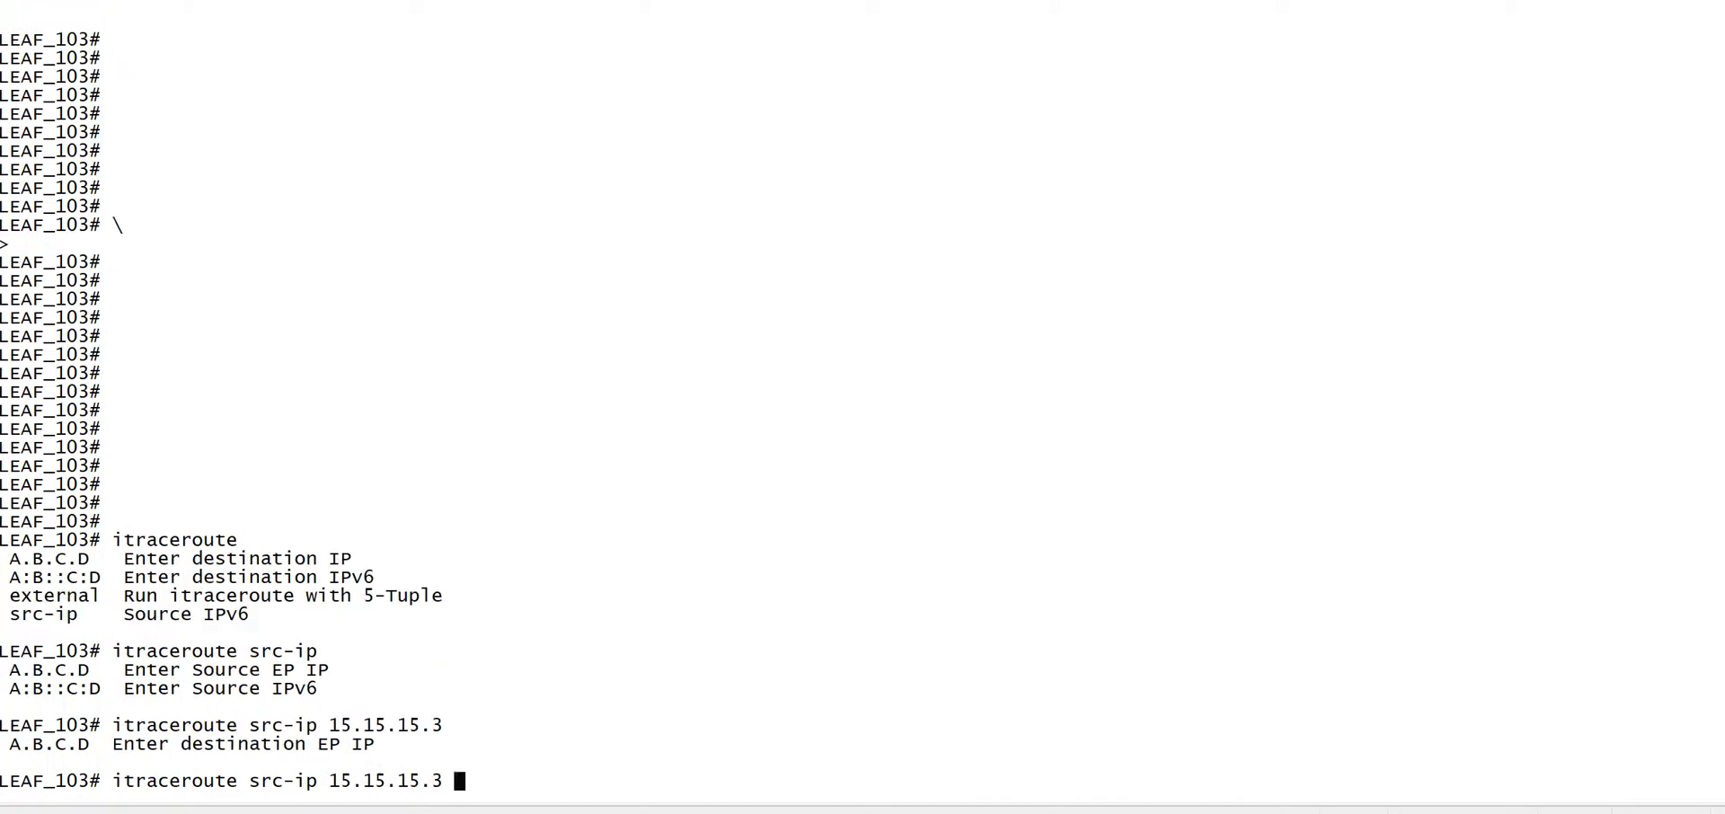
pyautogui.write('15.15.15.2')
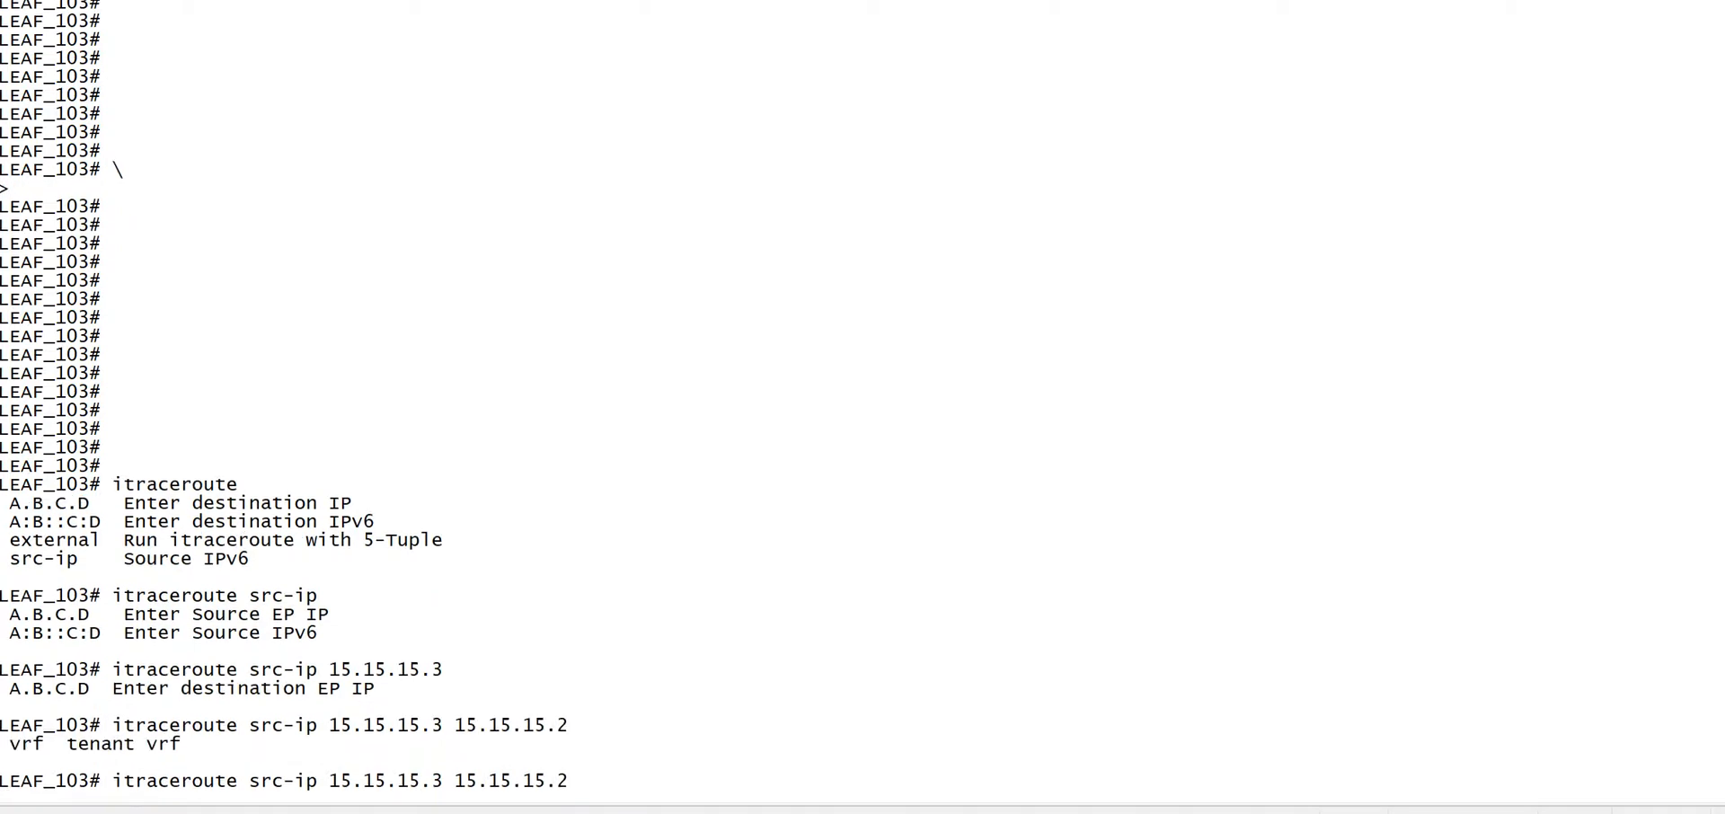
# Add vrf common:Vrf-Out encap vlan 490 icmp and run it, getting a source-not-local error
pyautogui.write('vrf')
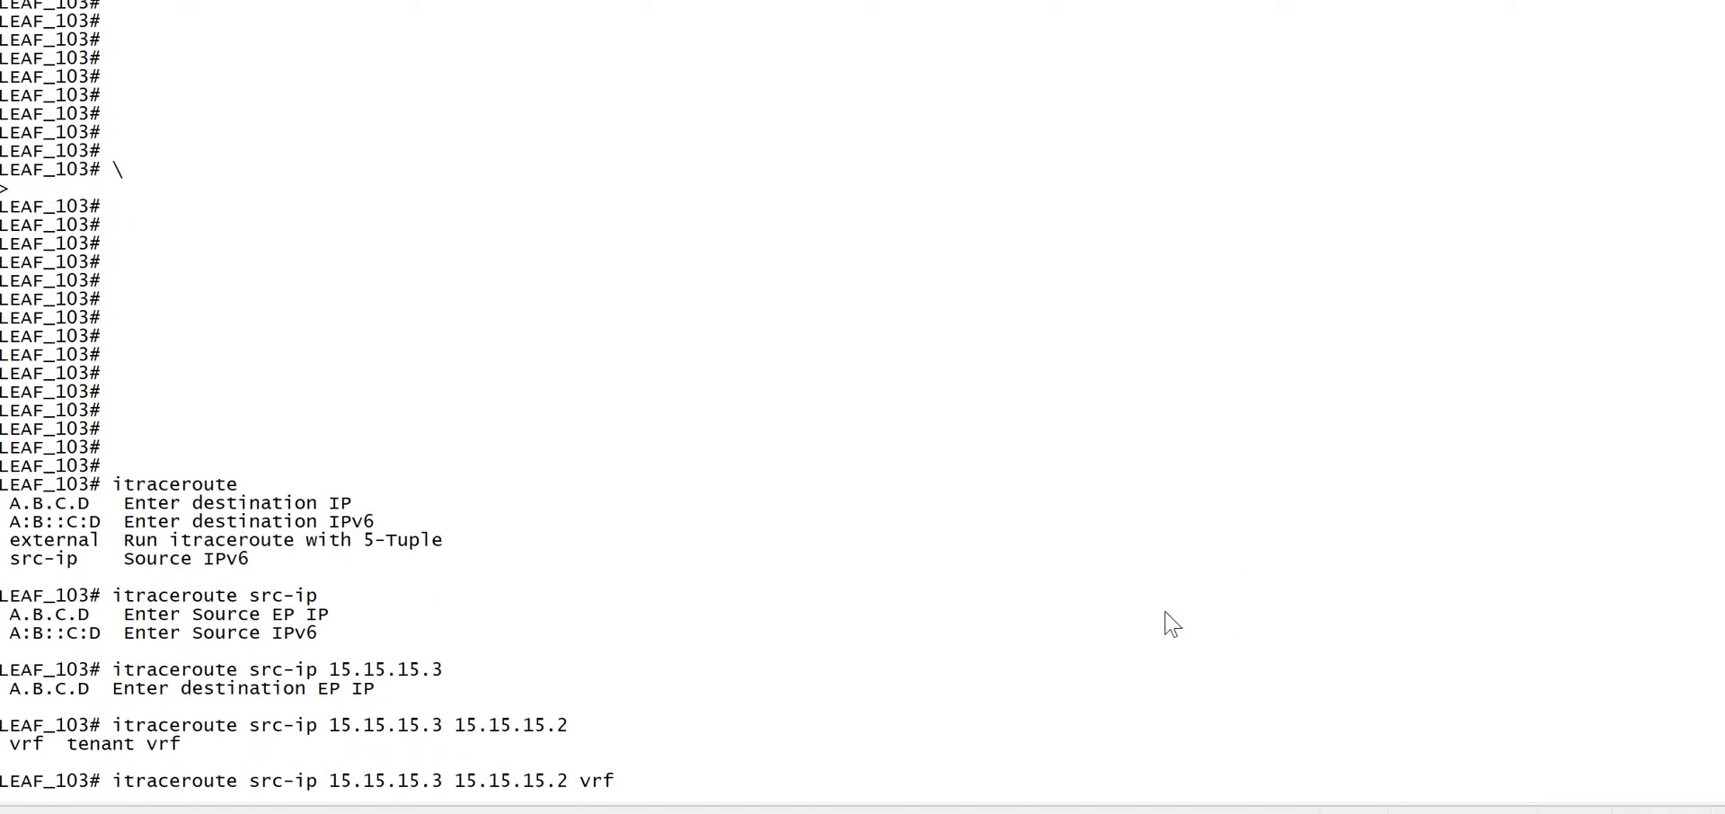
pyautogui.write('common:Vrf-Out')
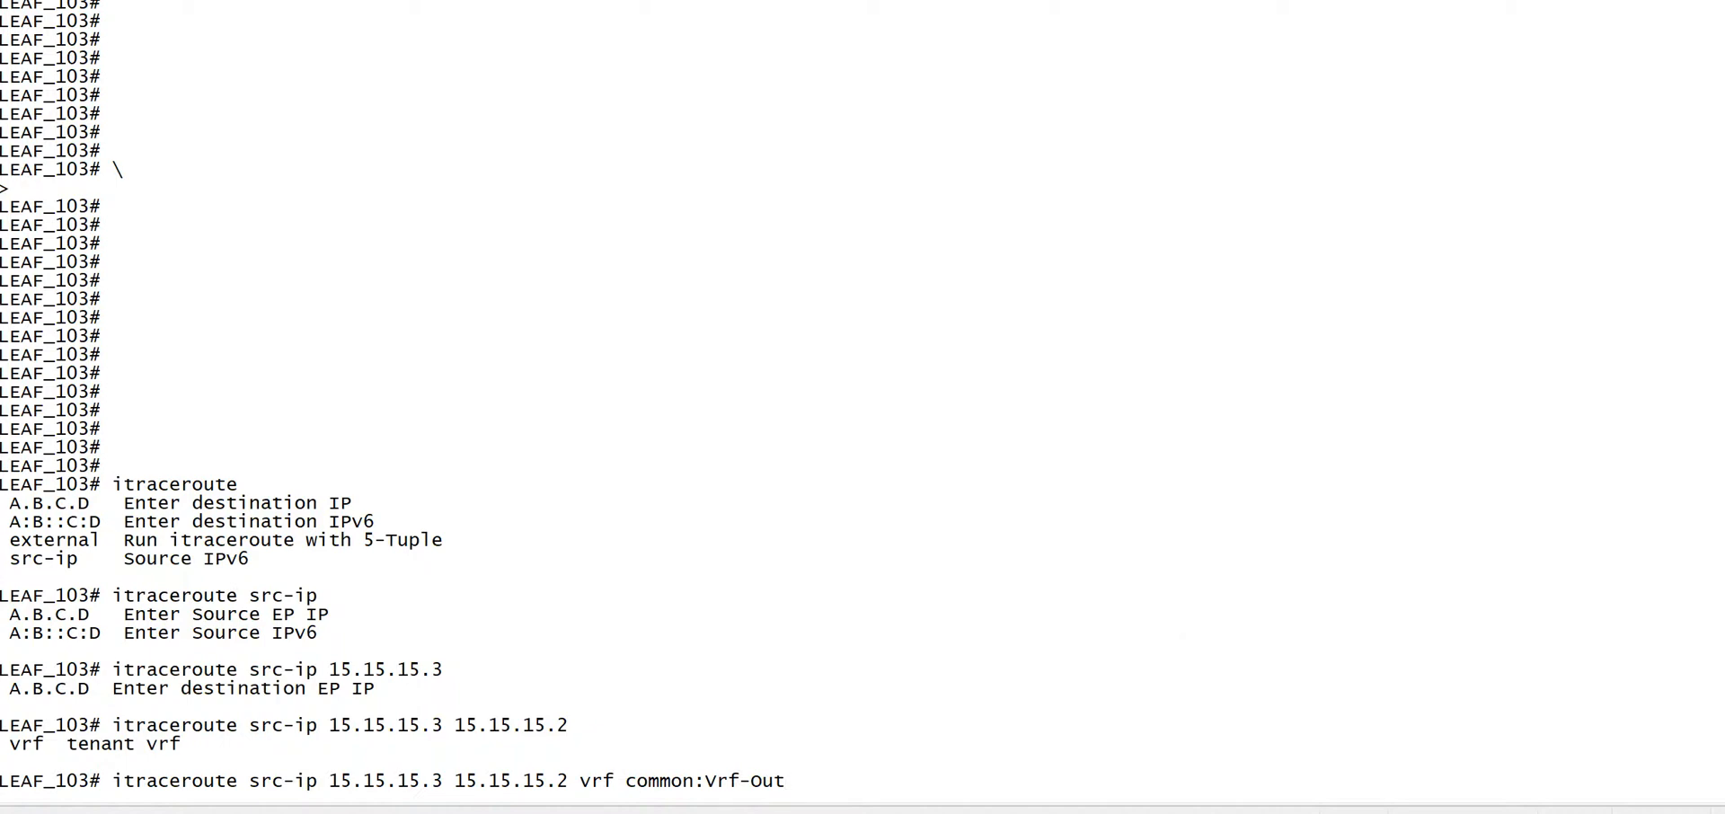
pyautogui.write('enc')
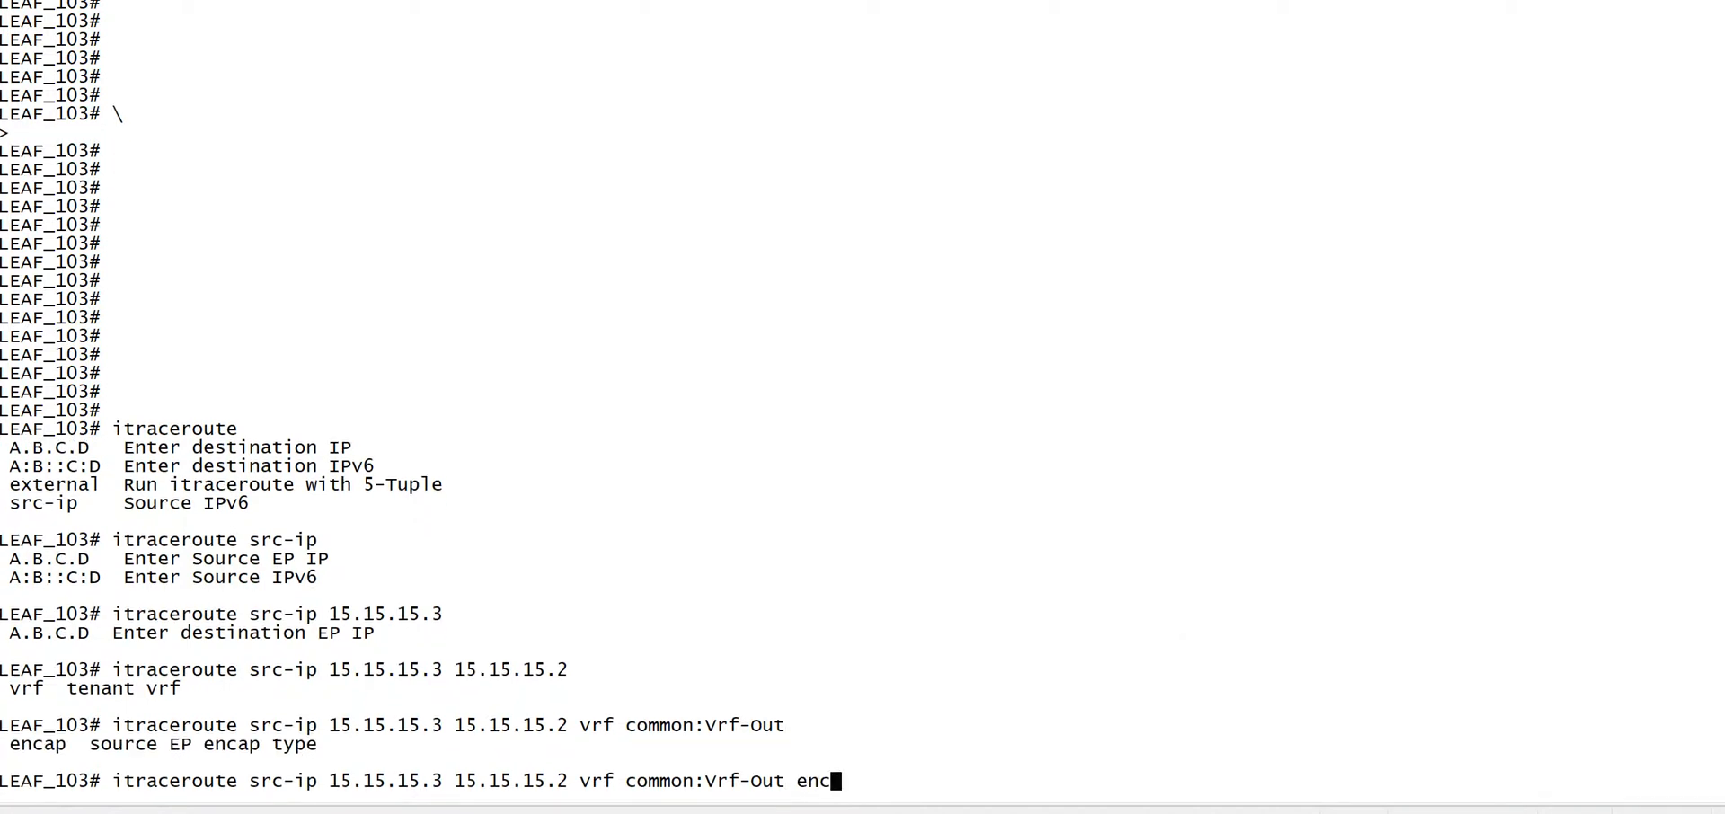
pyautogui.write('ap')
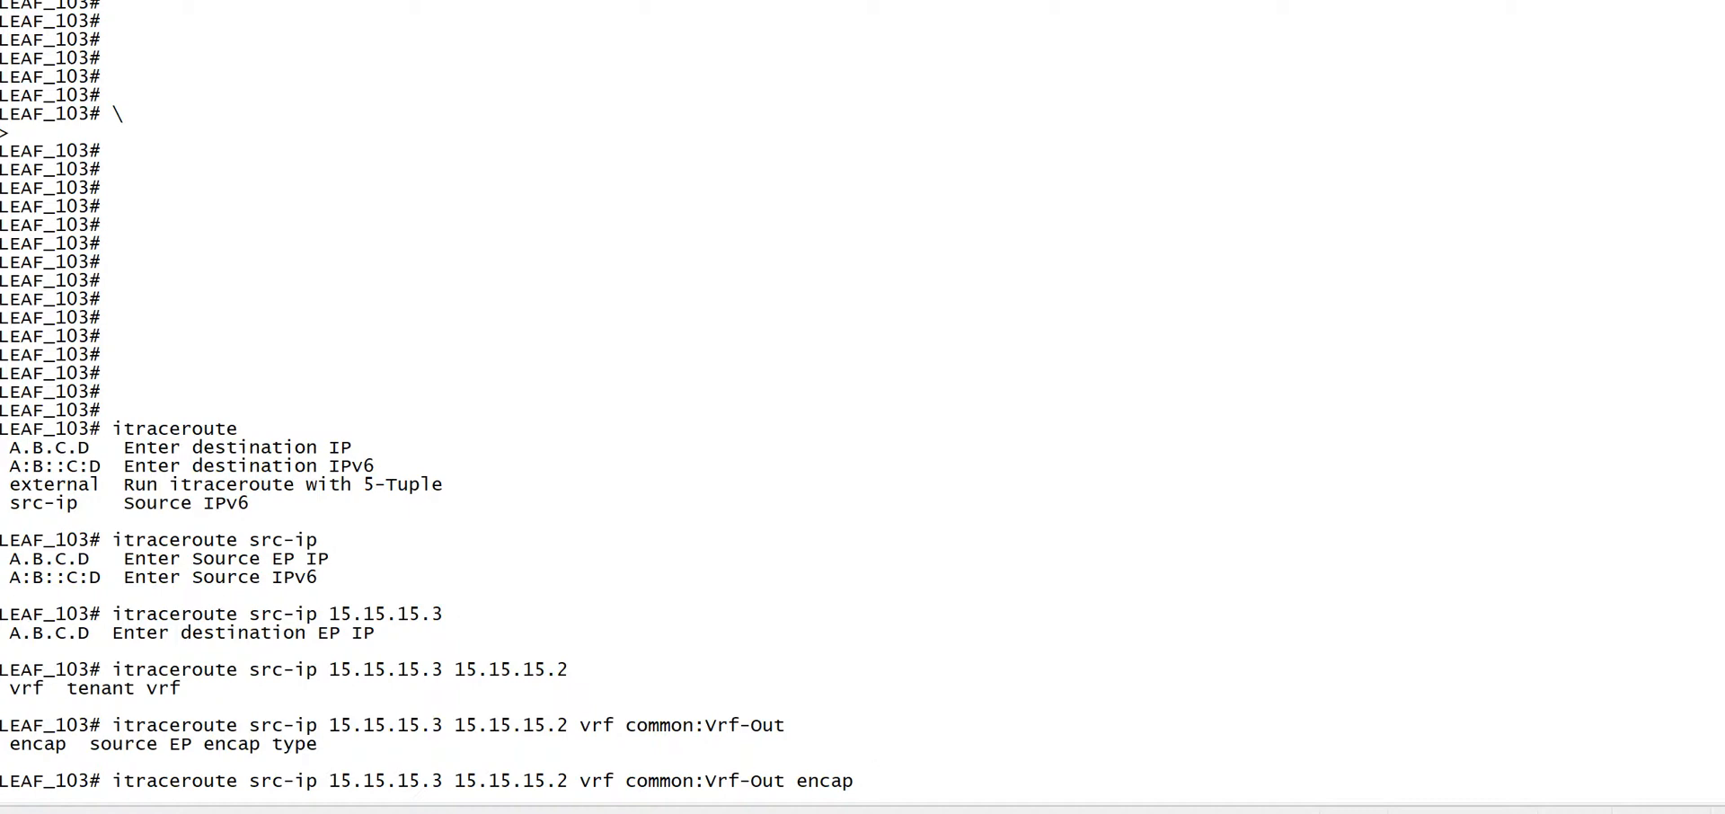
pyautogui.write('4')
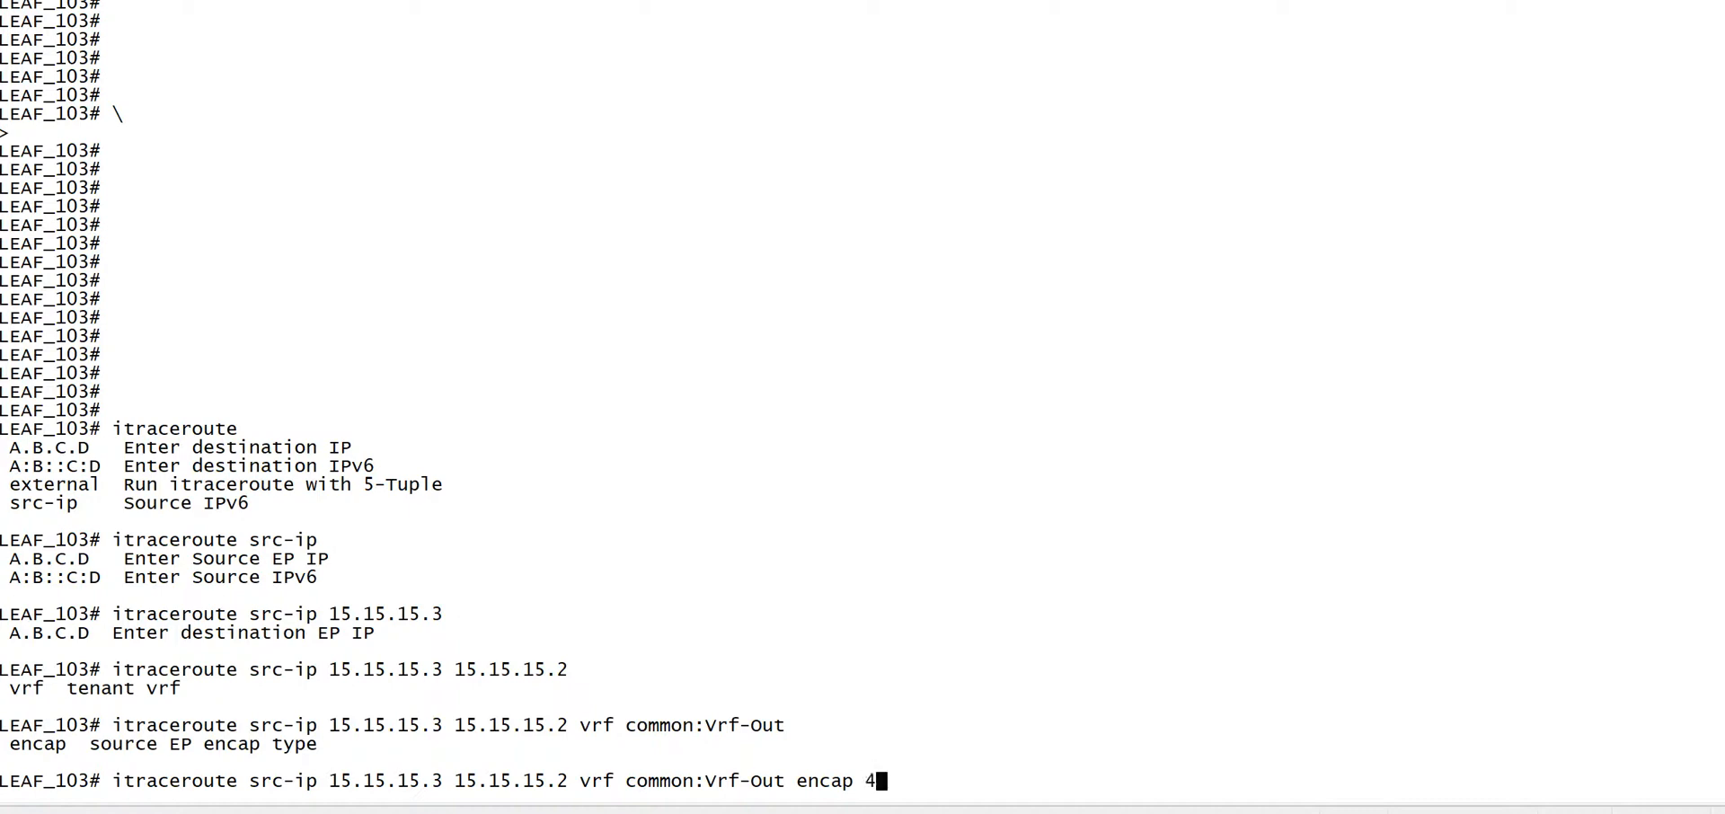
pyautogui.write('90')
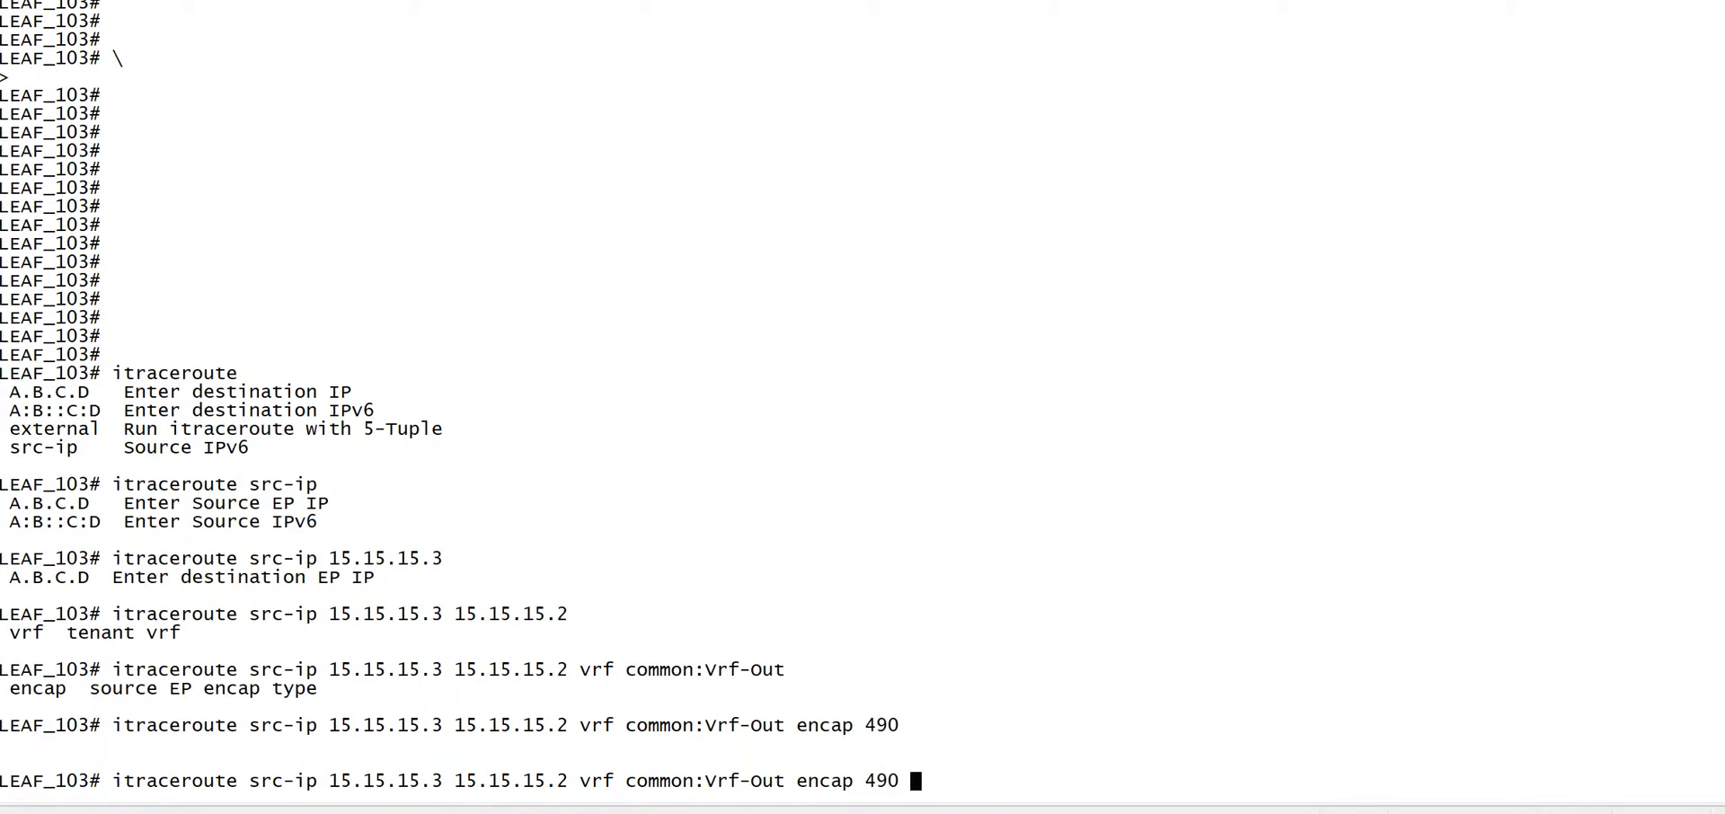
pyautogui.write('i')
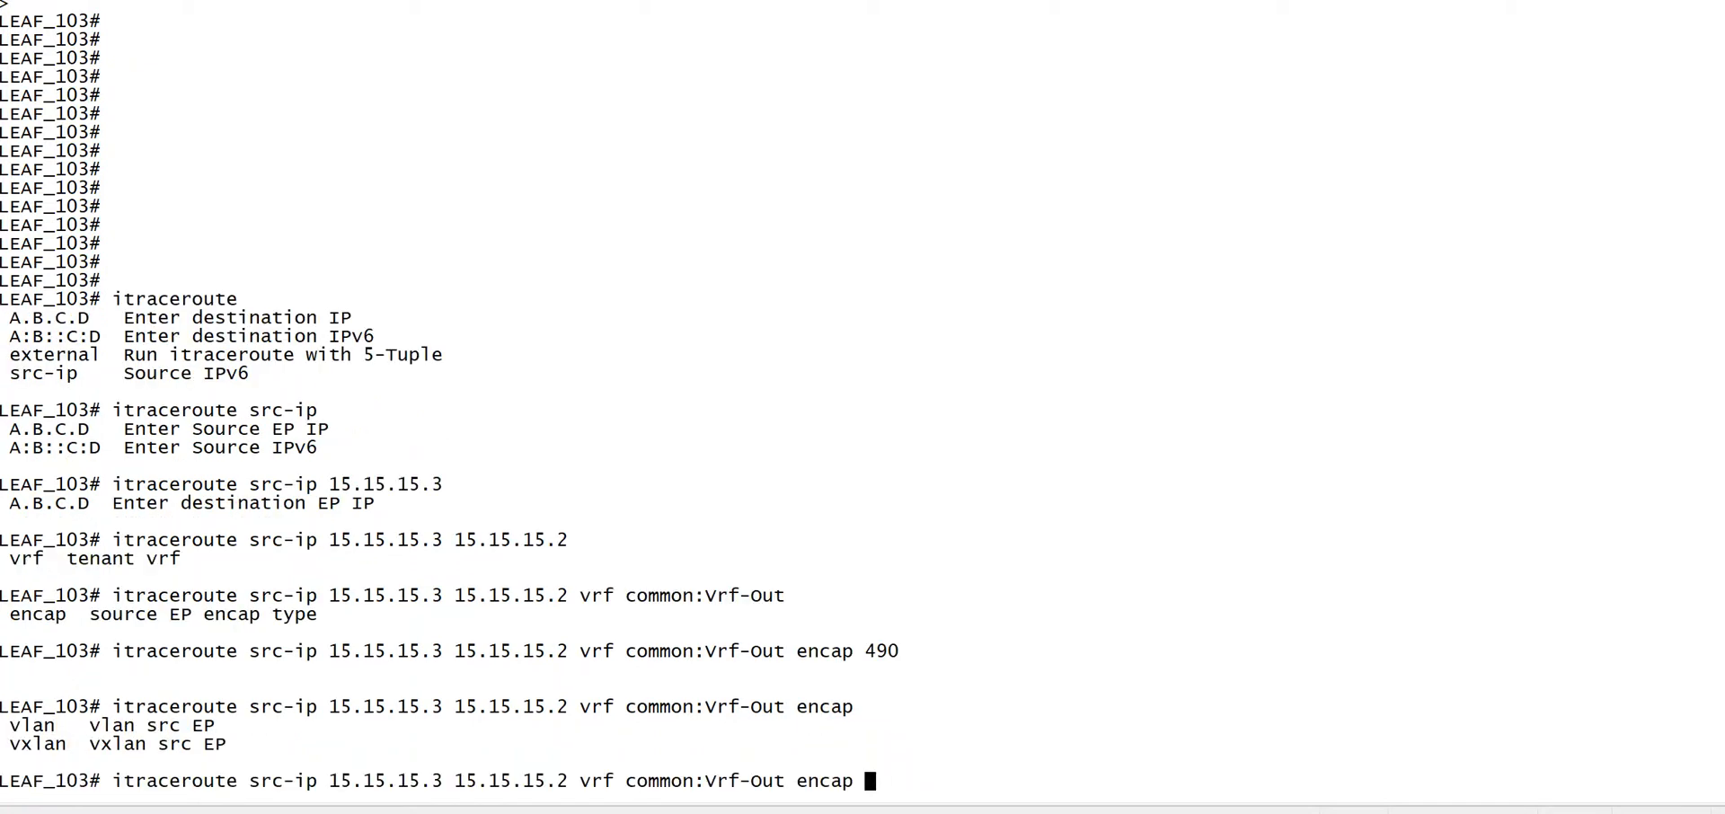
pyautogui.write('vlan')
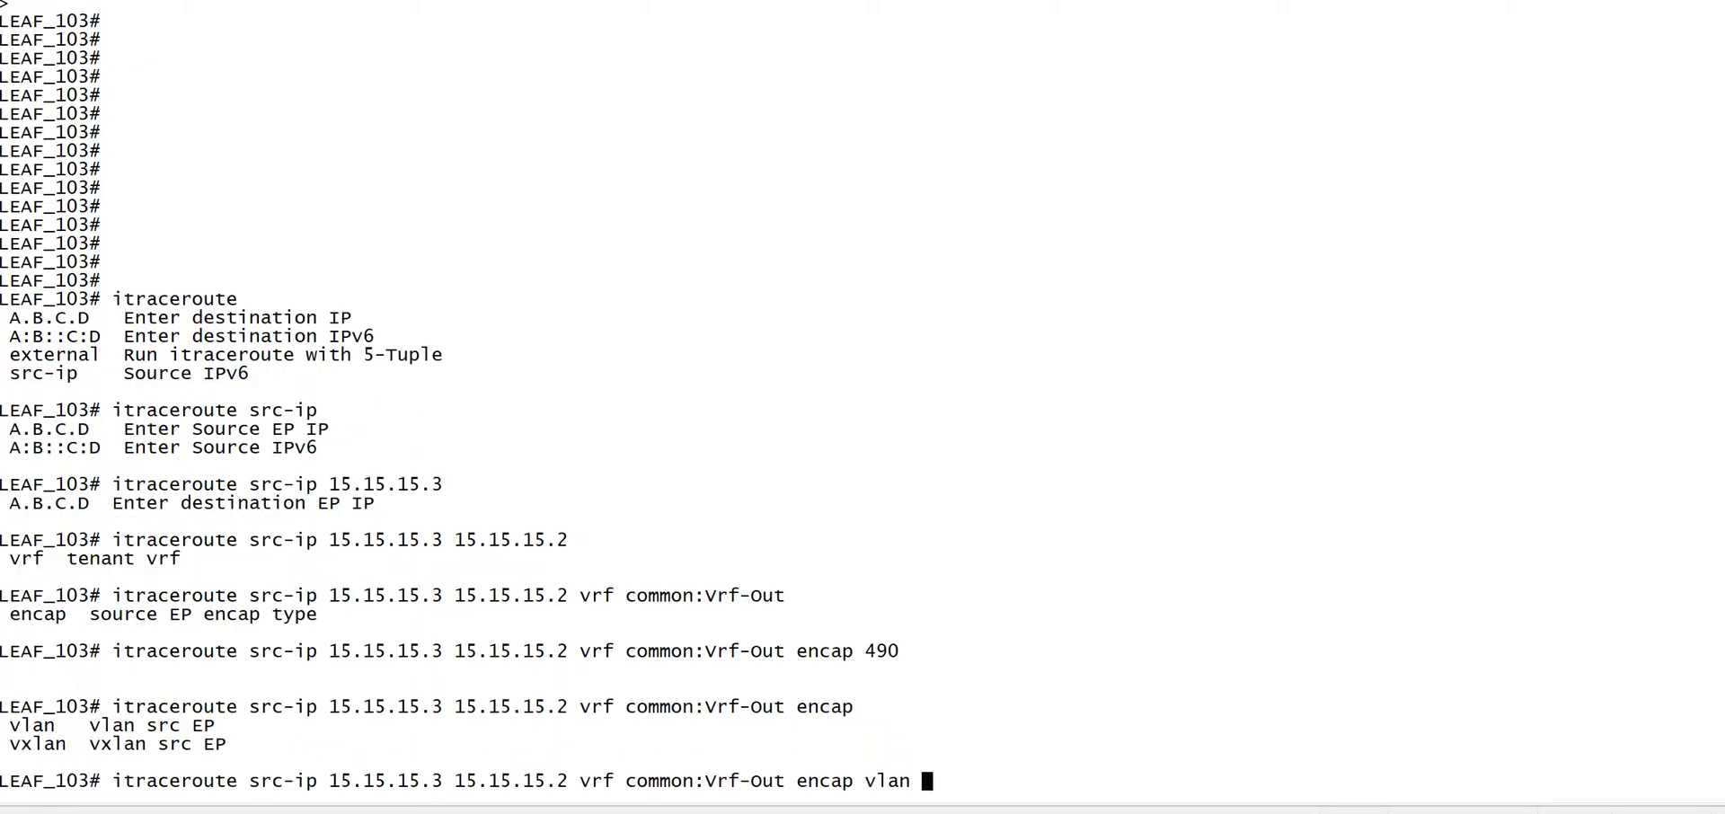
pyautogui.write('490')
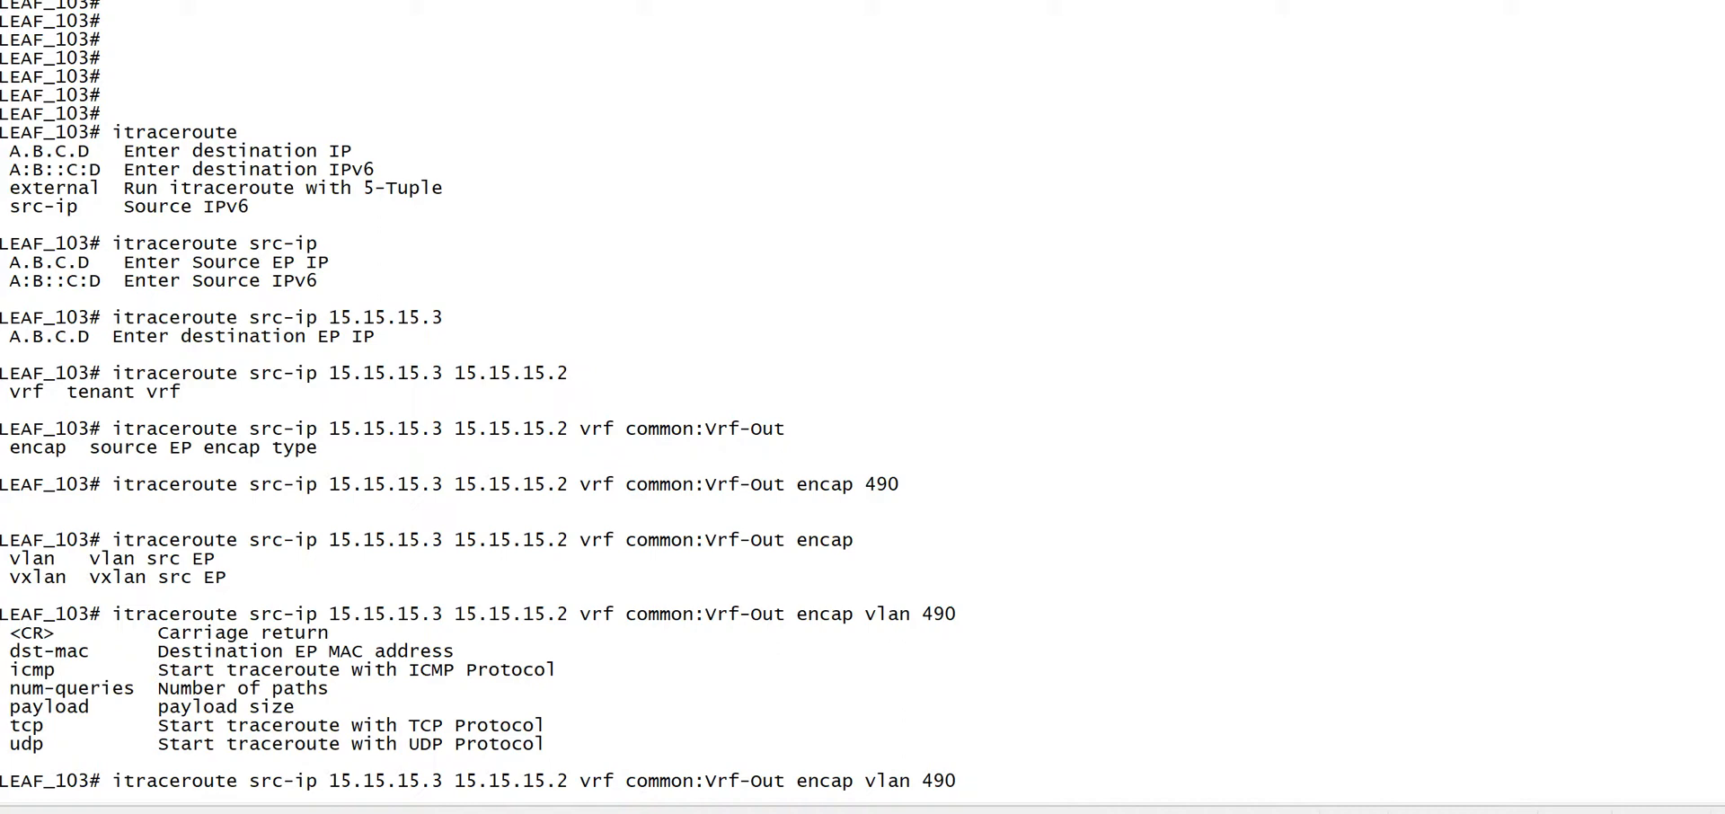
pyautogui.write('icmp')
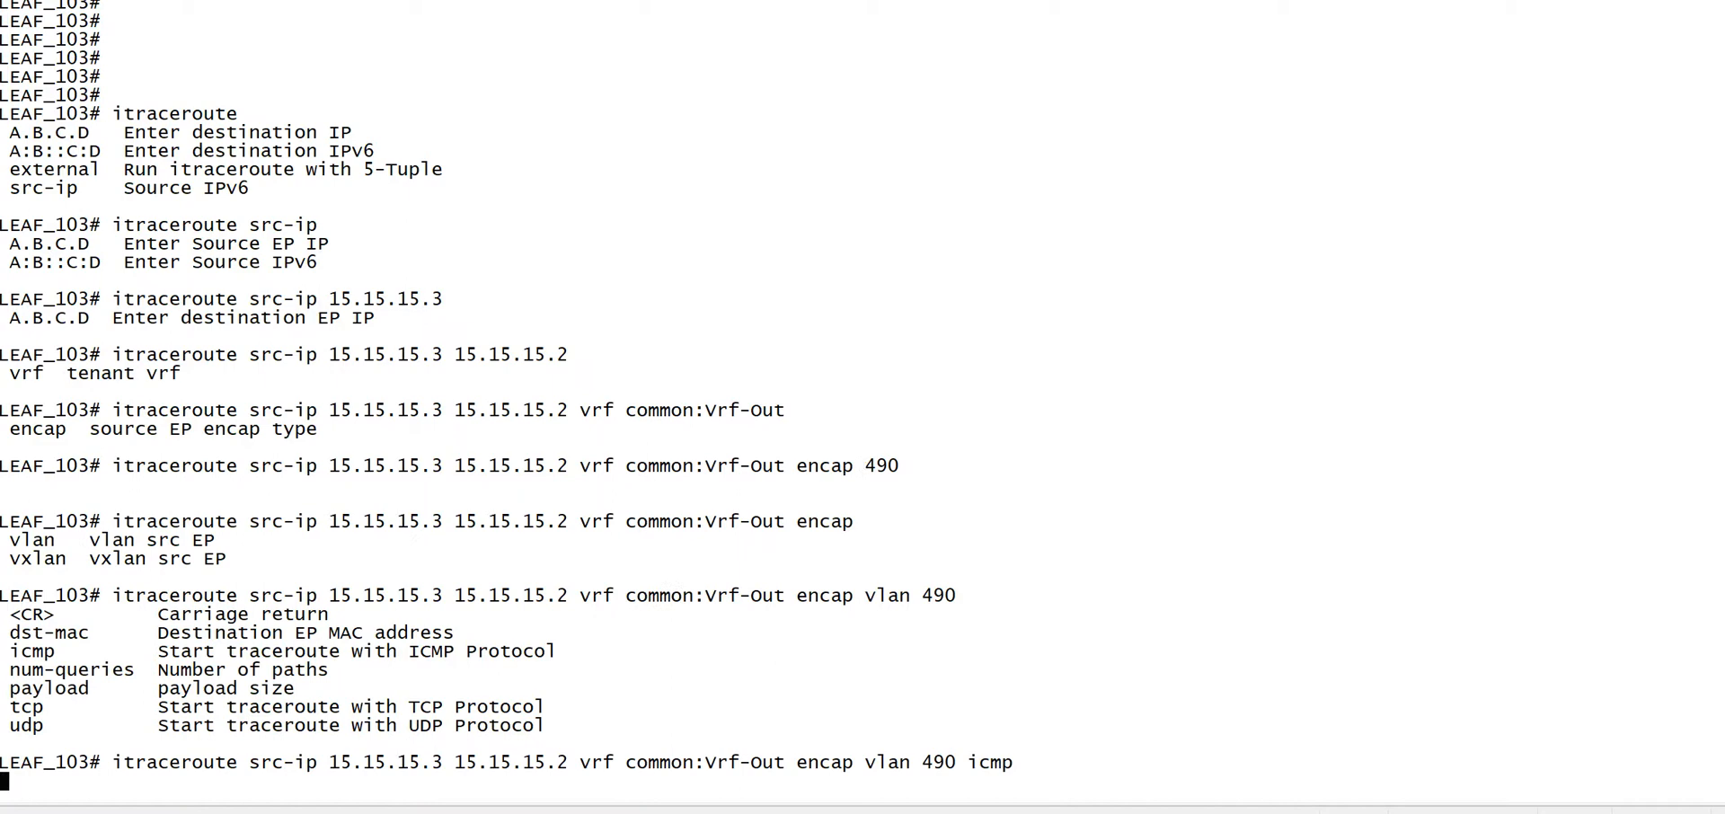
pyautogui.press('Return')
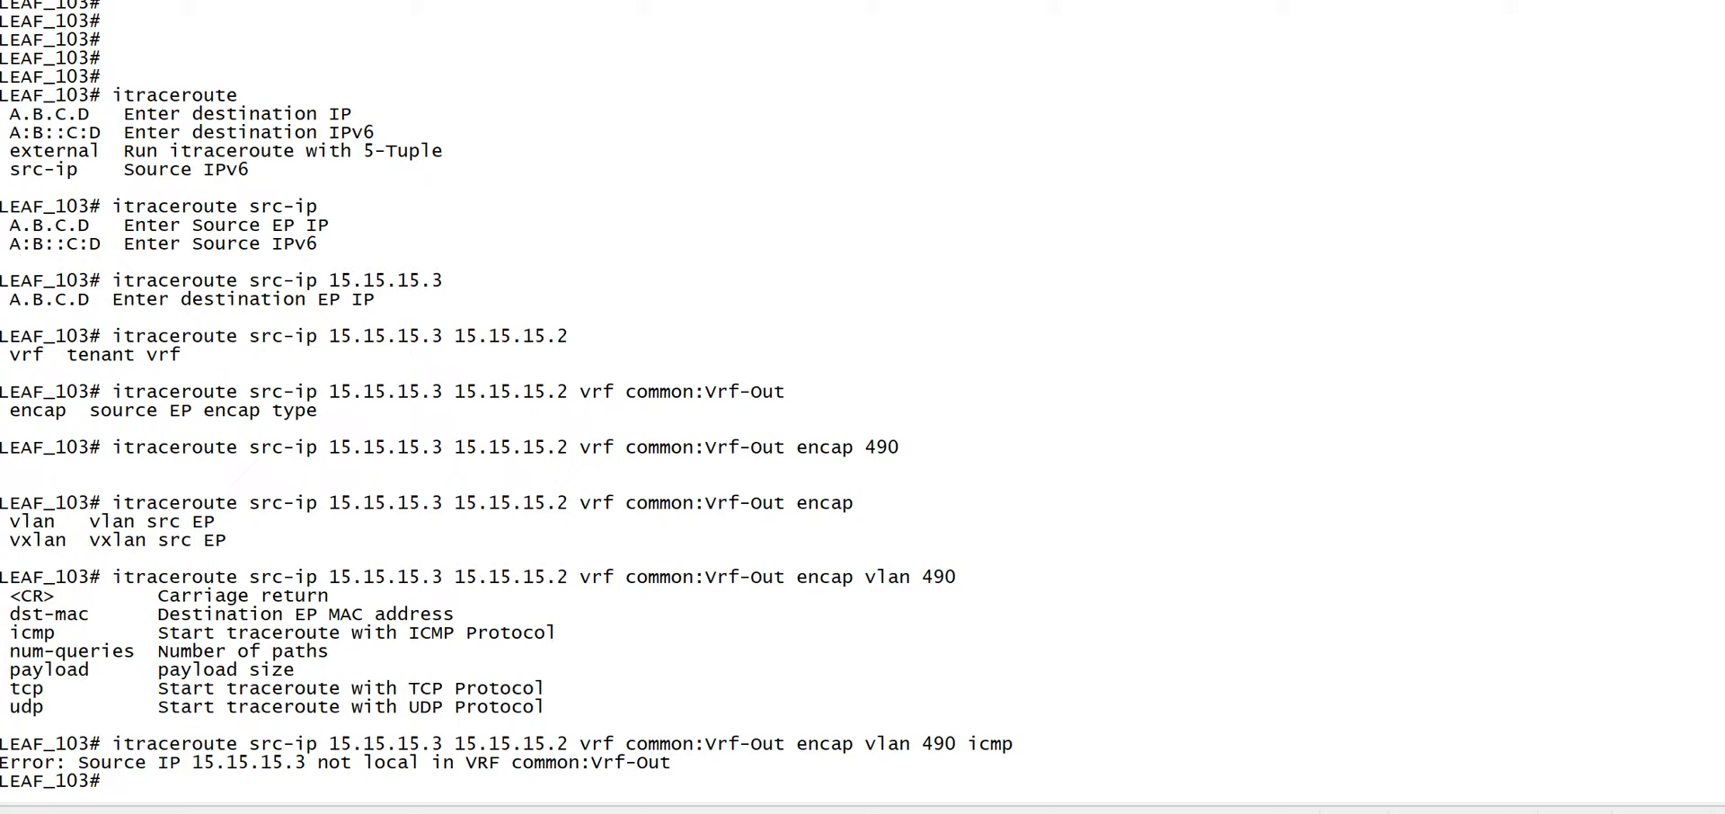
# Run show endpoint on LEAF_103, then recall the itraceroute command for editing
pyautogui.write('show endpoint')
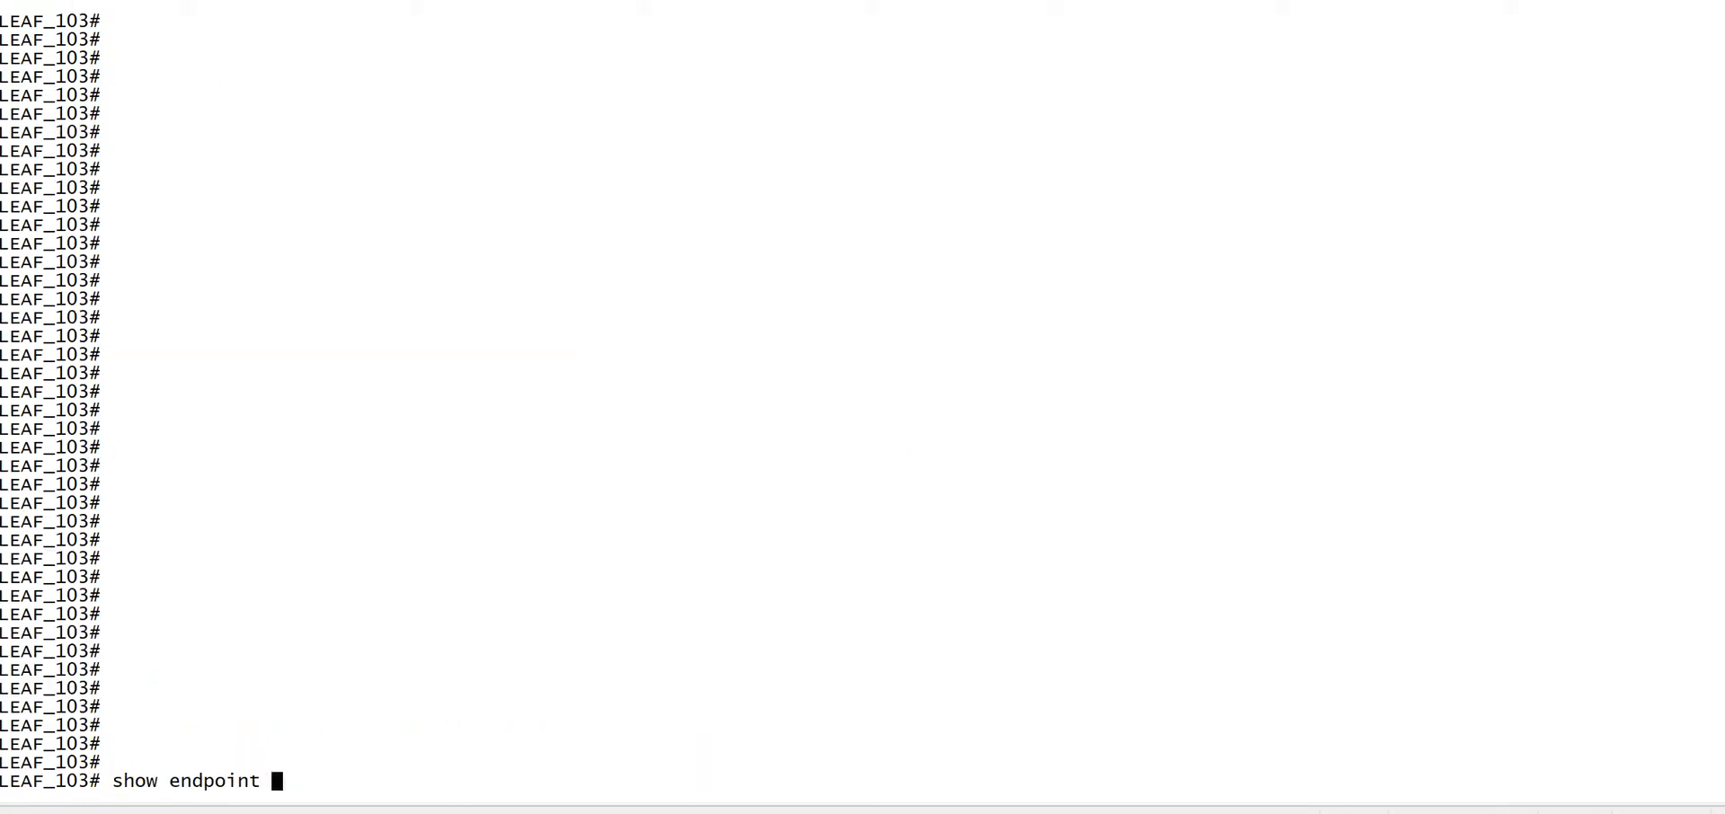
pyautogui.press('Return')
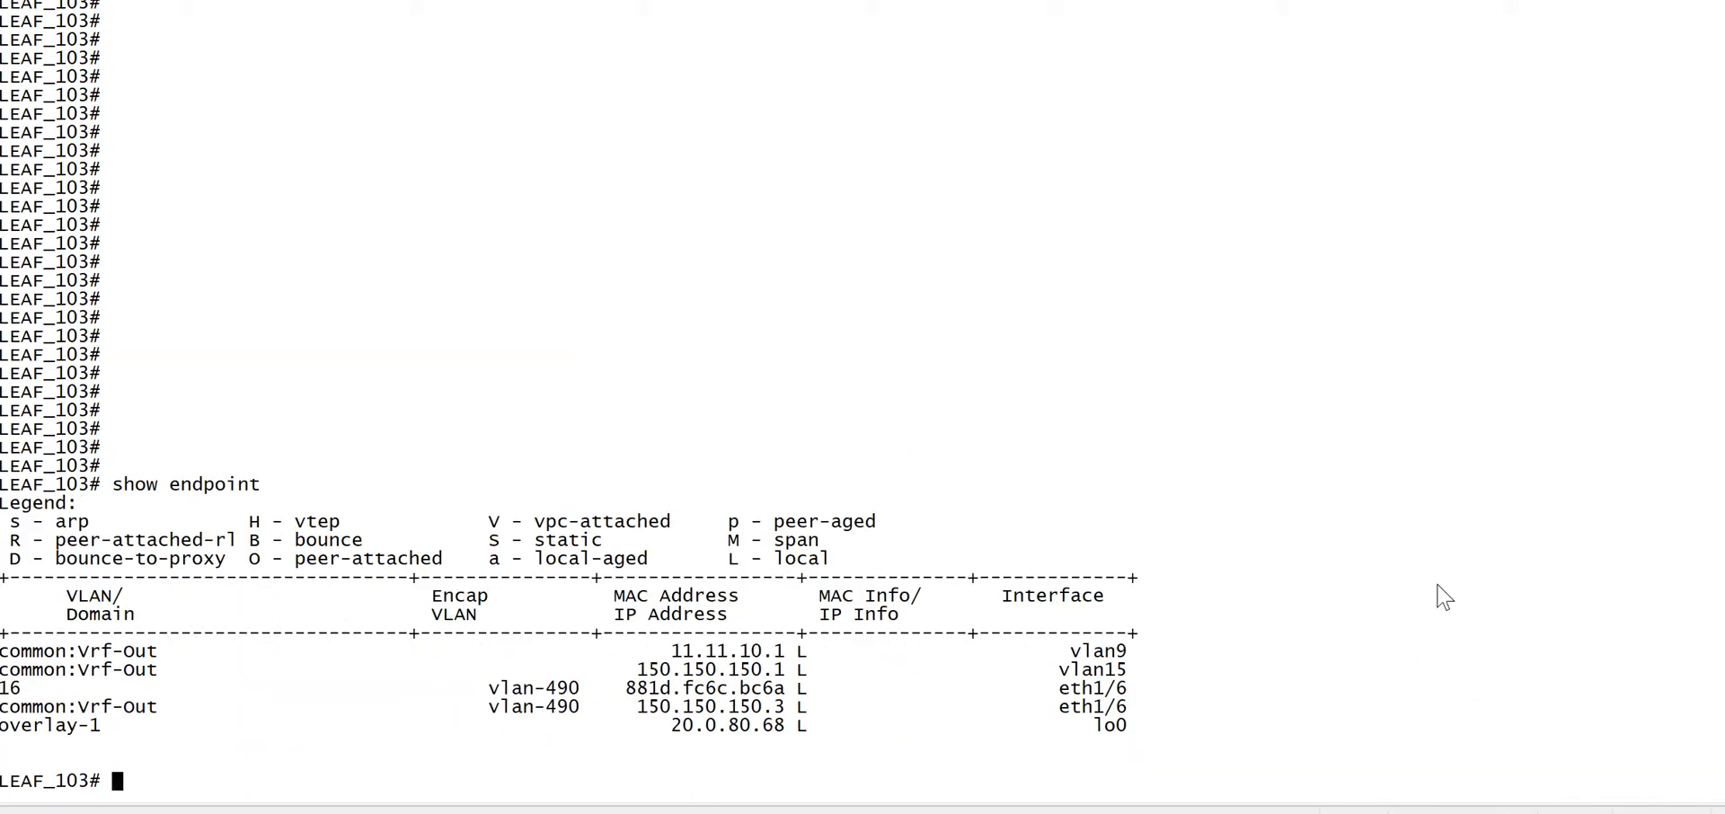
pyautogui.moveTo(792, 757)
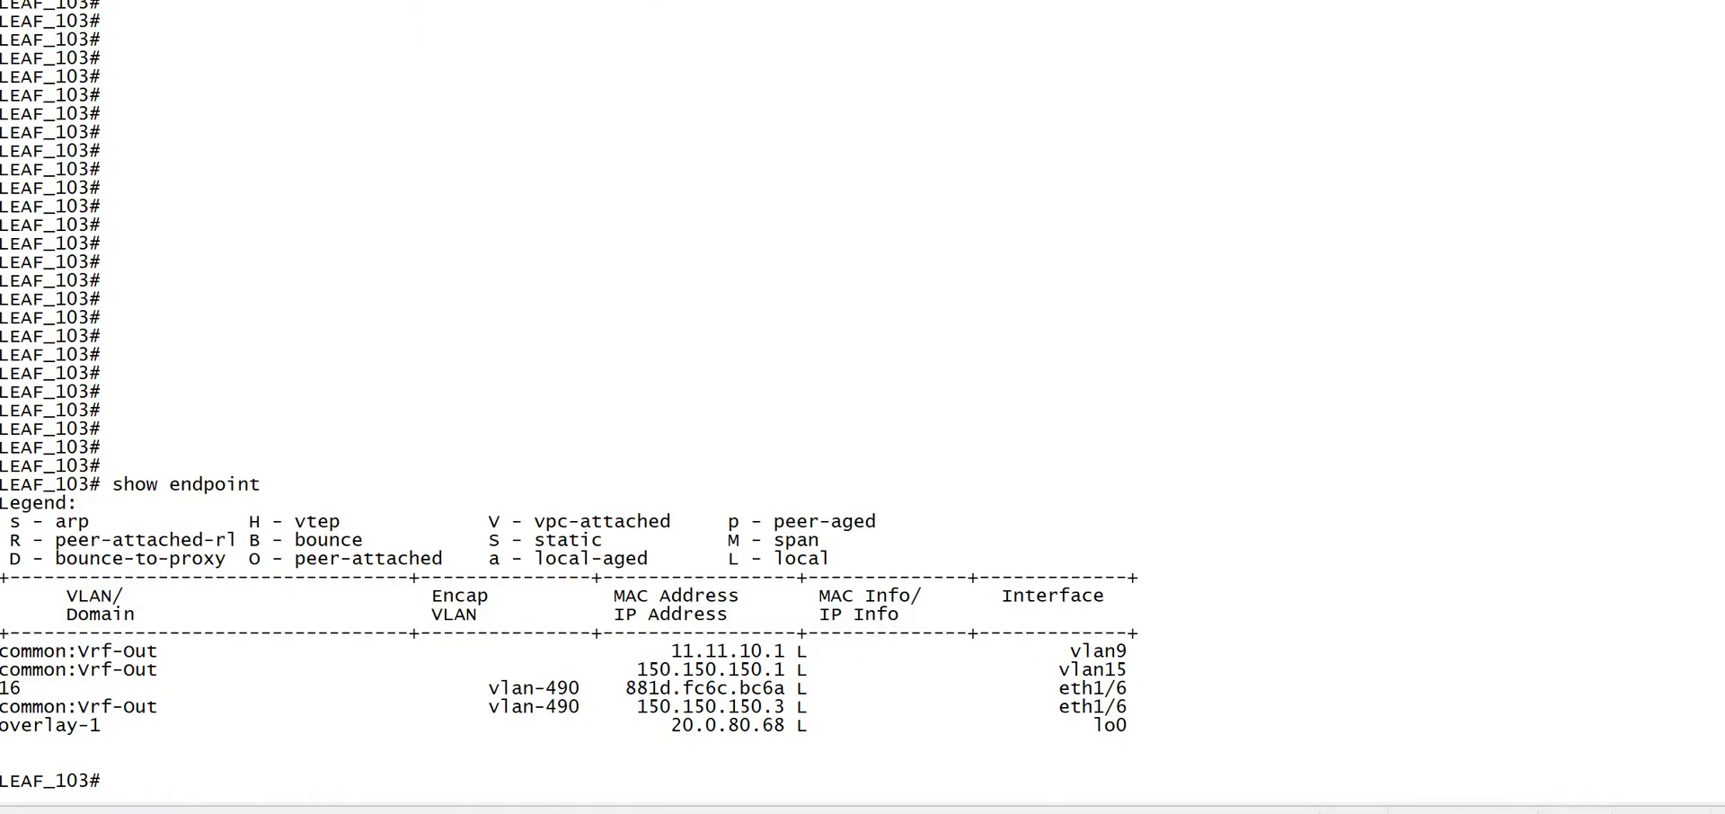
pyautogui.write('itraceroute src-ip 15.15.15.3 15.15.15.2 vrf common:Vrf-Out encap vlan 490 icmp')
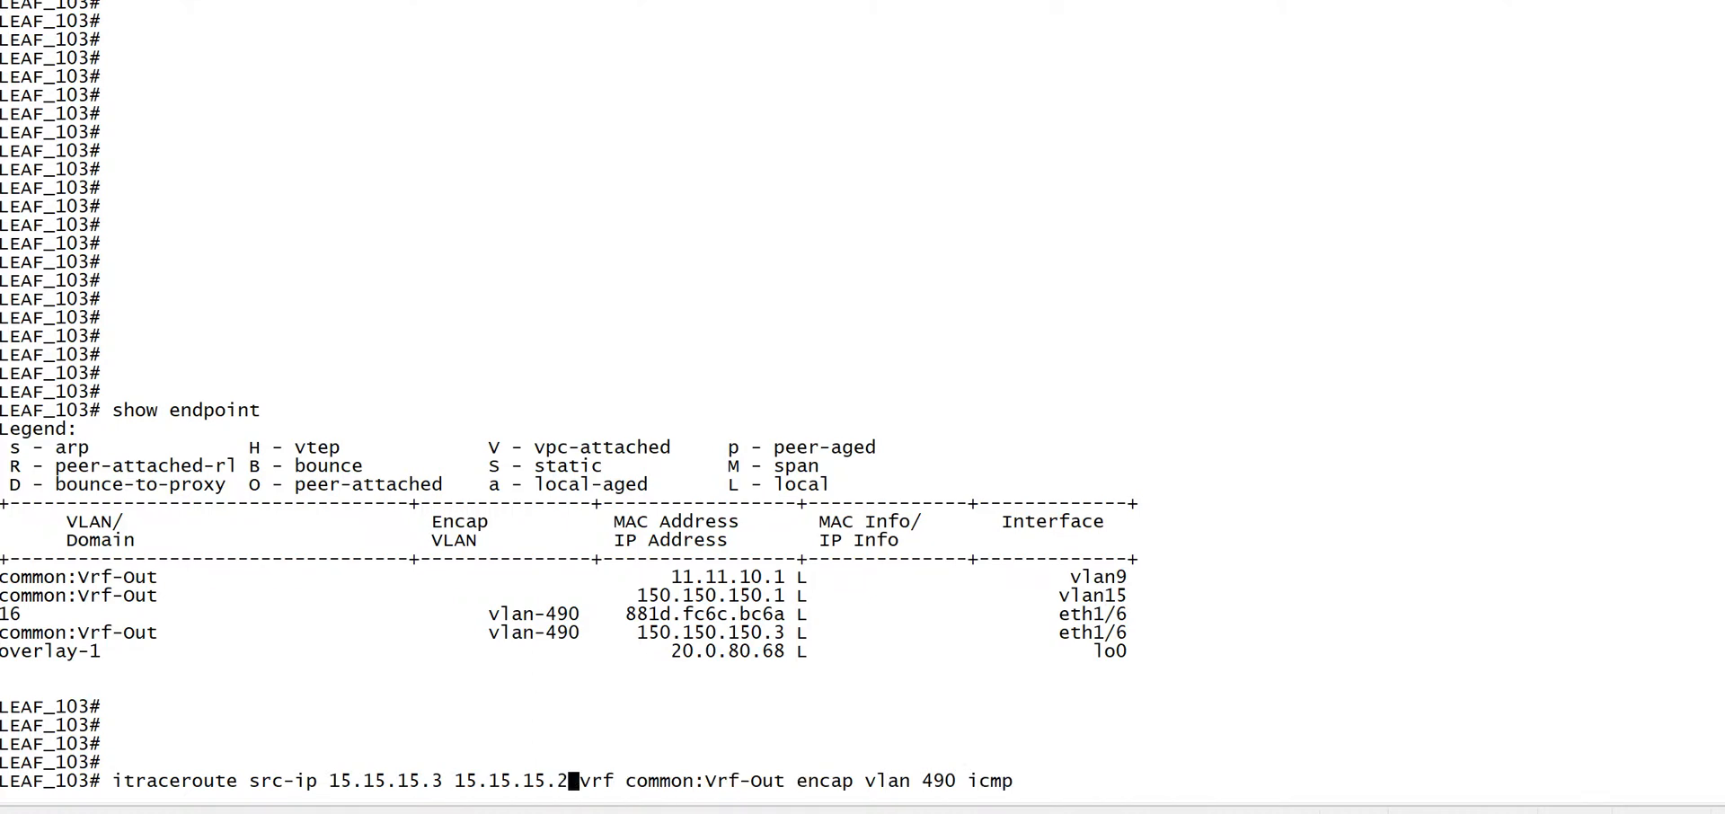
# Run itraceroute from 150.150.150.3 to 150.150.150.0, returning an incomplete one-hop path via 20.0.48.96
pyautogui.press('Backspace')
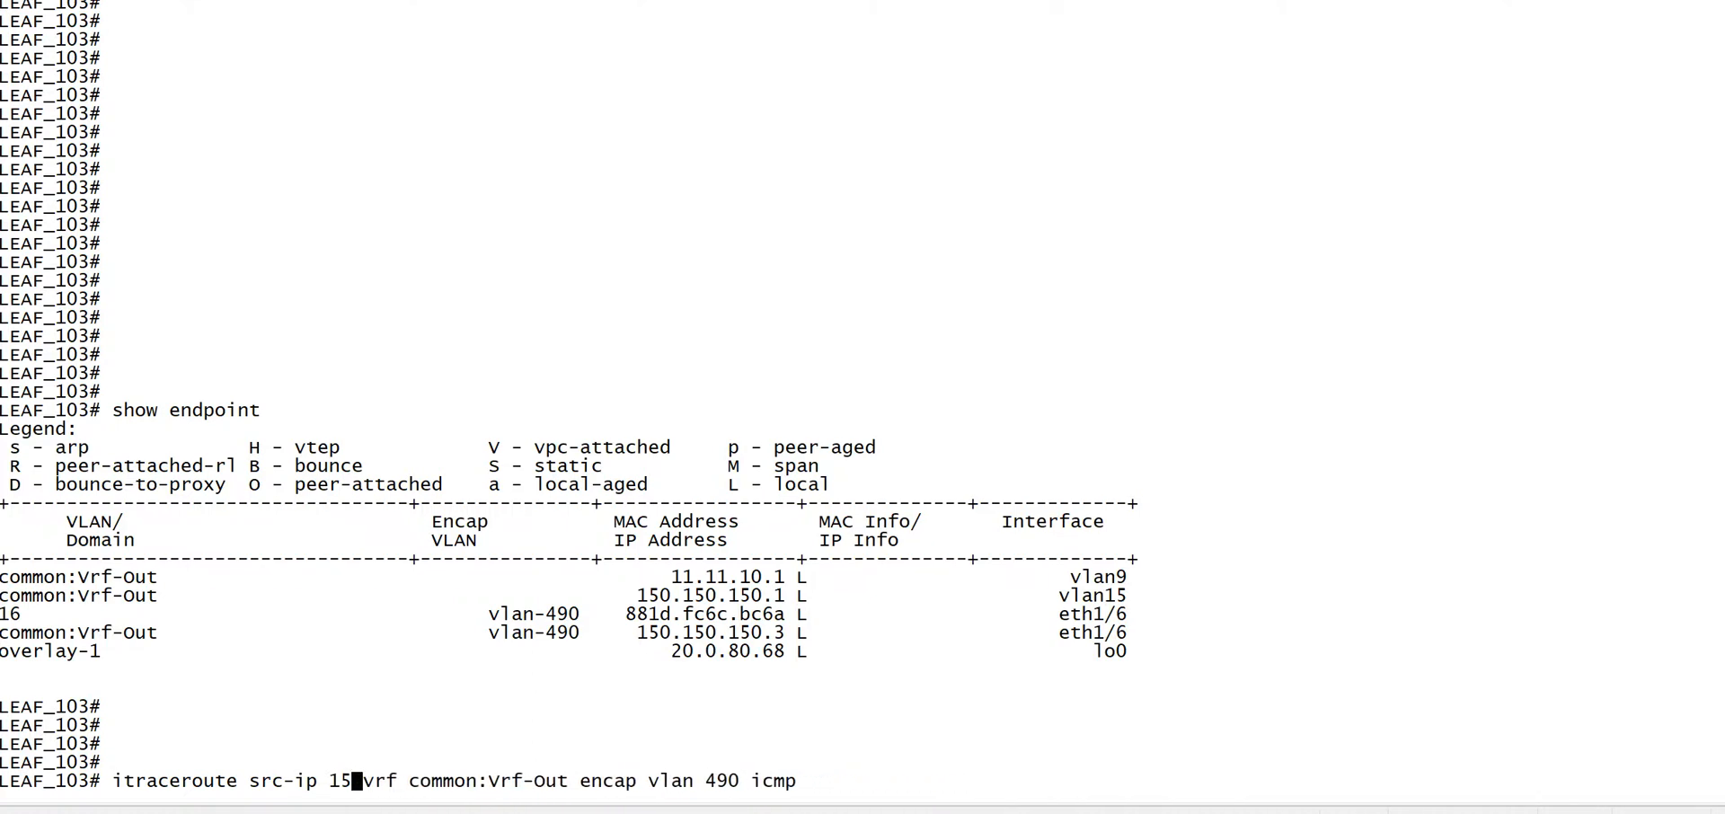
pyautogui.write('0.15')
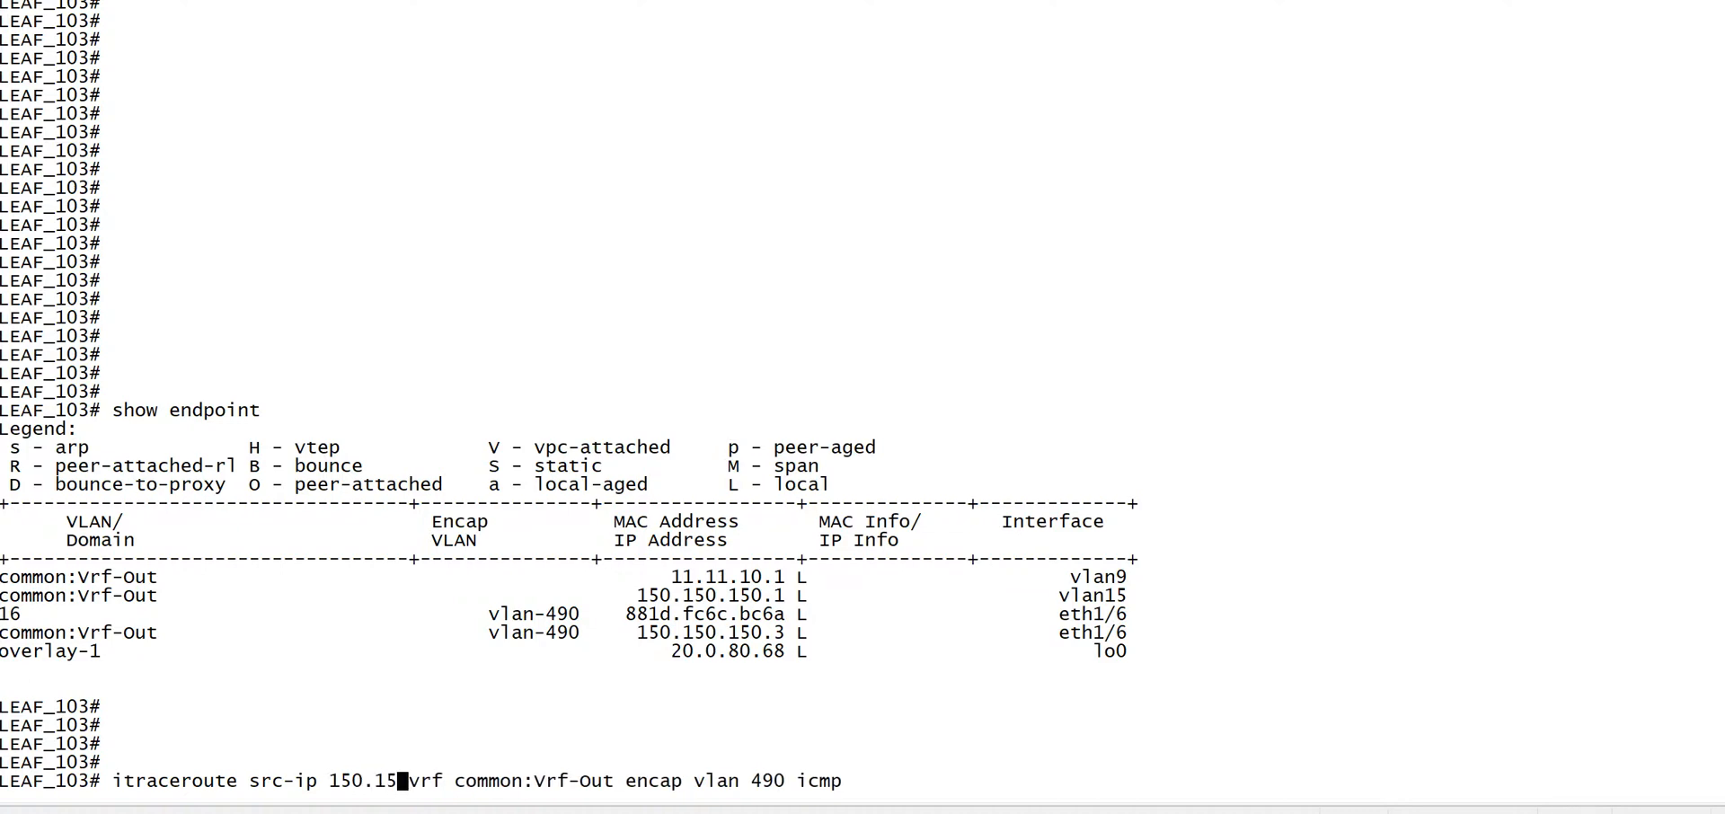
pyautogui.write('0.150.3')
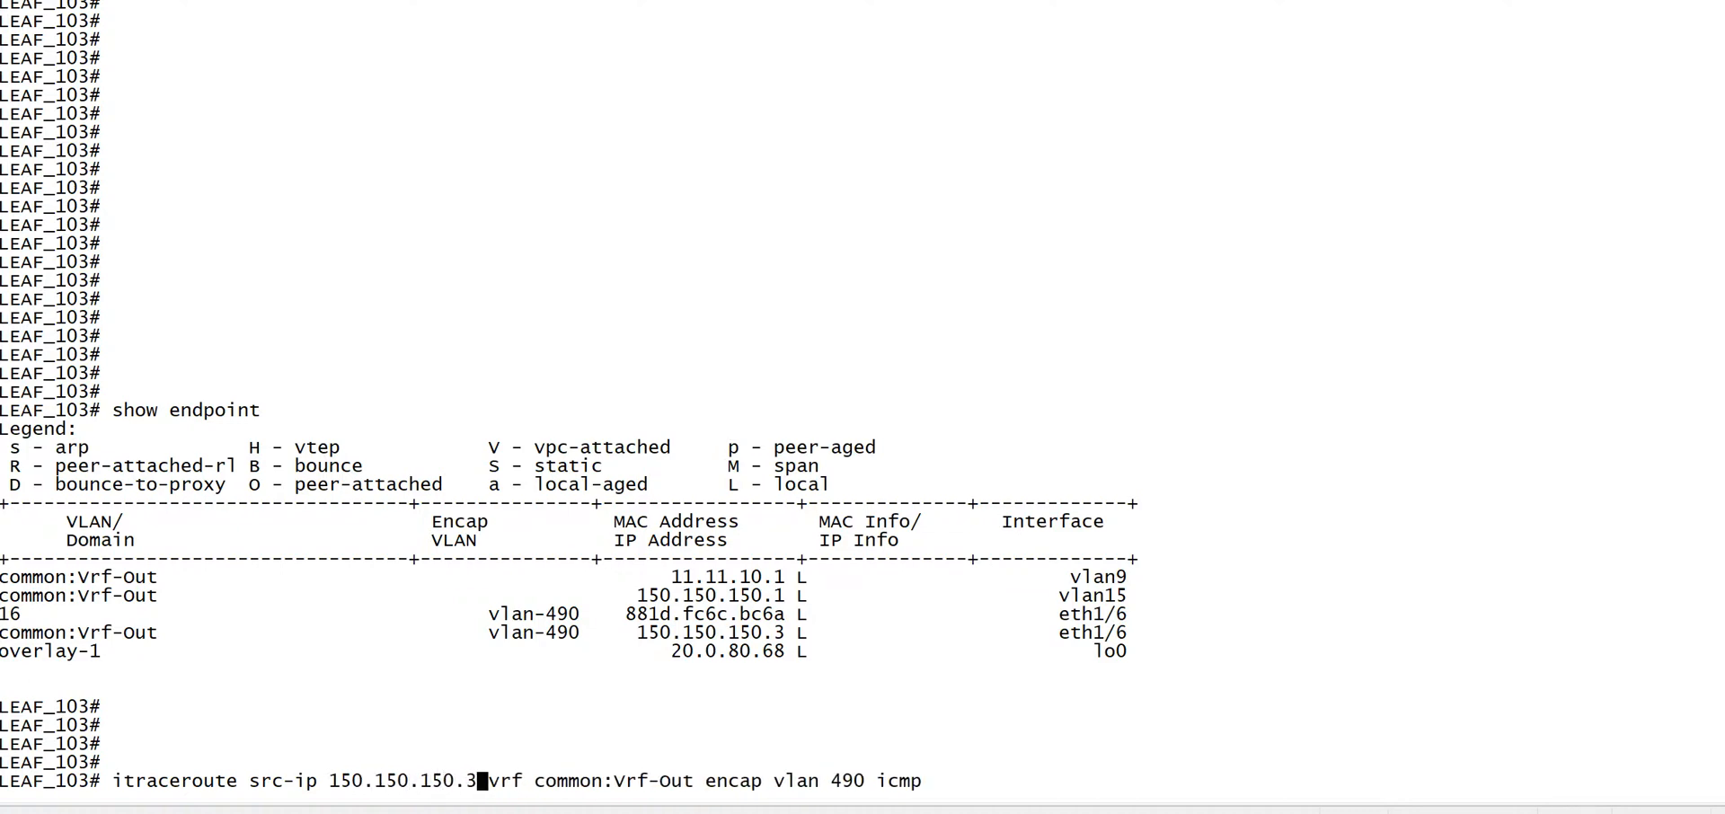
pyautogui.write('150.150.150.0')
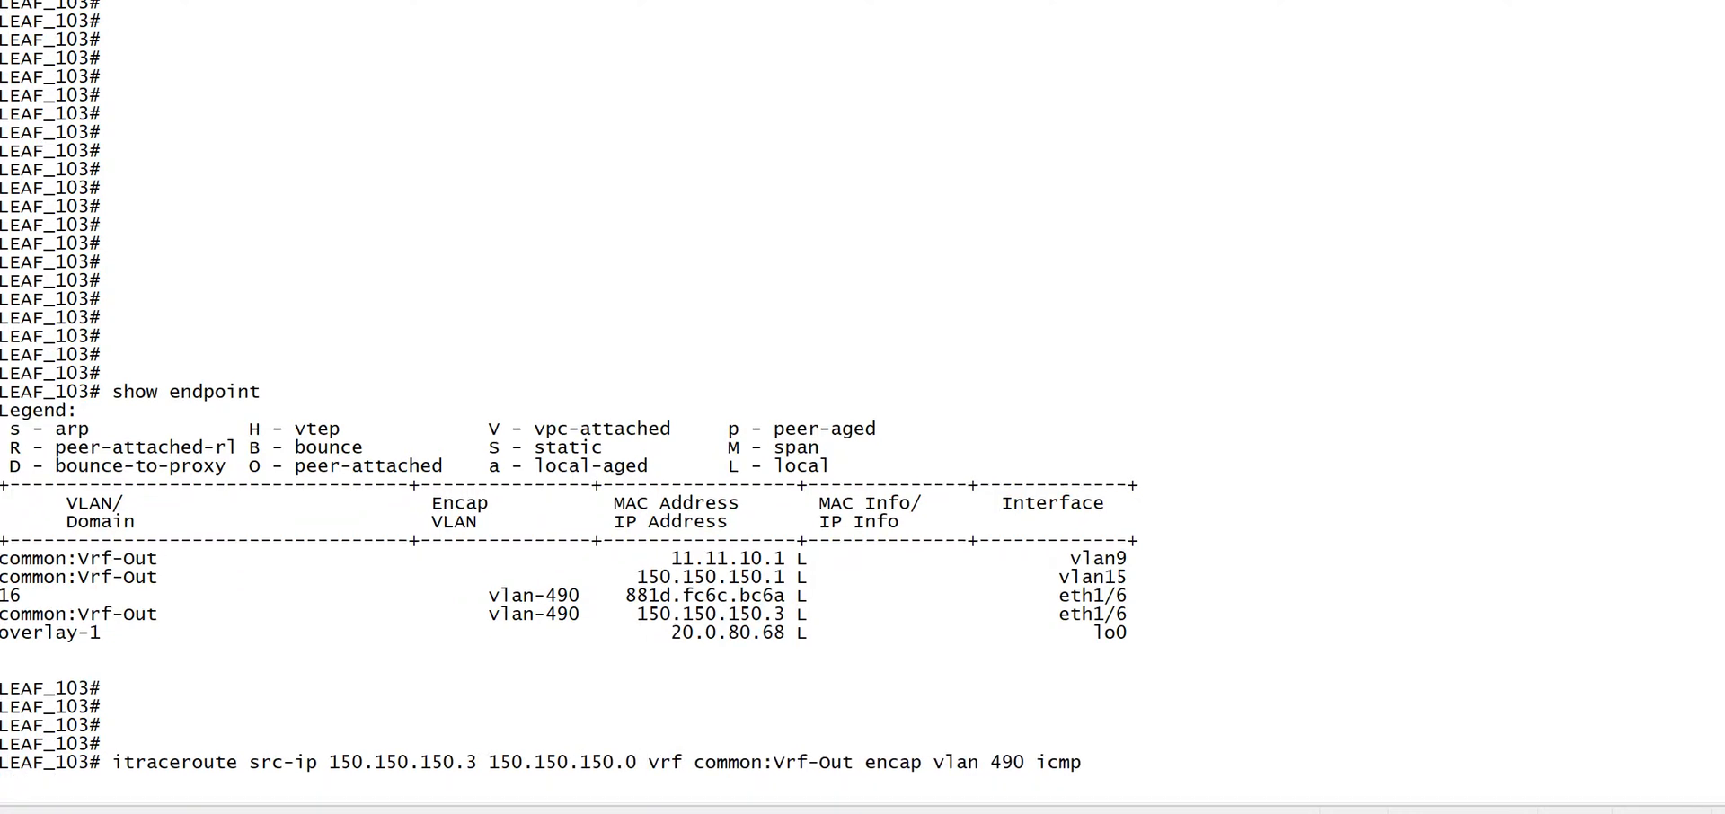
pyautogui.press('Return')
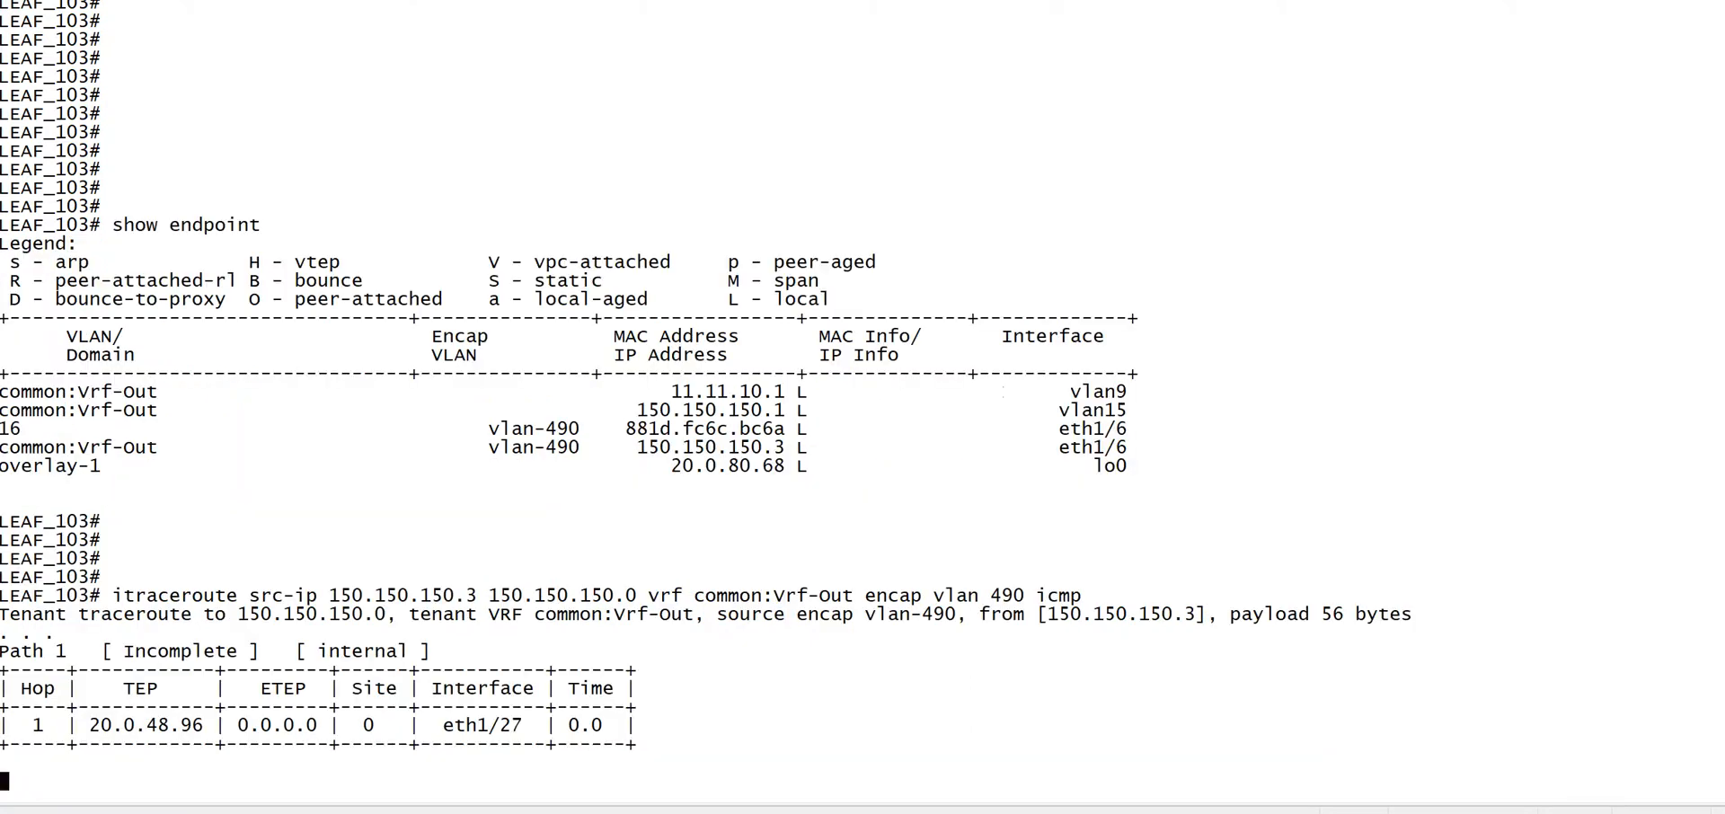
pyautogui.press('Return')
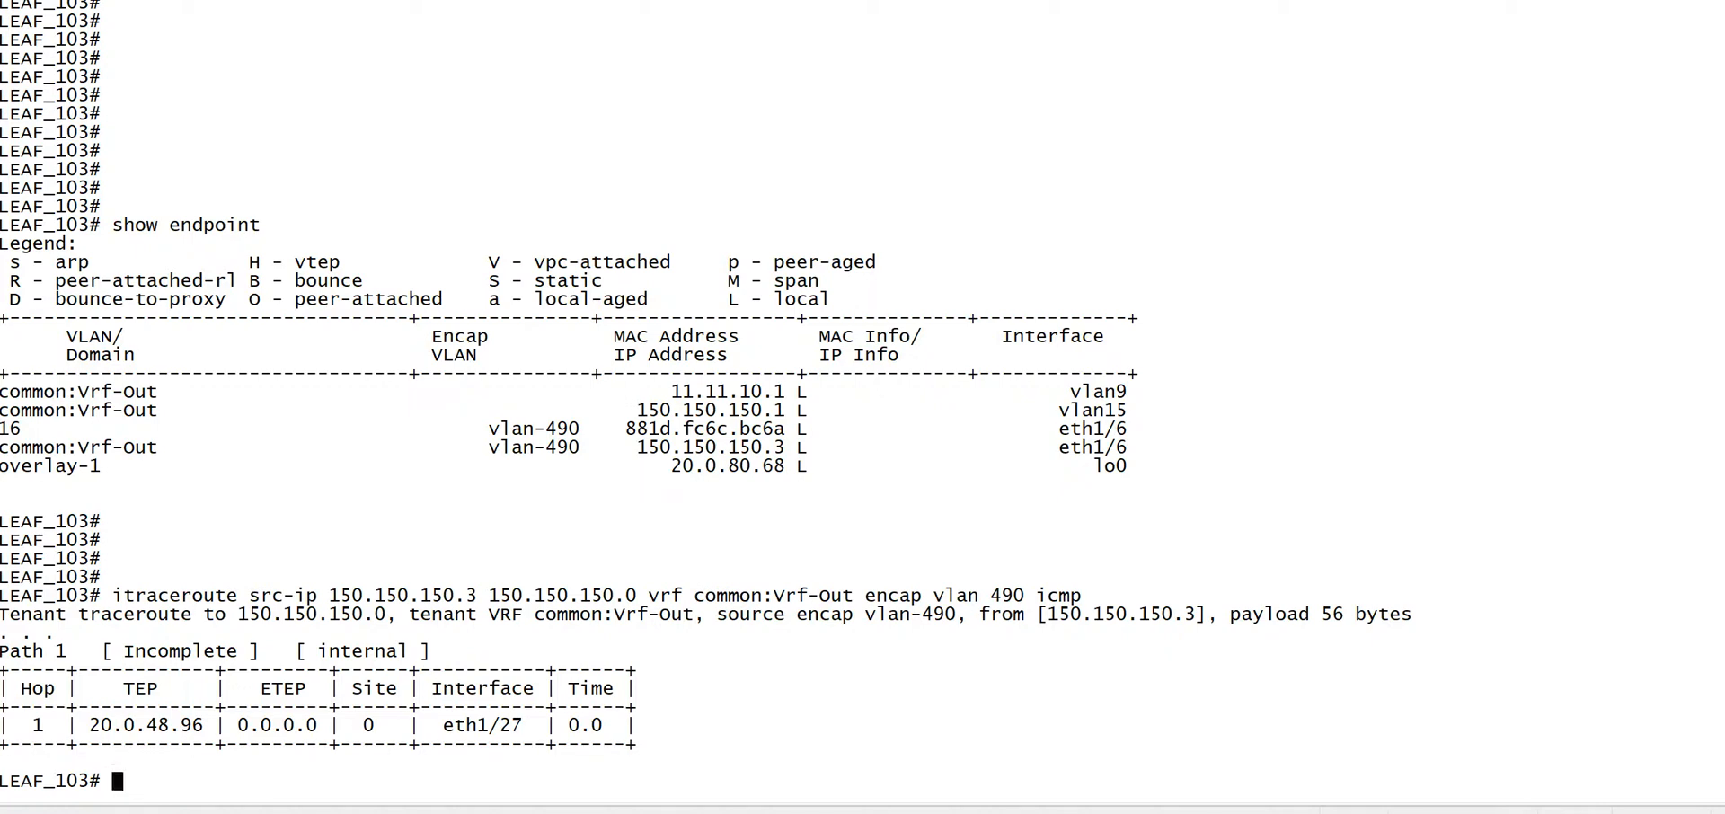
# Run acidiag fnvread | grep 20.0.48.96, showing the hop is Spine_301, node 301
pyautogui.write('ac')
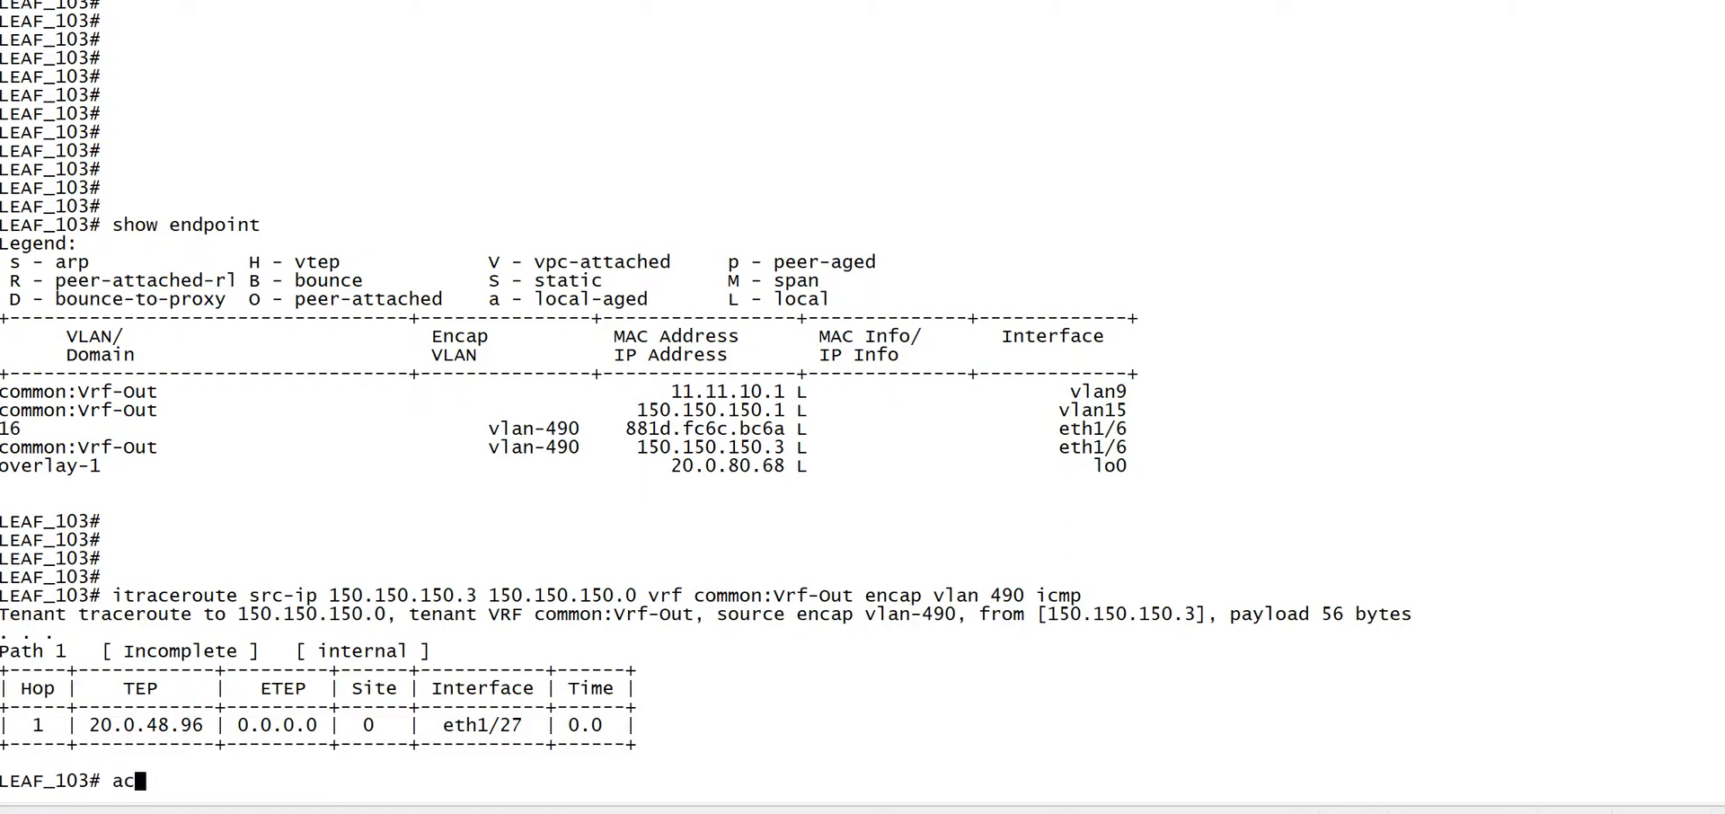
pyautogui.write('idiag fnvread')
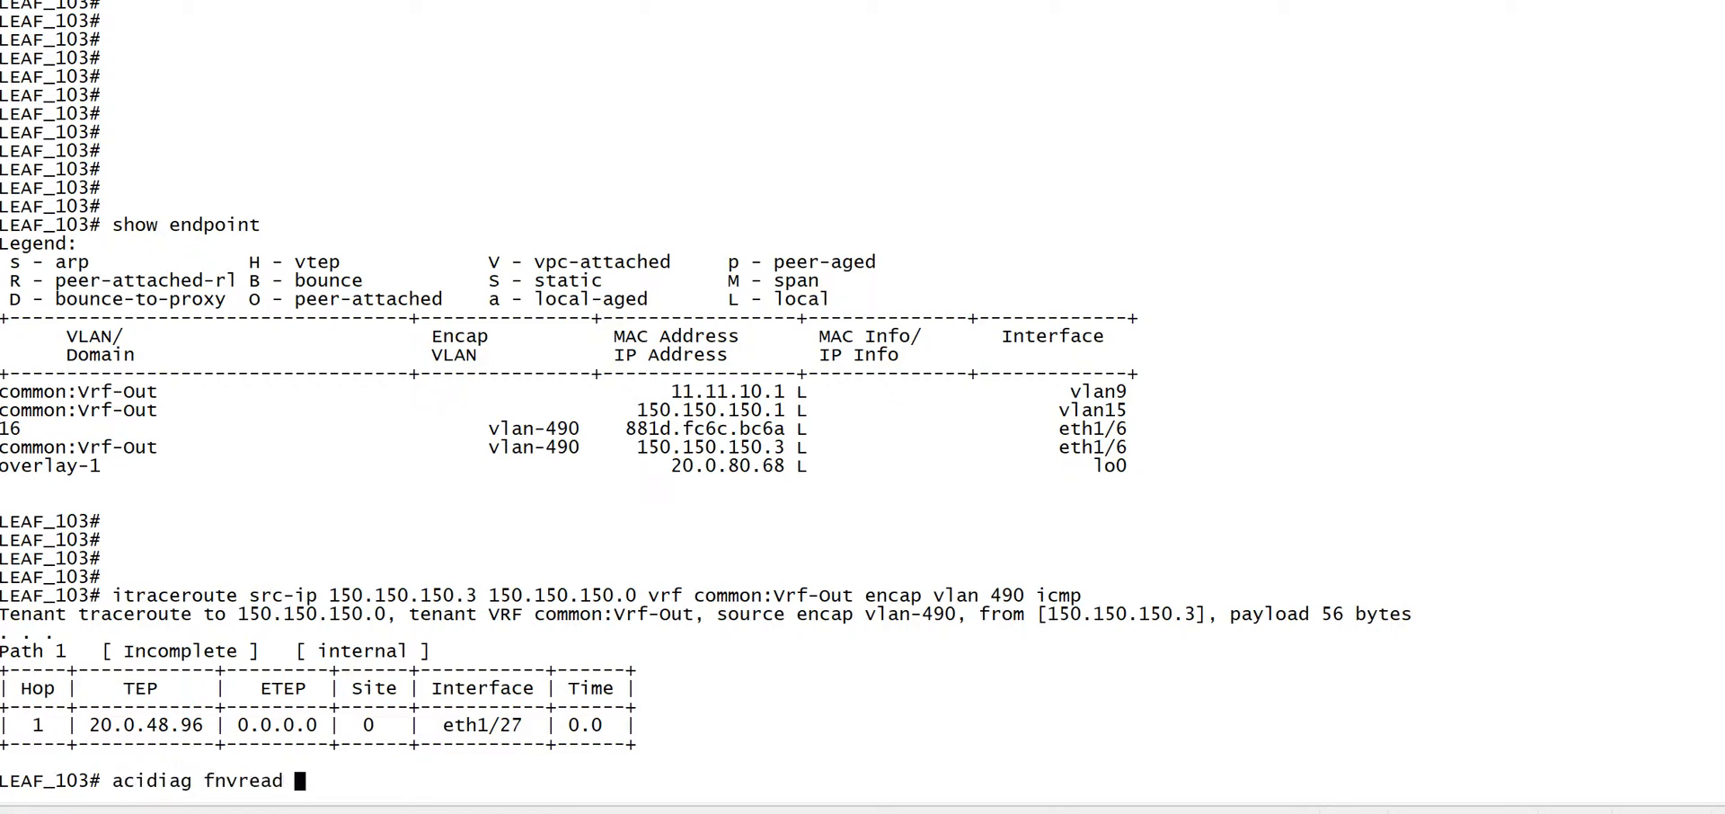
pyautogui.write('| grep 20.0.48.')
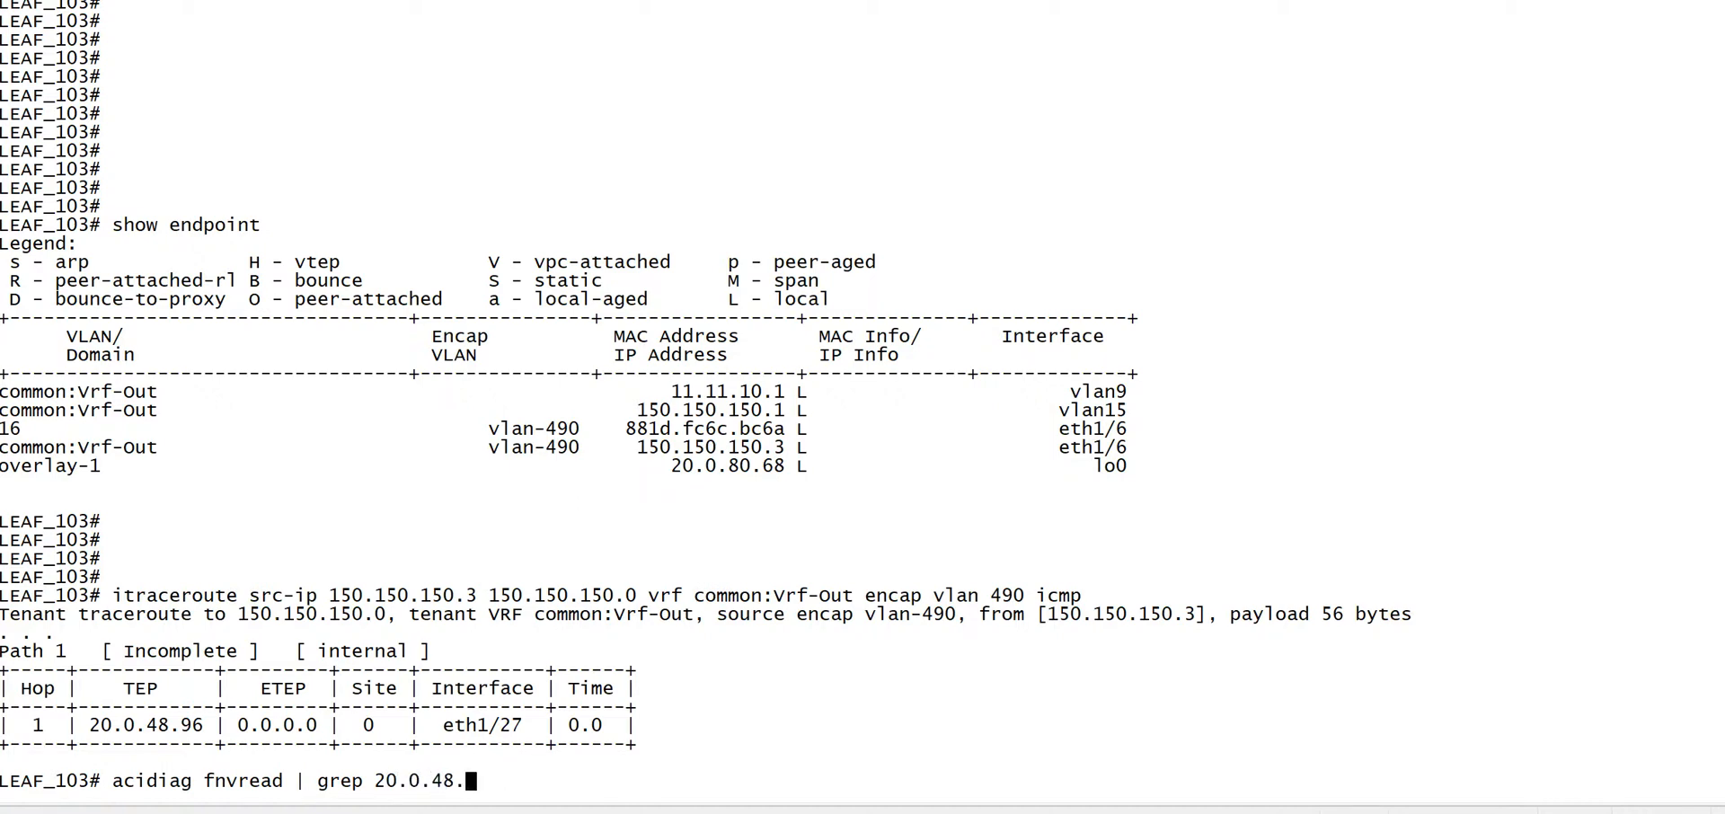
pyautogui.press('Return')
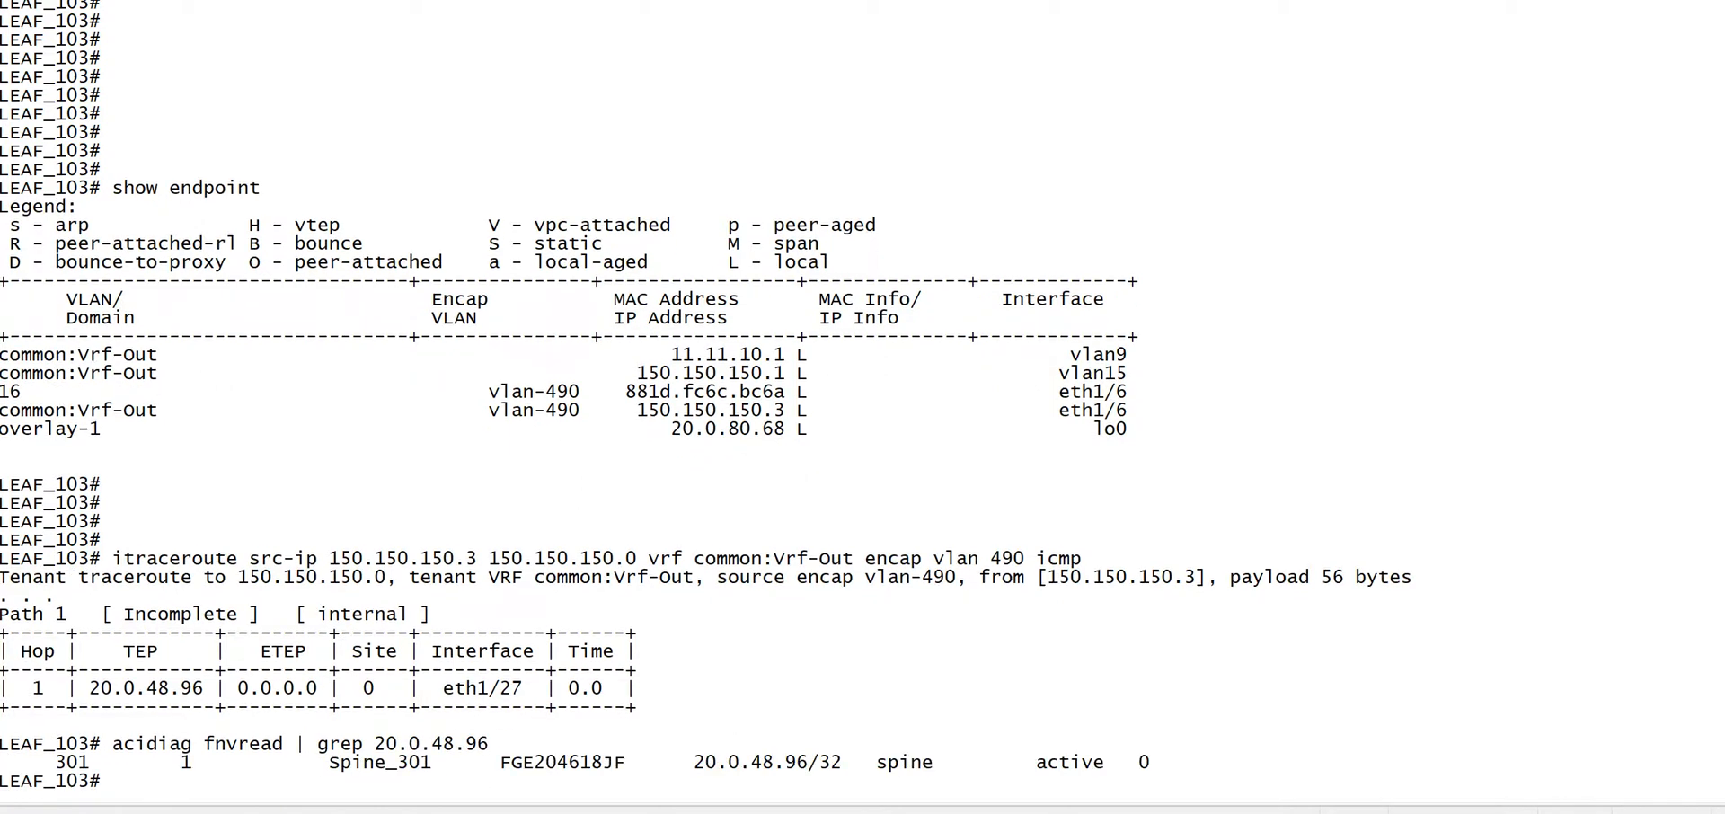
pyautogui.scroll(-3)
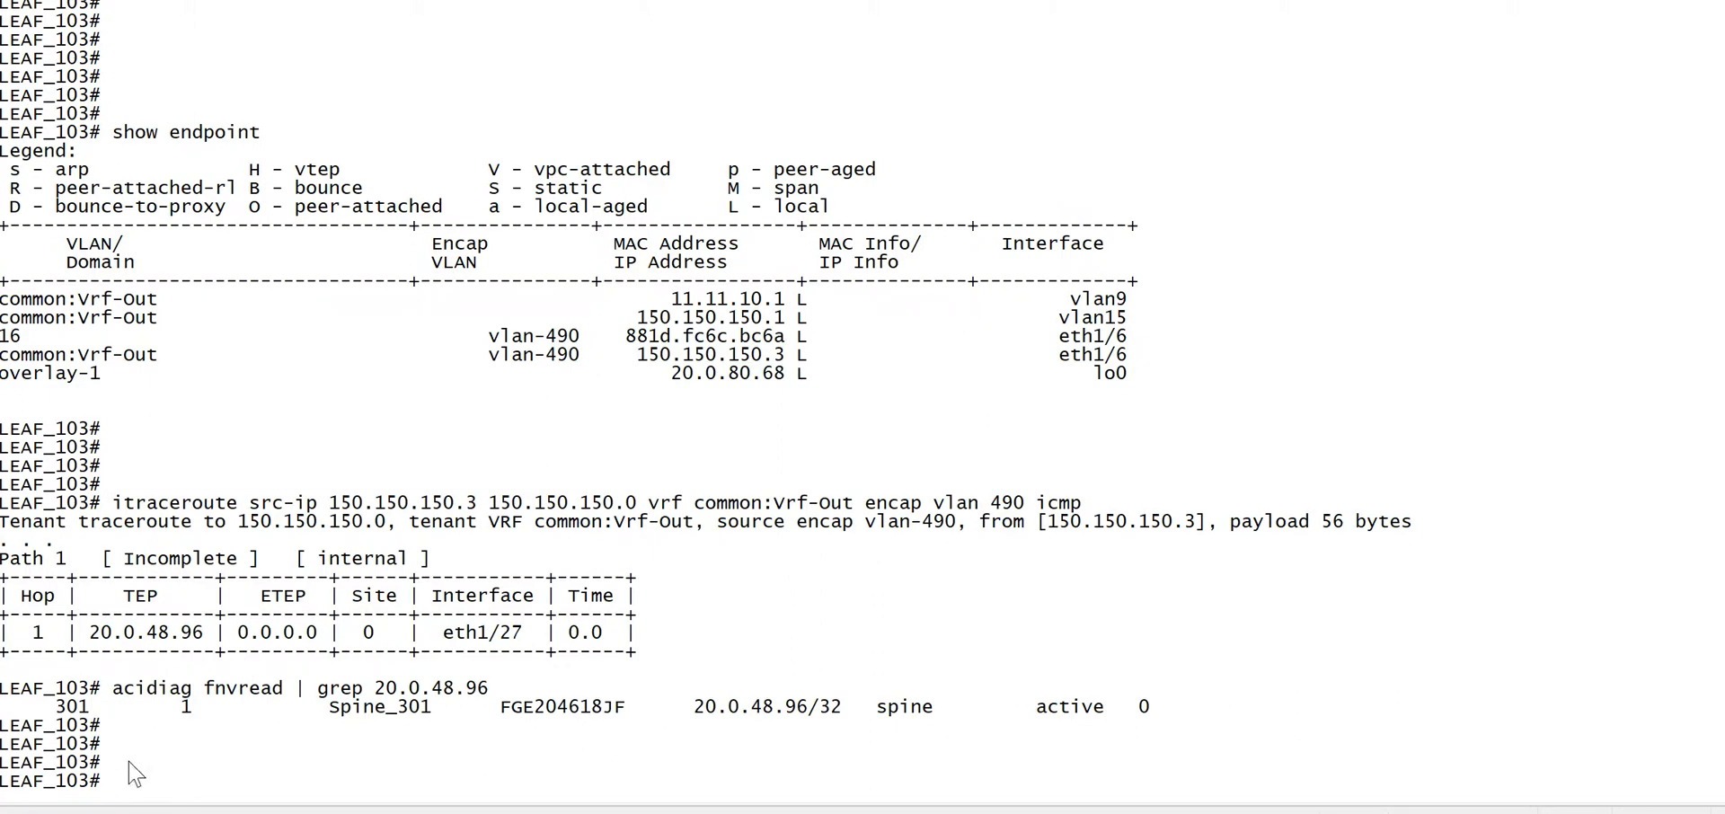
pyautogui.scroll(-3)
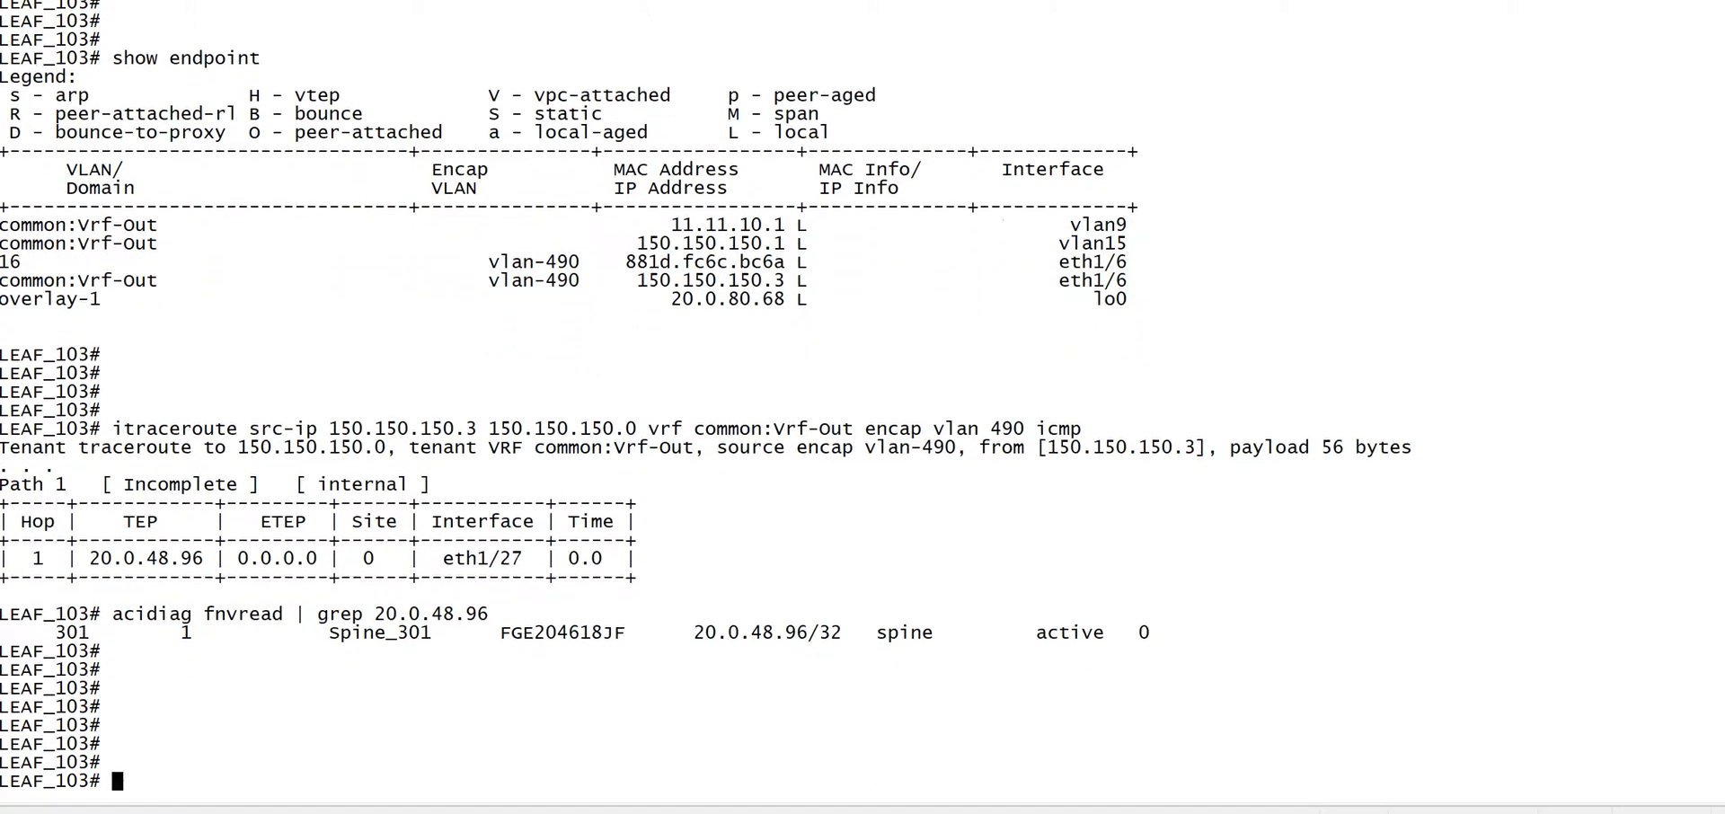
# Run itraceroute from 150.150.150.3 to 150.150.150.2, getting a complete path via 20.0.48.96 and 20.0.80.69
pyautogui.write('itraceroute src-ip 150.150.150.3 150.150.150.0 vrf common:Vrf-Out encap vlan 490 icmp')
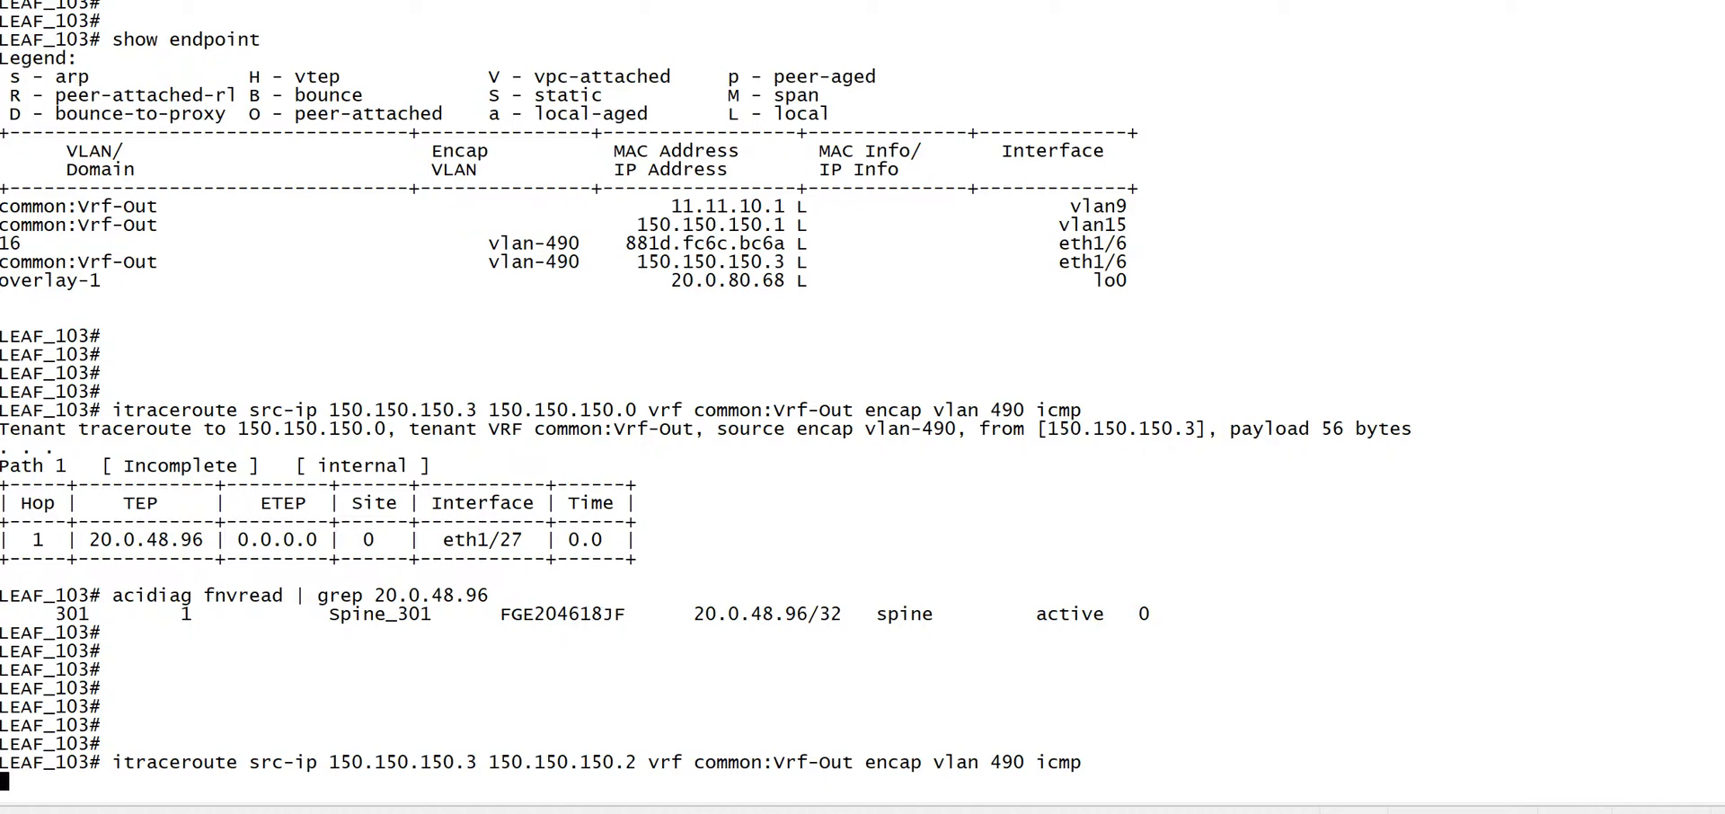
pyautogui.press('Return')
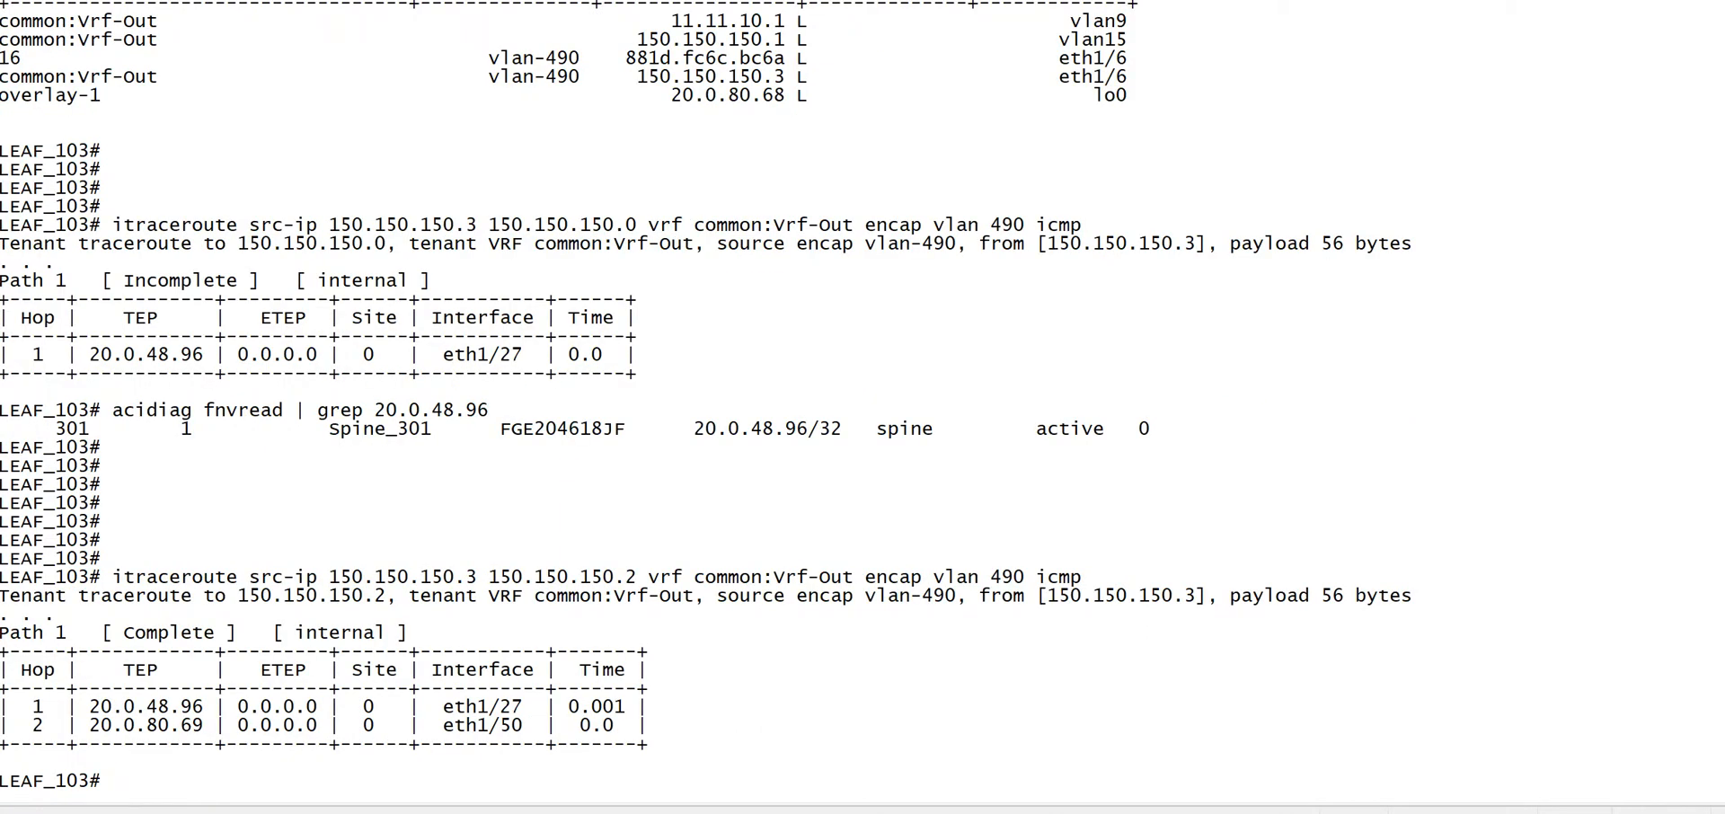
pyautogui.scroll(-3)
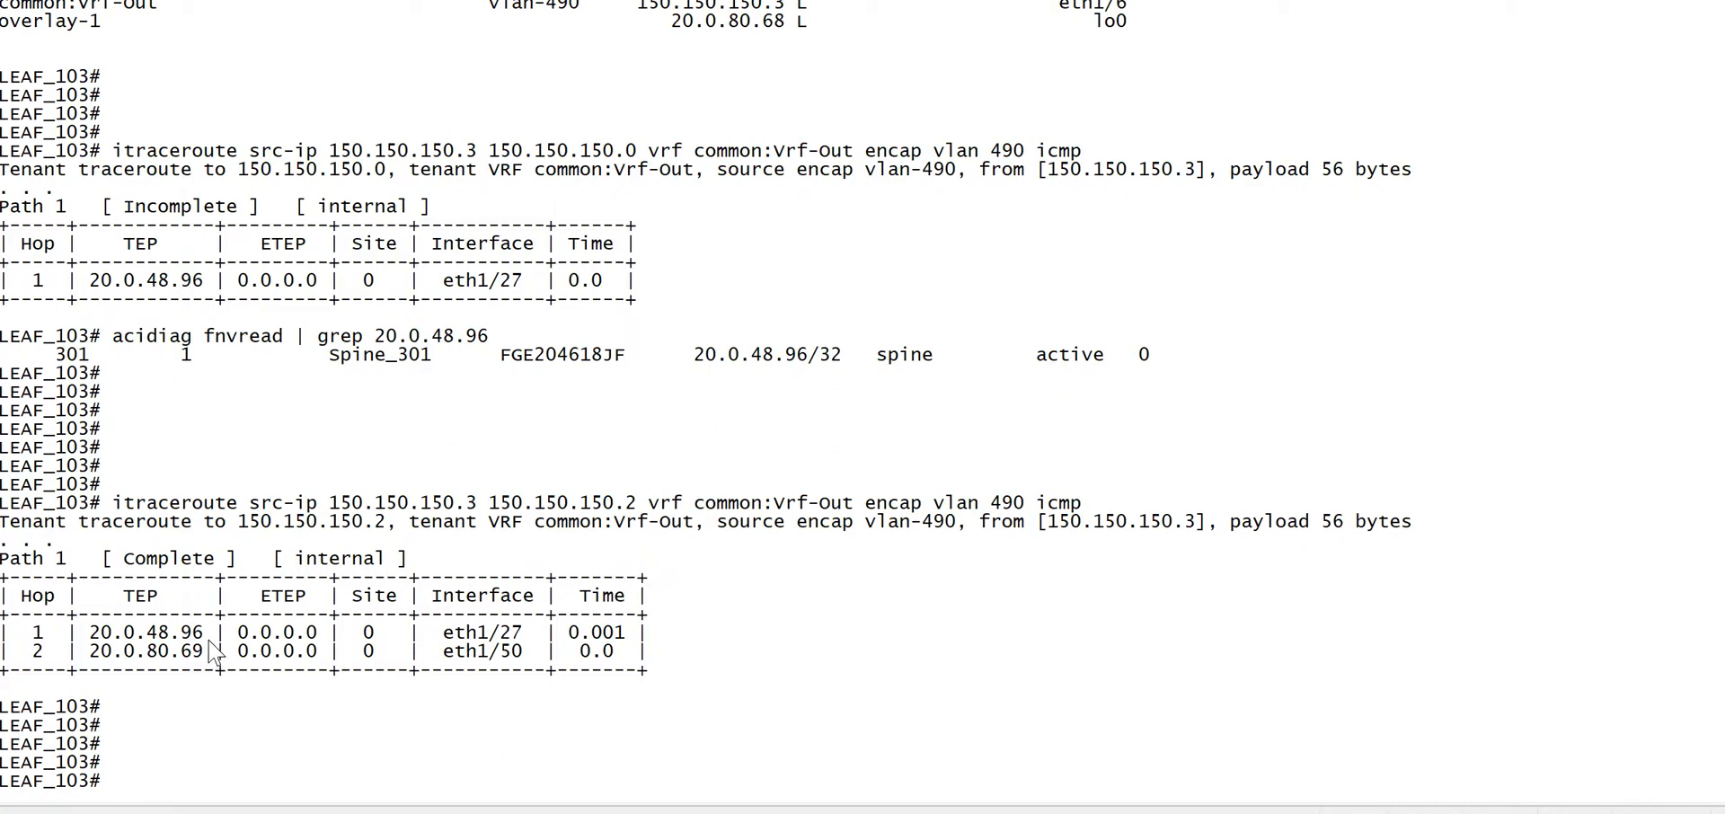
pyautogui.doubleClick(146, 632)
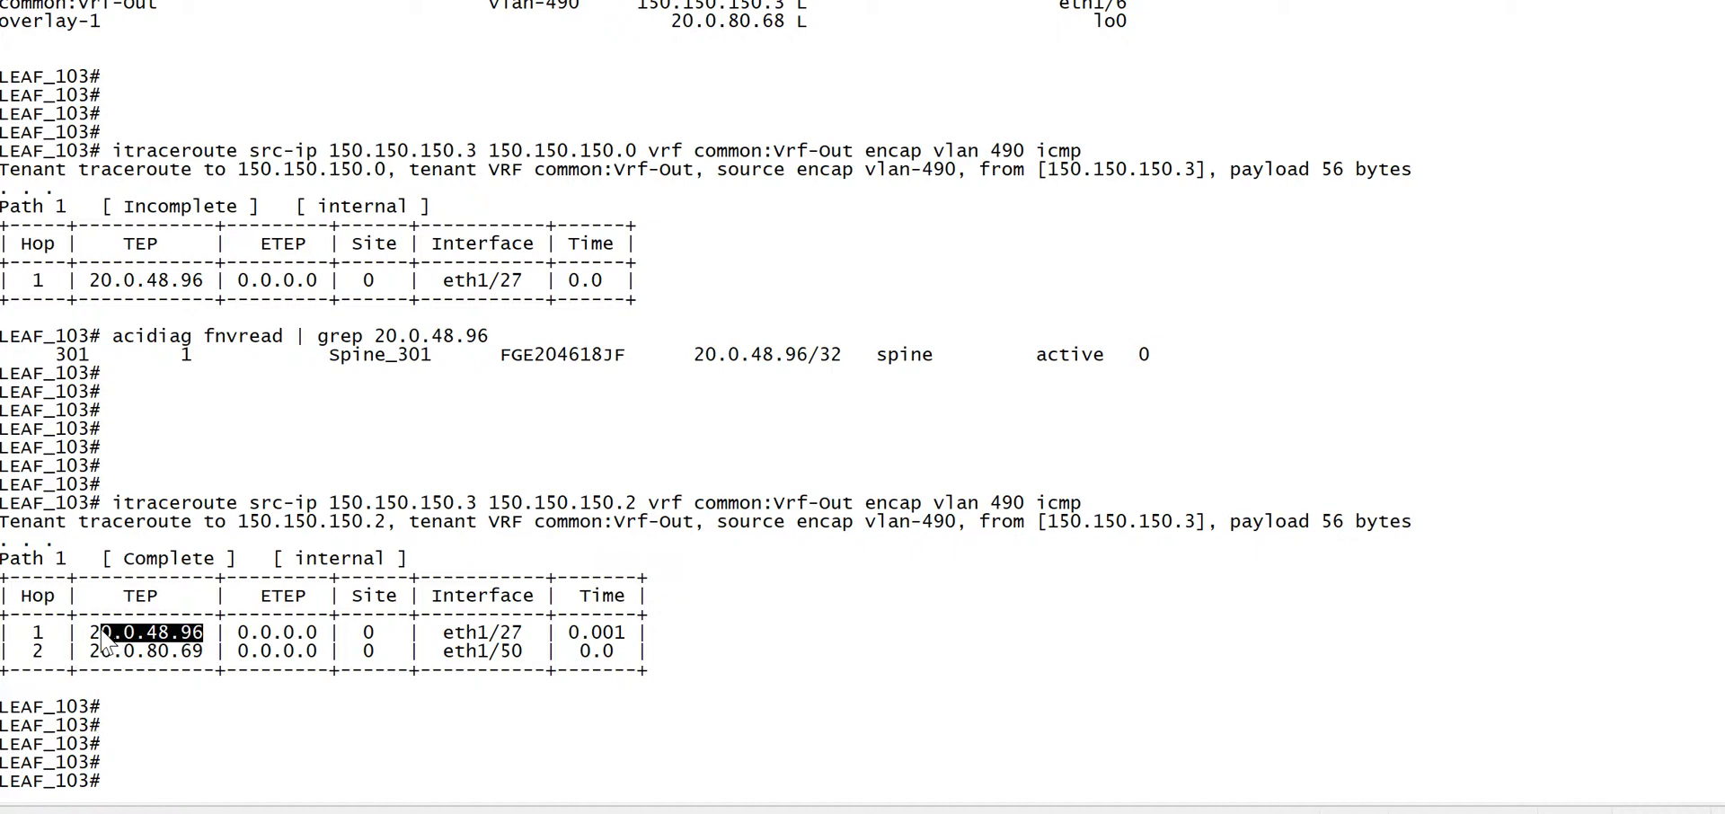
pyautogui.write('acidia')
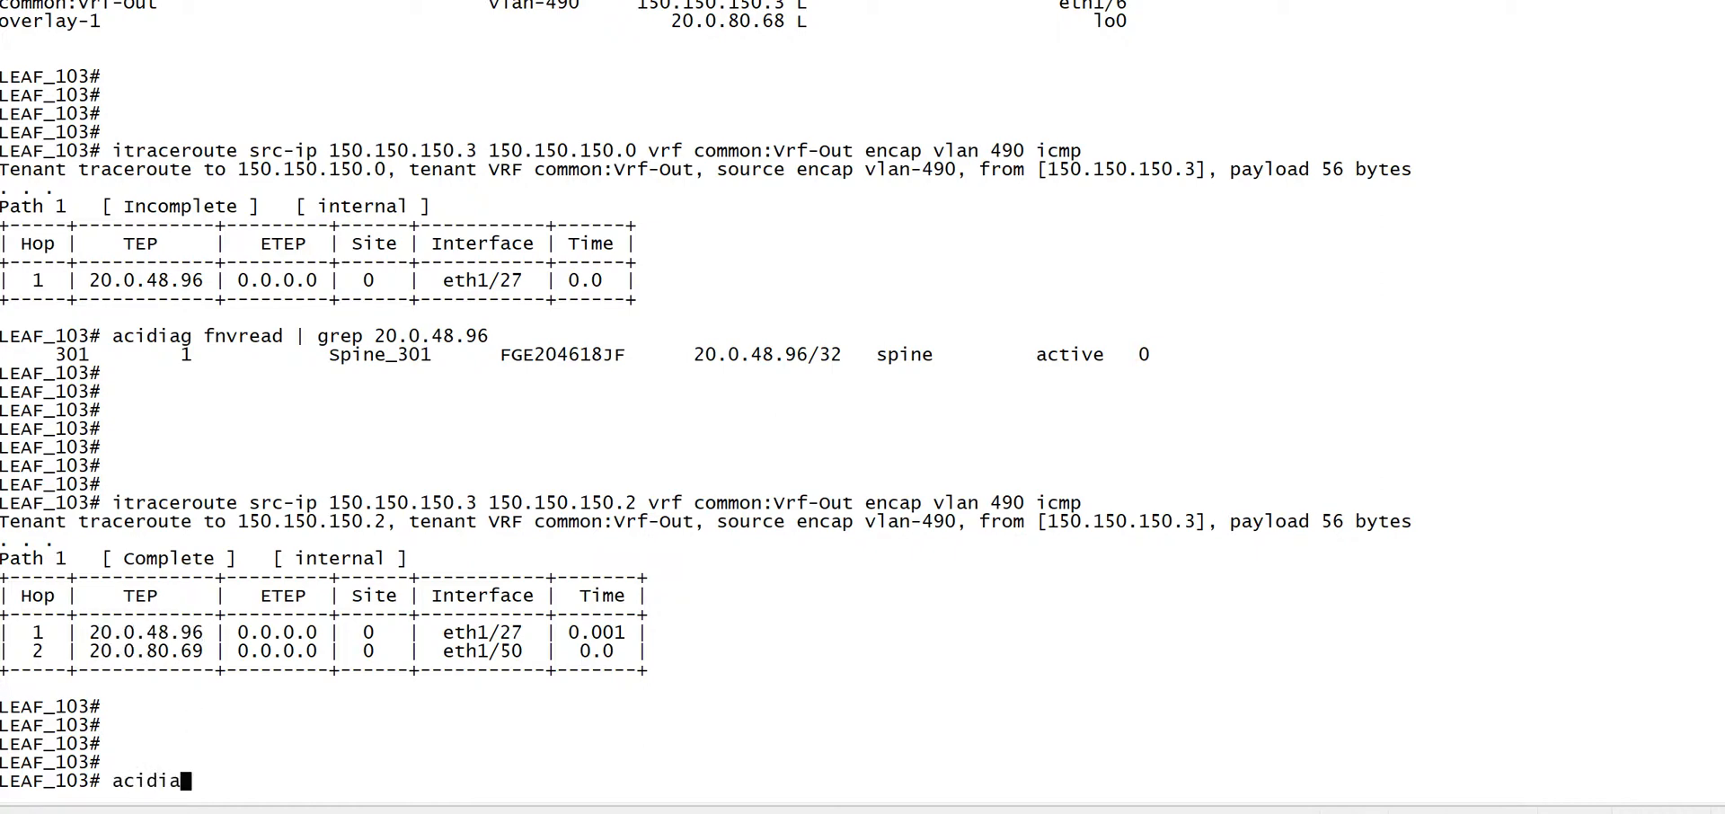
# Look up TEP 20.0.48.96 with acidiag fnvread | grep, confirming Spine_301
pyautogui.write('g fnvread | g')
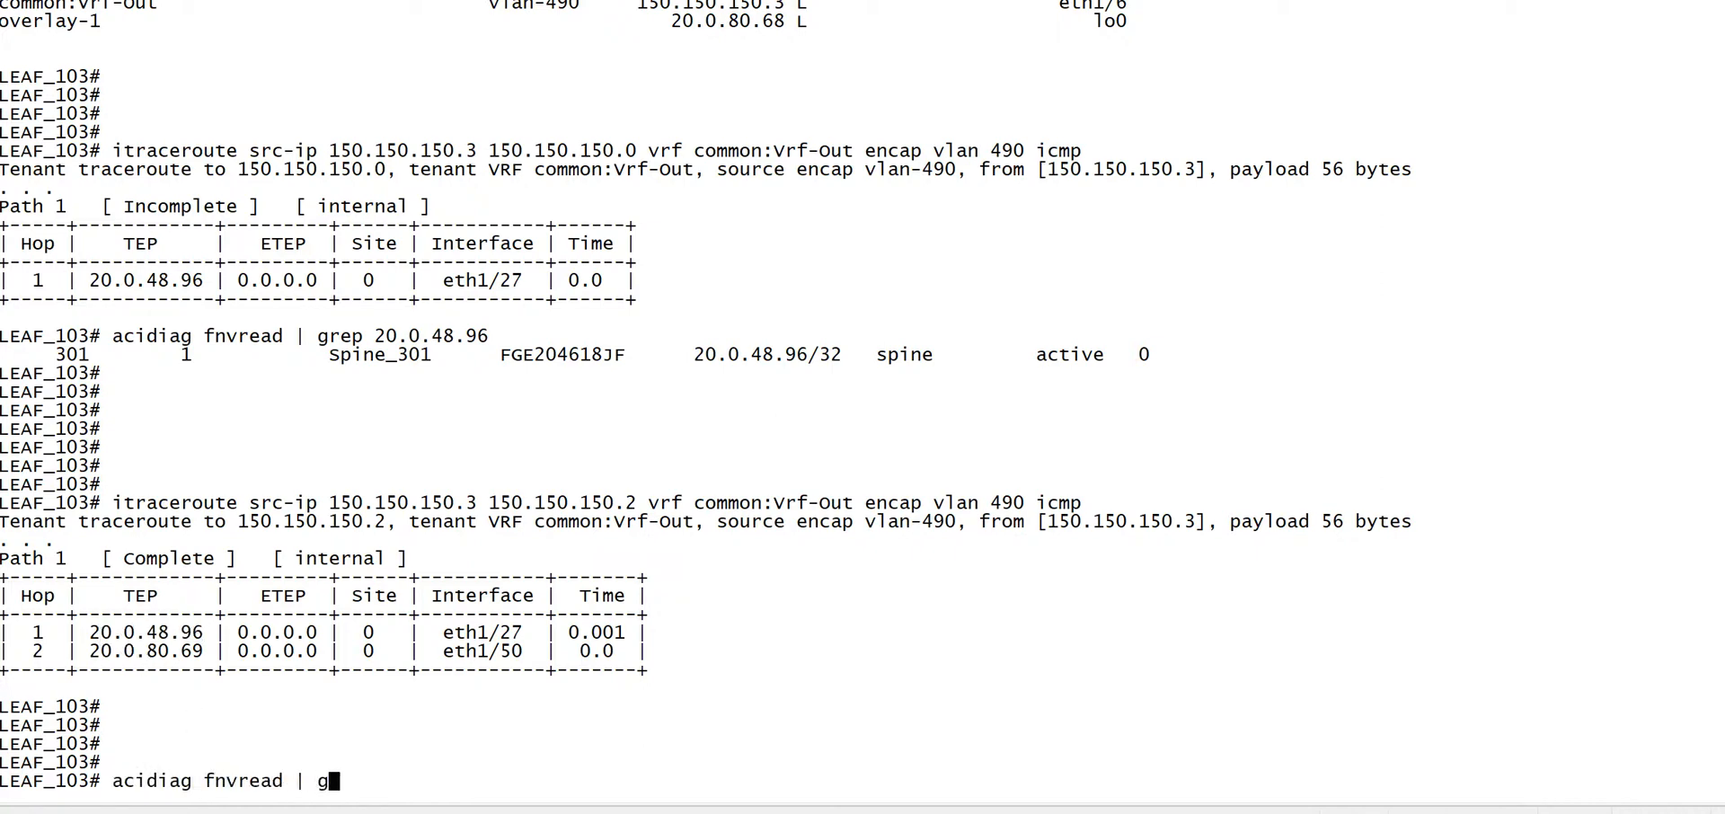
pyautogui.write('rep')
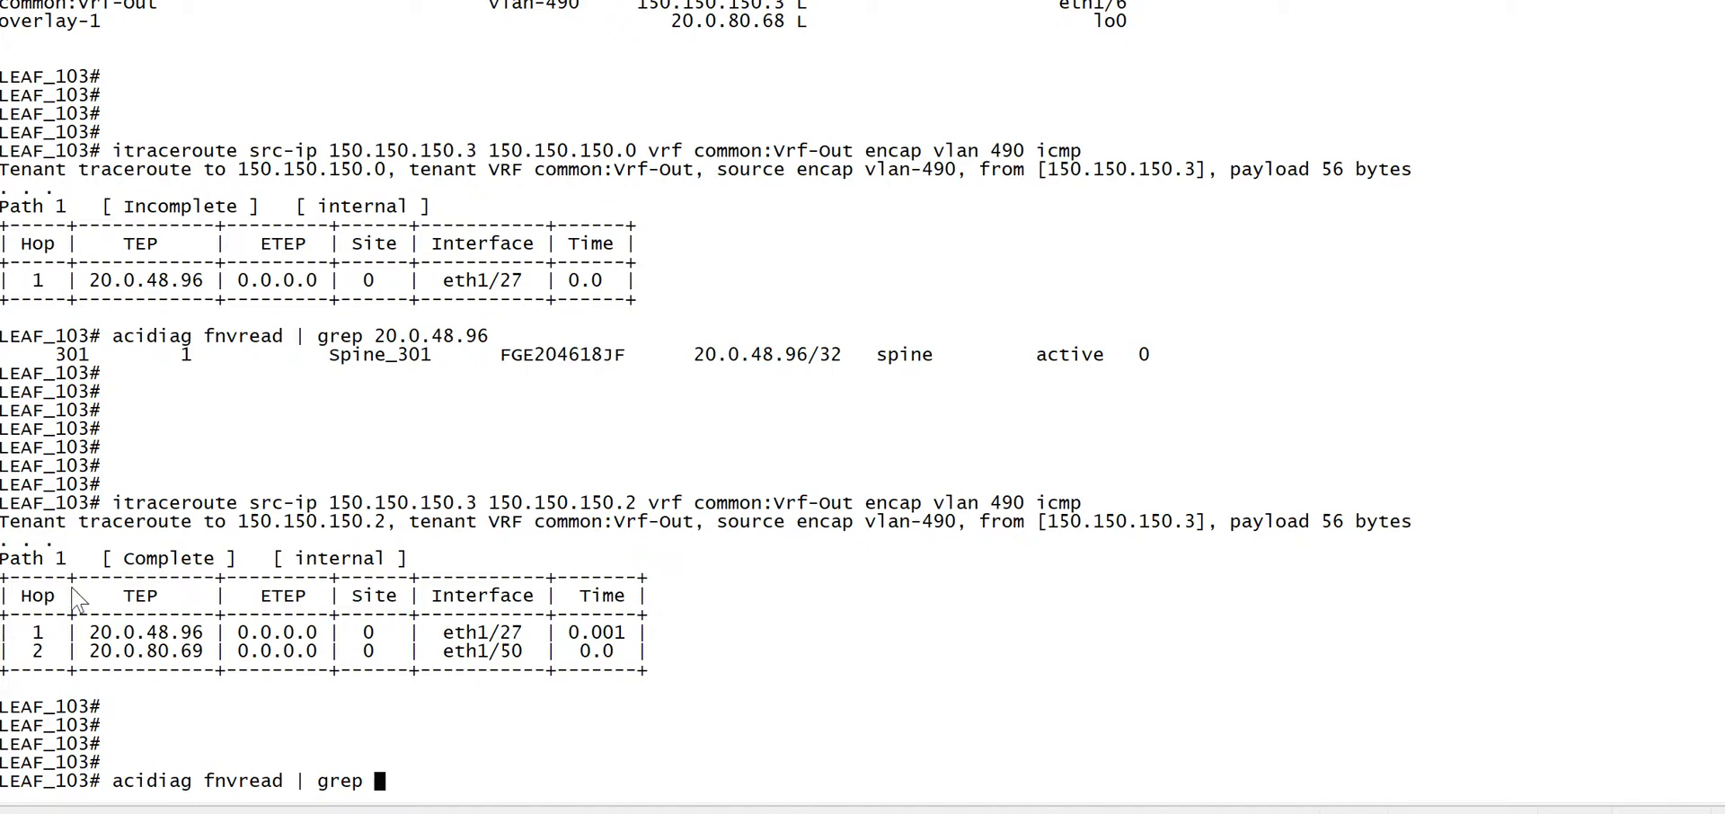
pyautogui.doubleClick(143, 633)
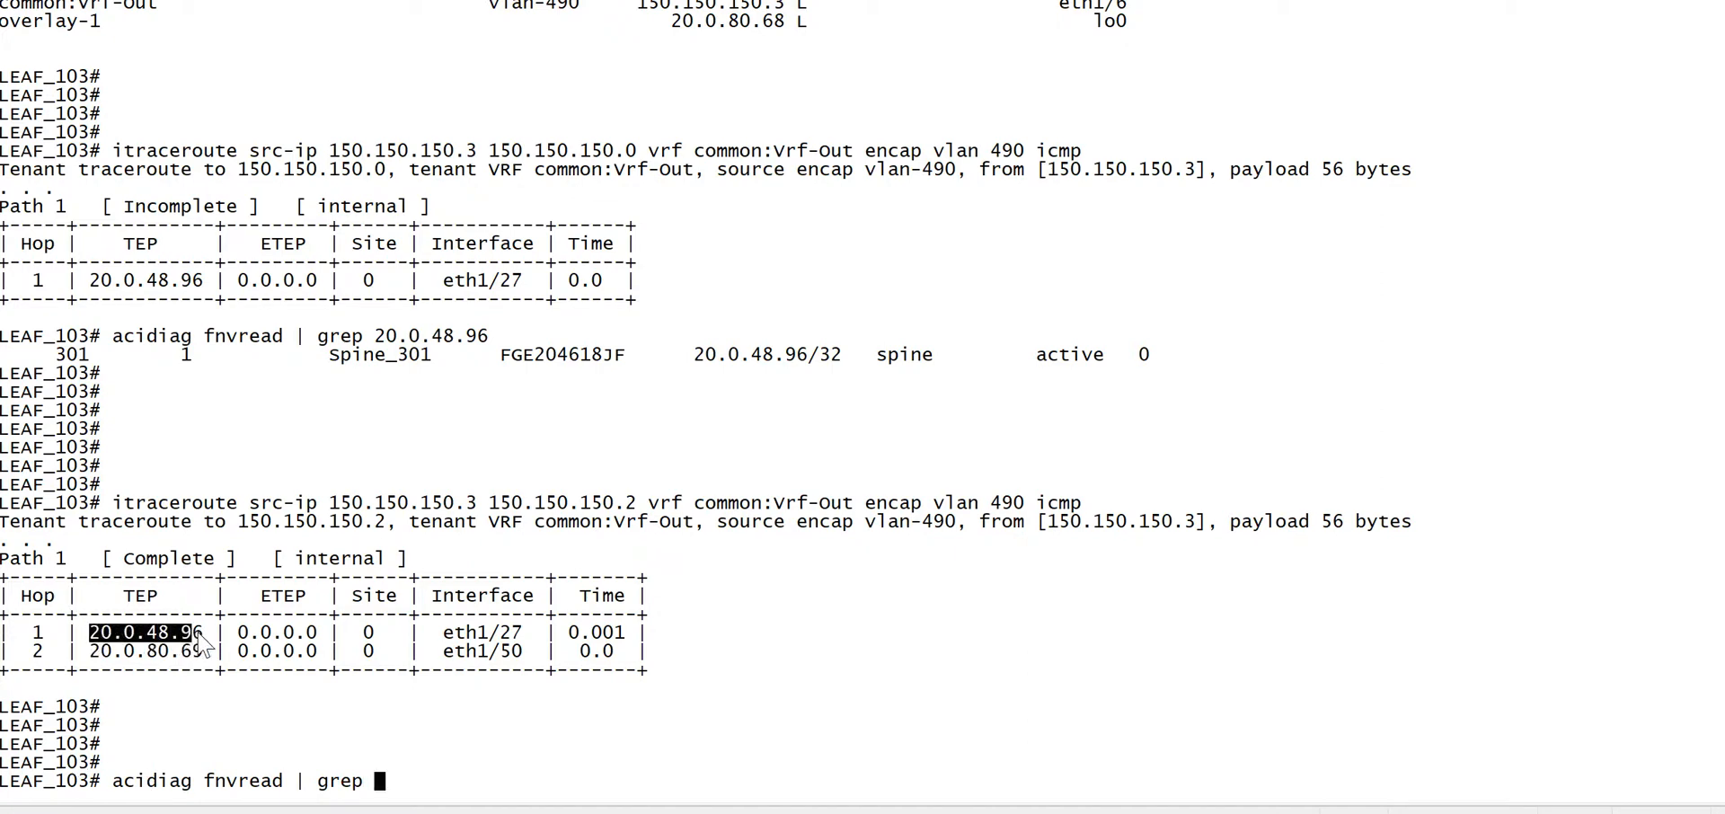
pyautogui.write('20.0.48.96')
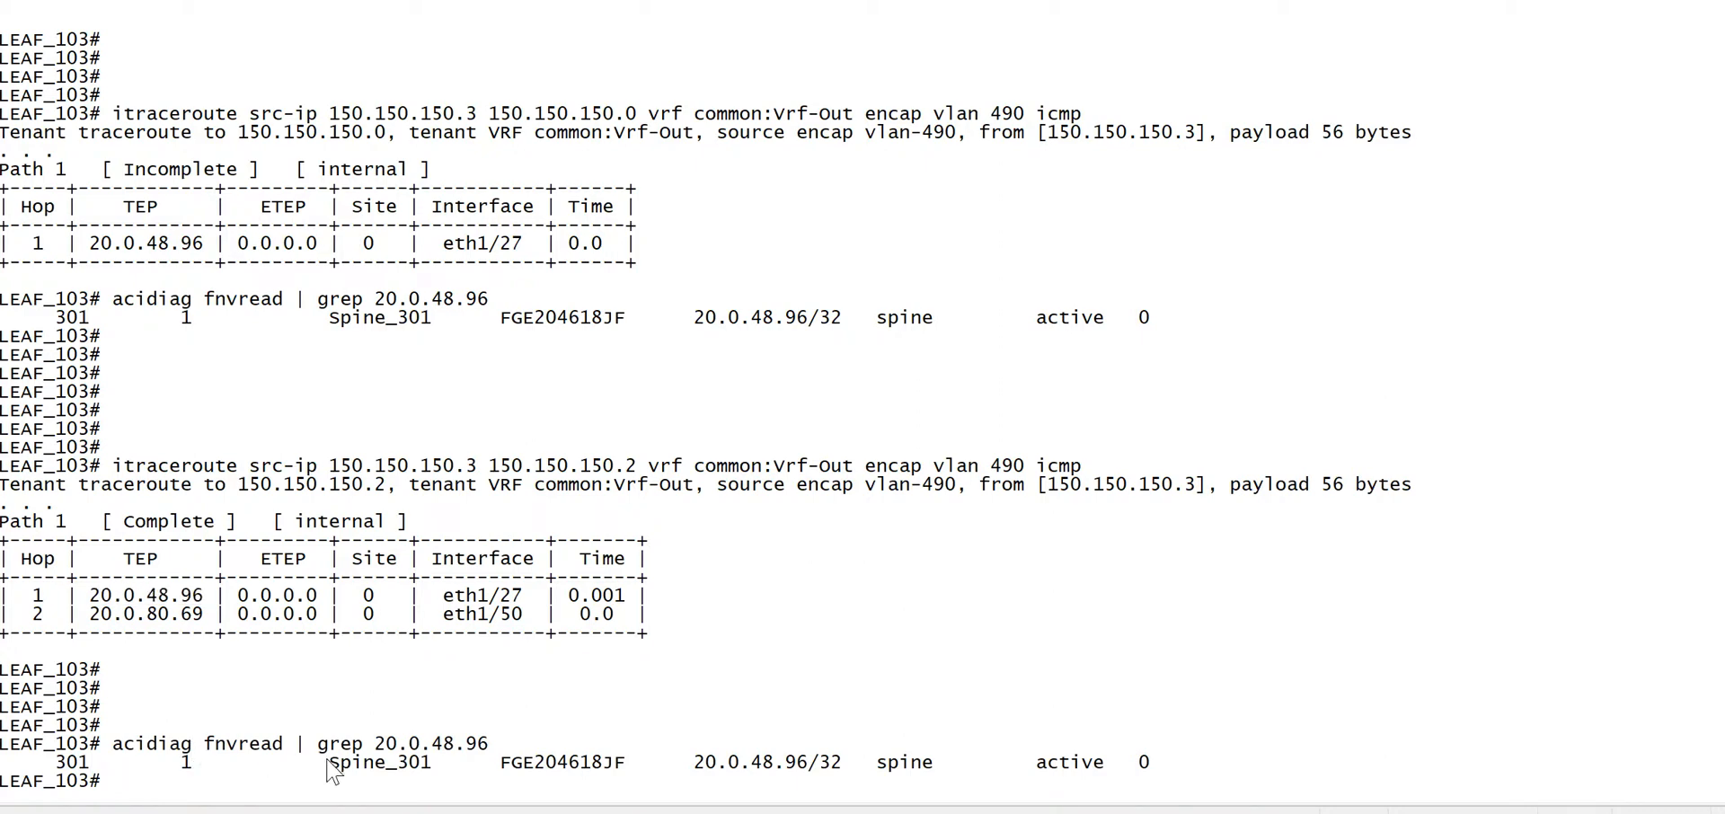
# Recall the command for TEP 20.0.80.69, identifying the second hop as LEAF_104, node 104
pyautogui.write('acidiag fnvread | grep 20.0.48.96')
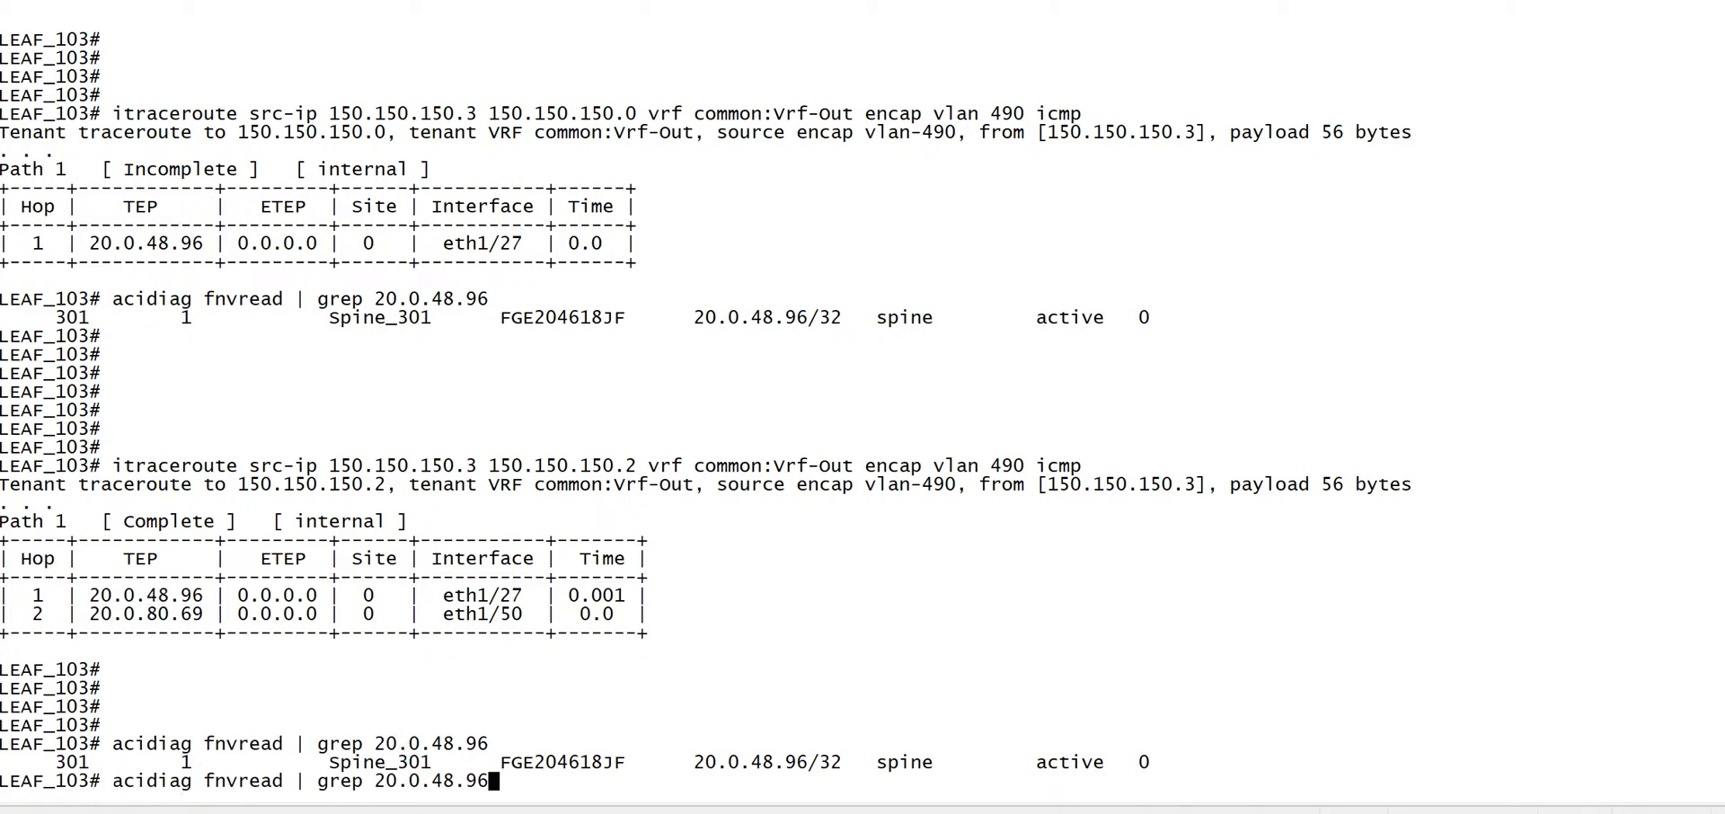
pyautogui.press('BackSpace')
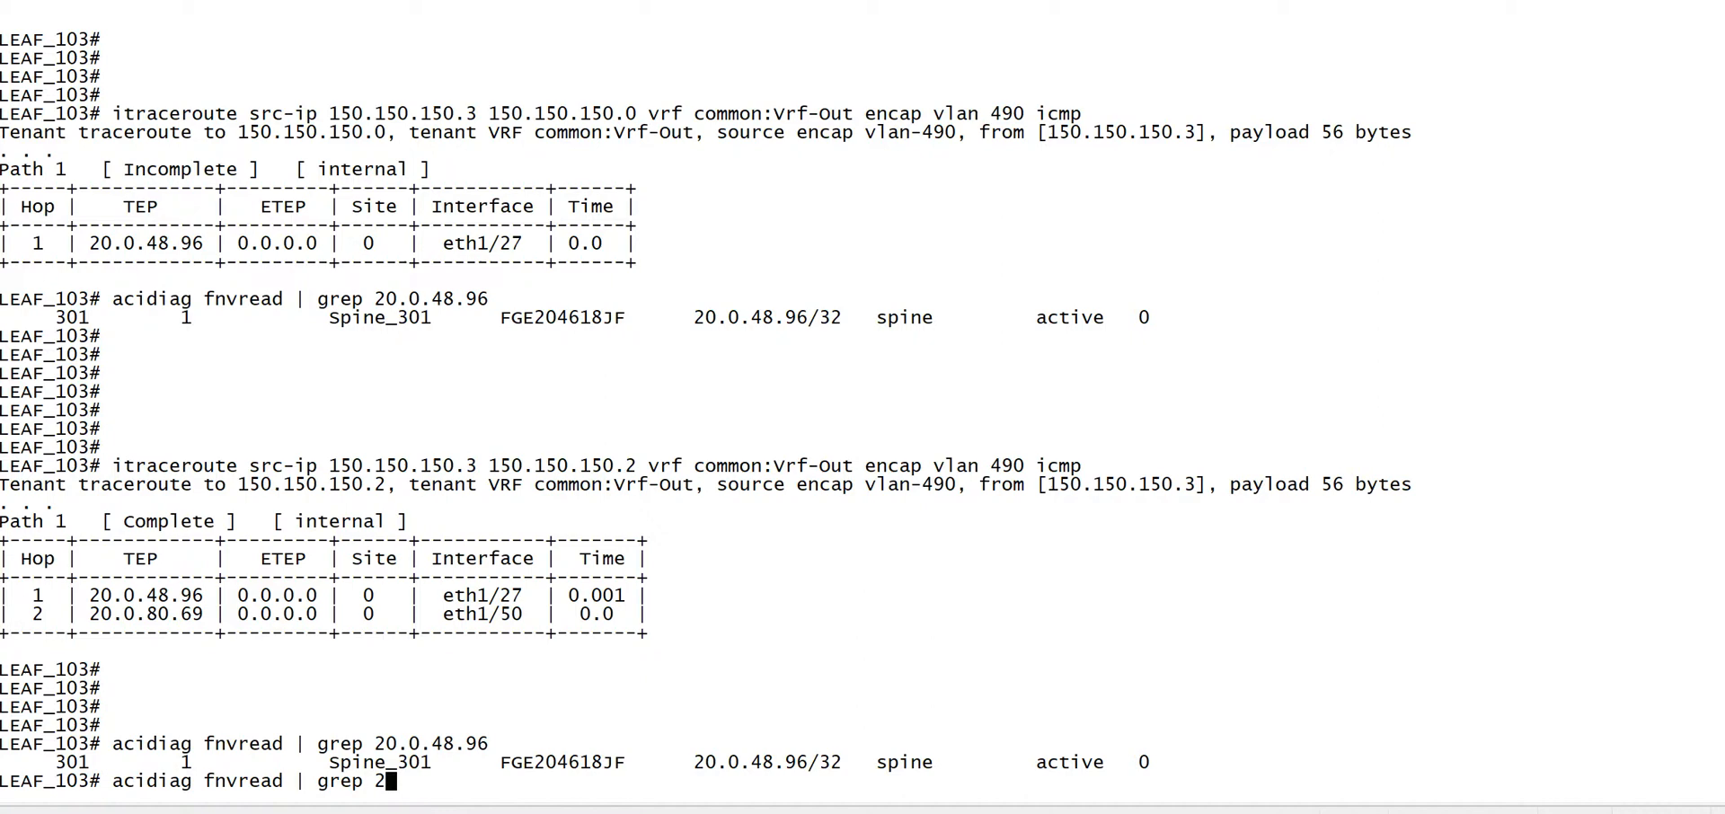
pyautogui.press('BackSpace')
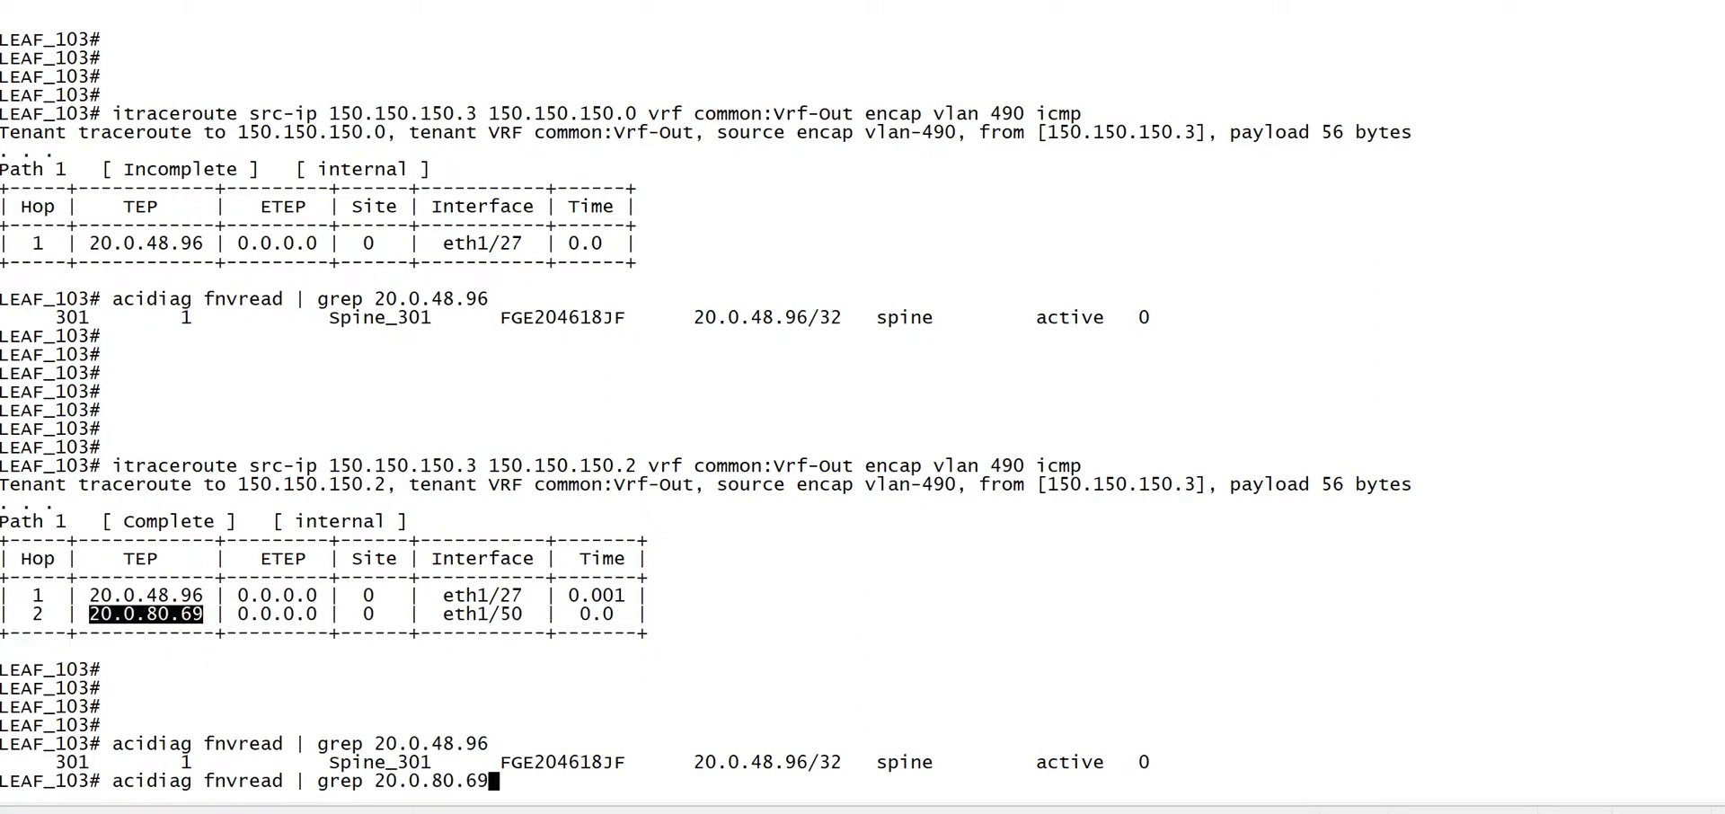
pyautogui.press('Return')
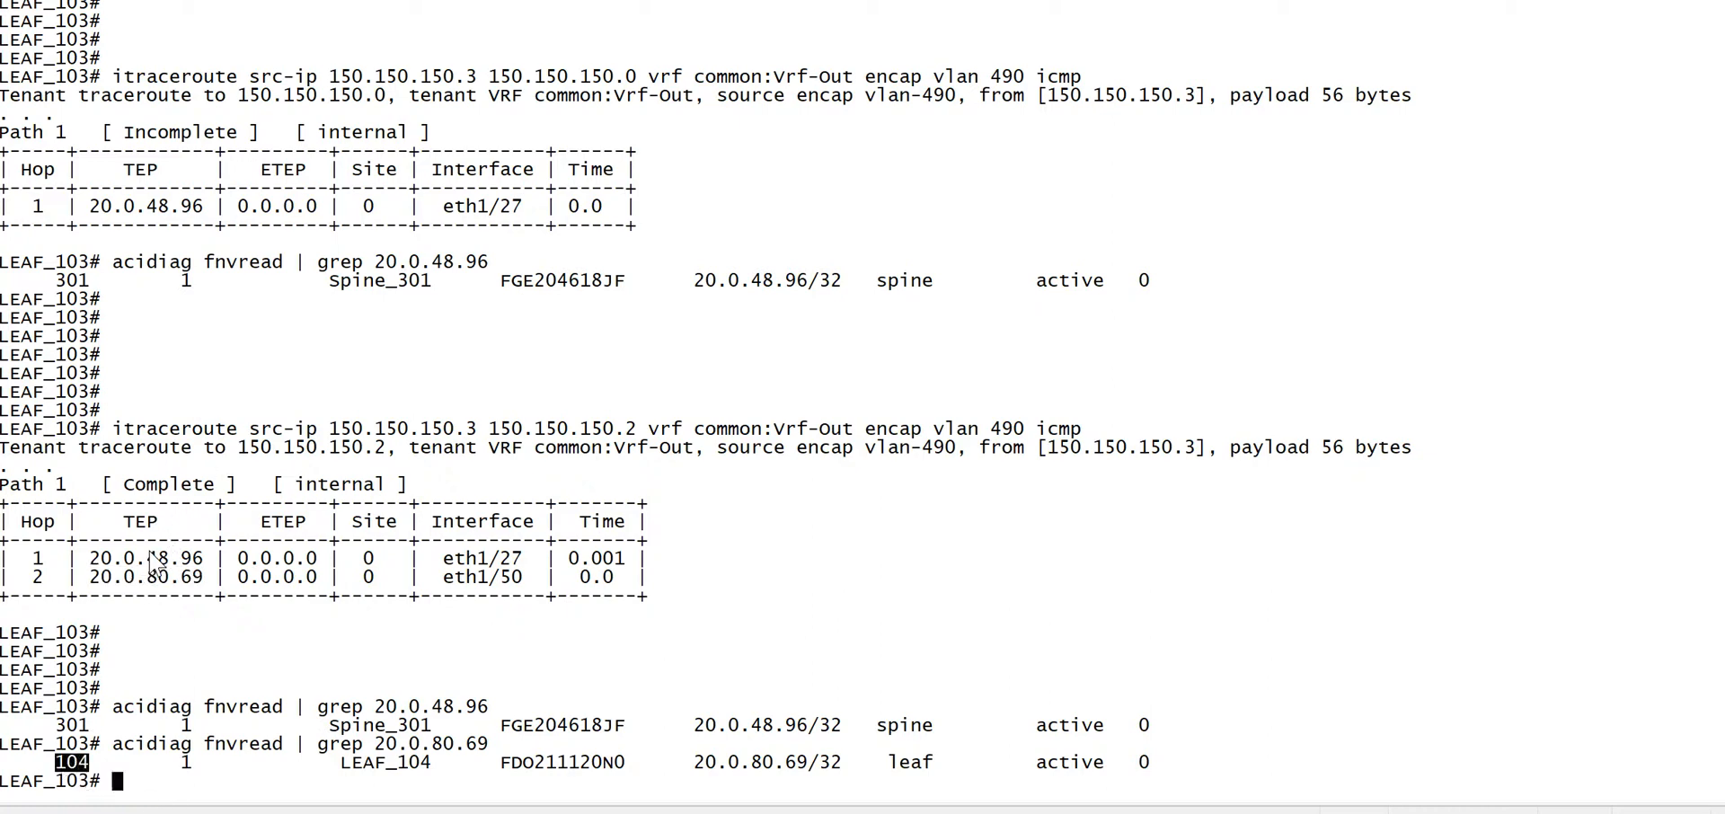
pyautogui.moveTo(134, 582)
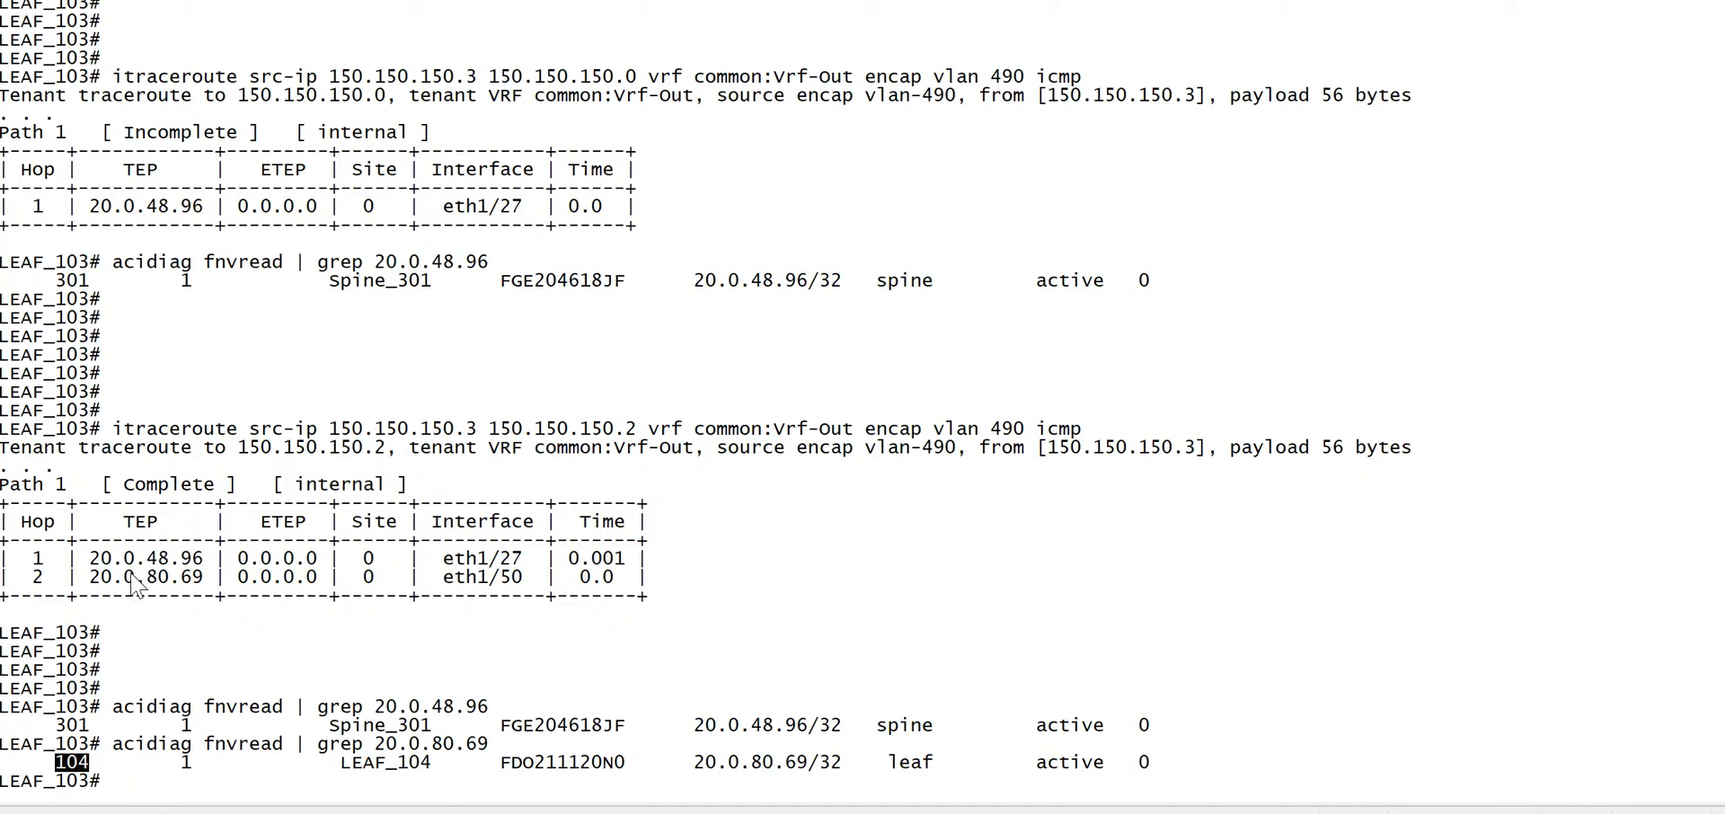
pyautogui.moveTo(512, 586)
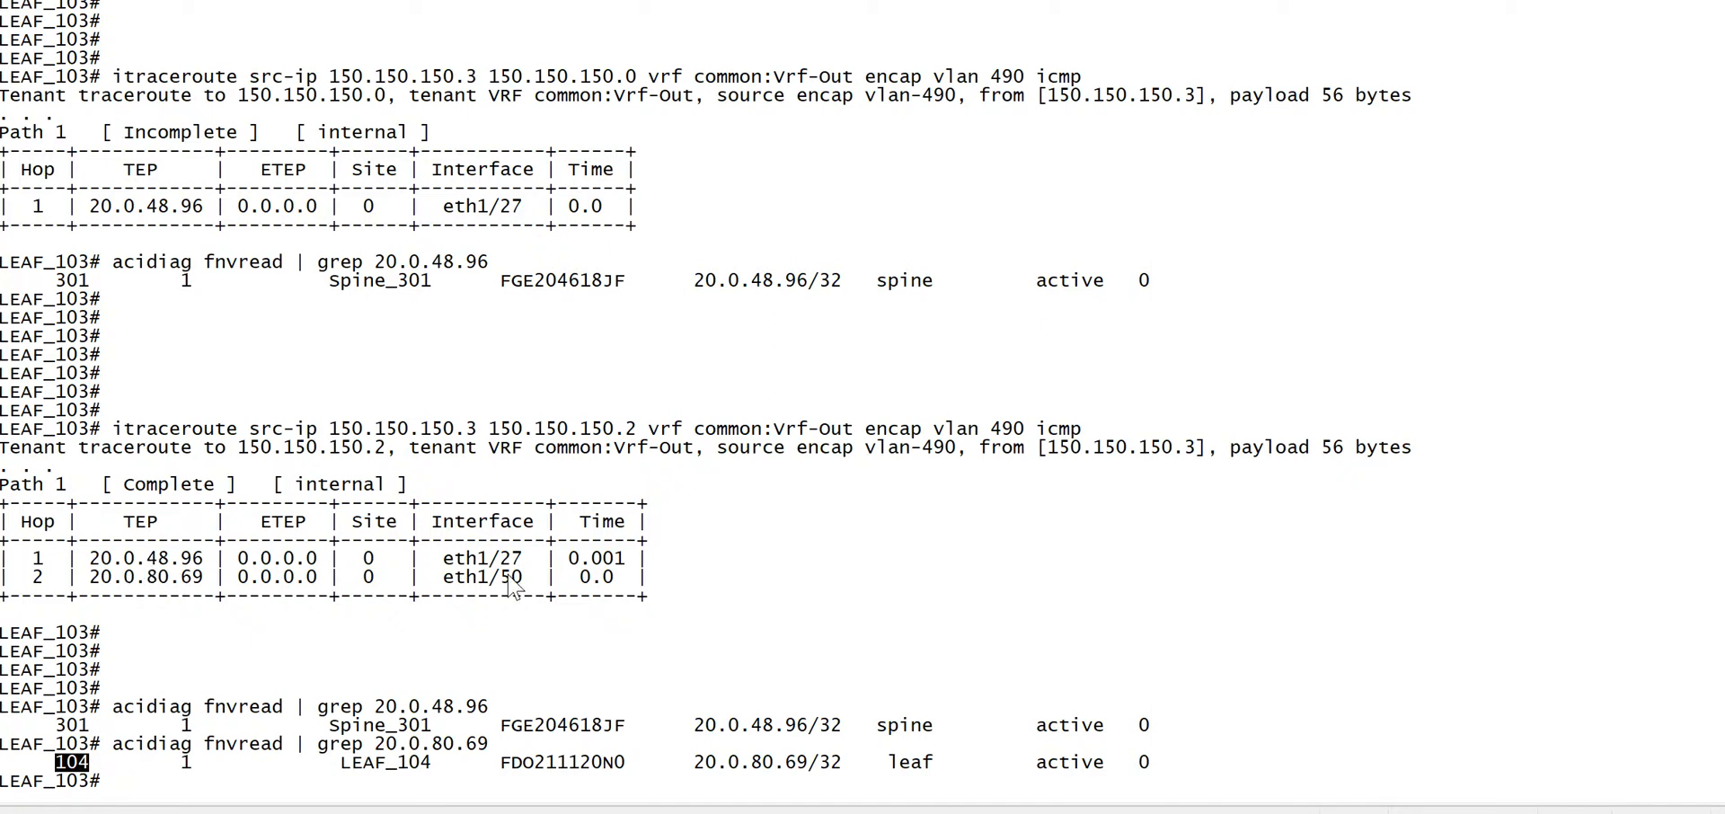
pyautogui.doubleClick(478, 577)
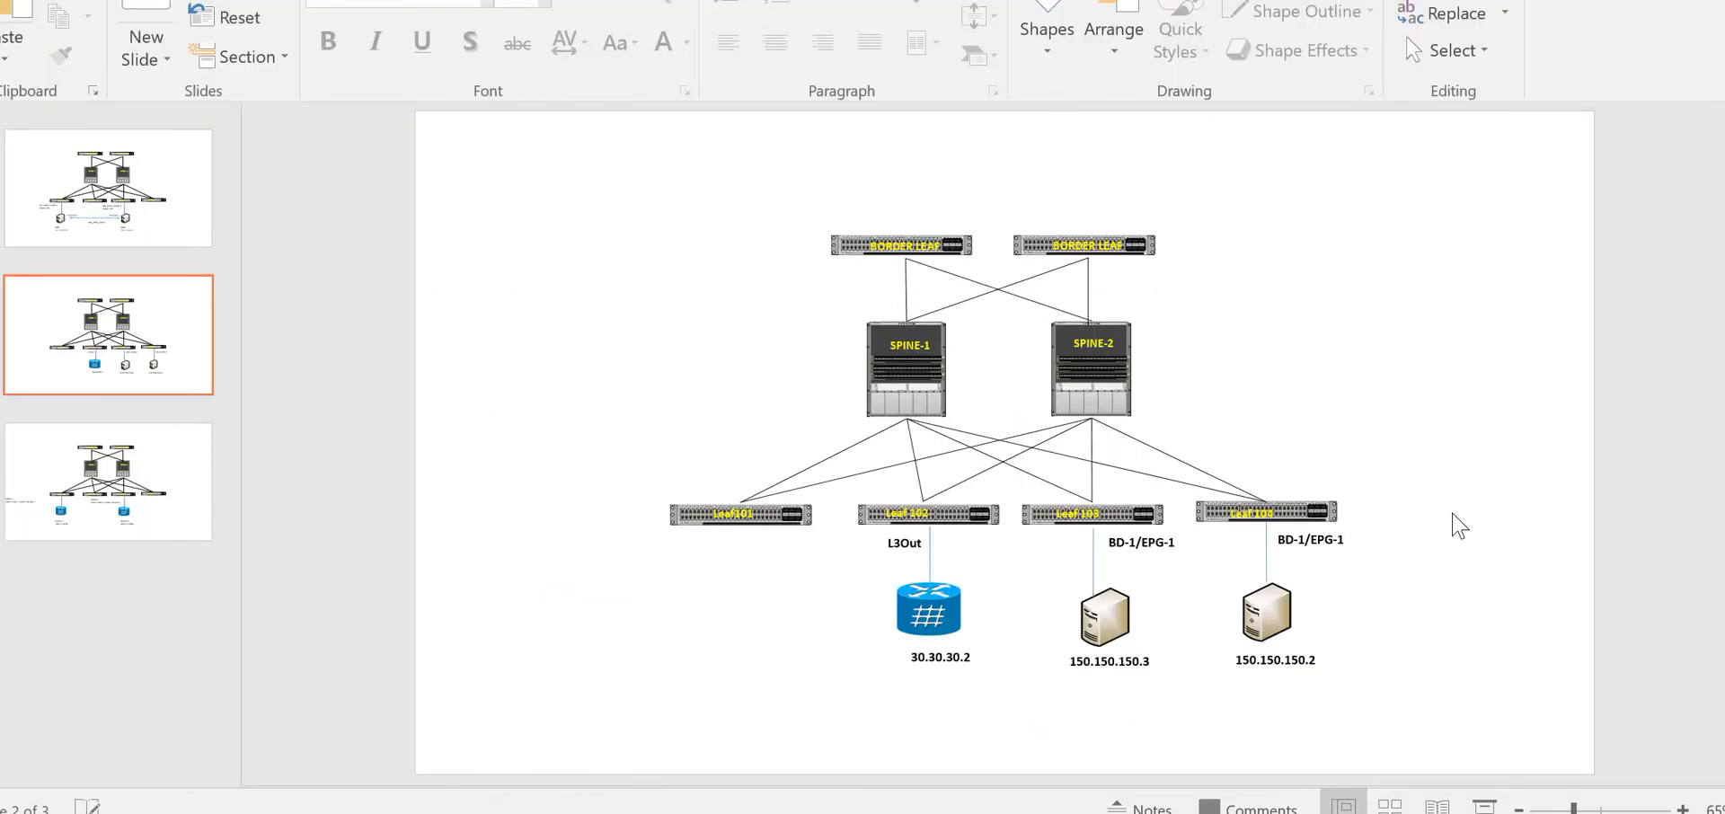
pyautogui.moveTo(1133, 642)
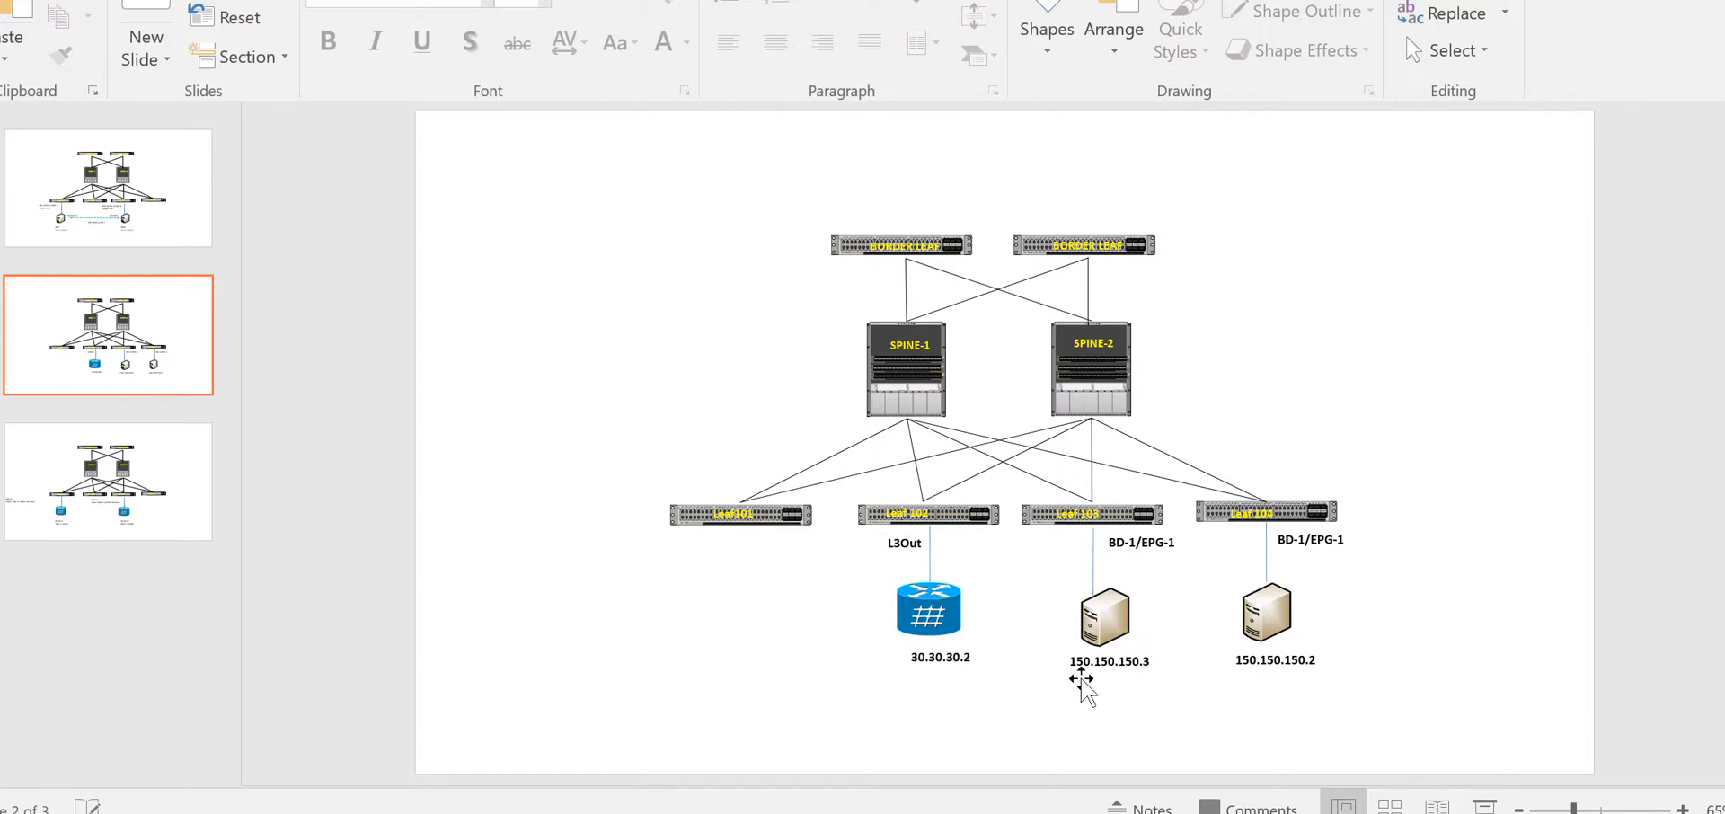
# Show the topology slide and select the L3Out router 30.30.30.2
pyautogui.click(1105, 614)
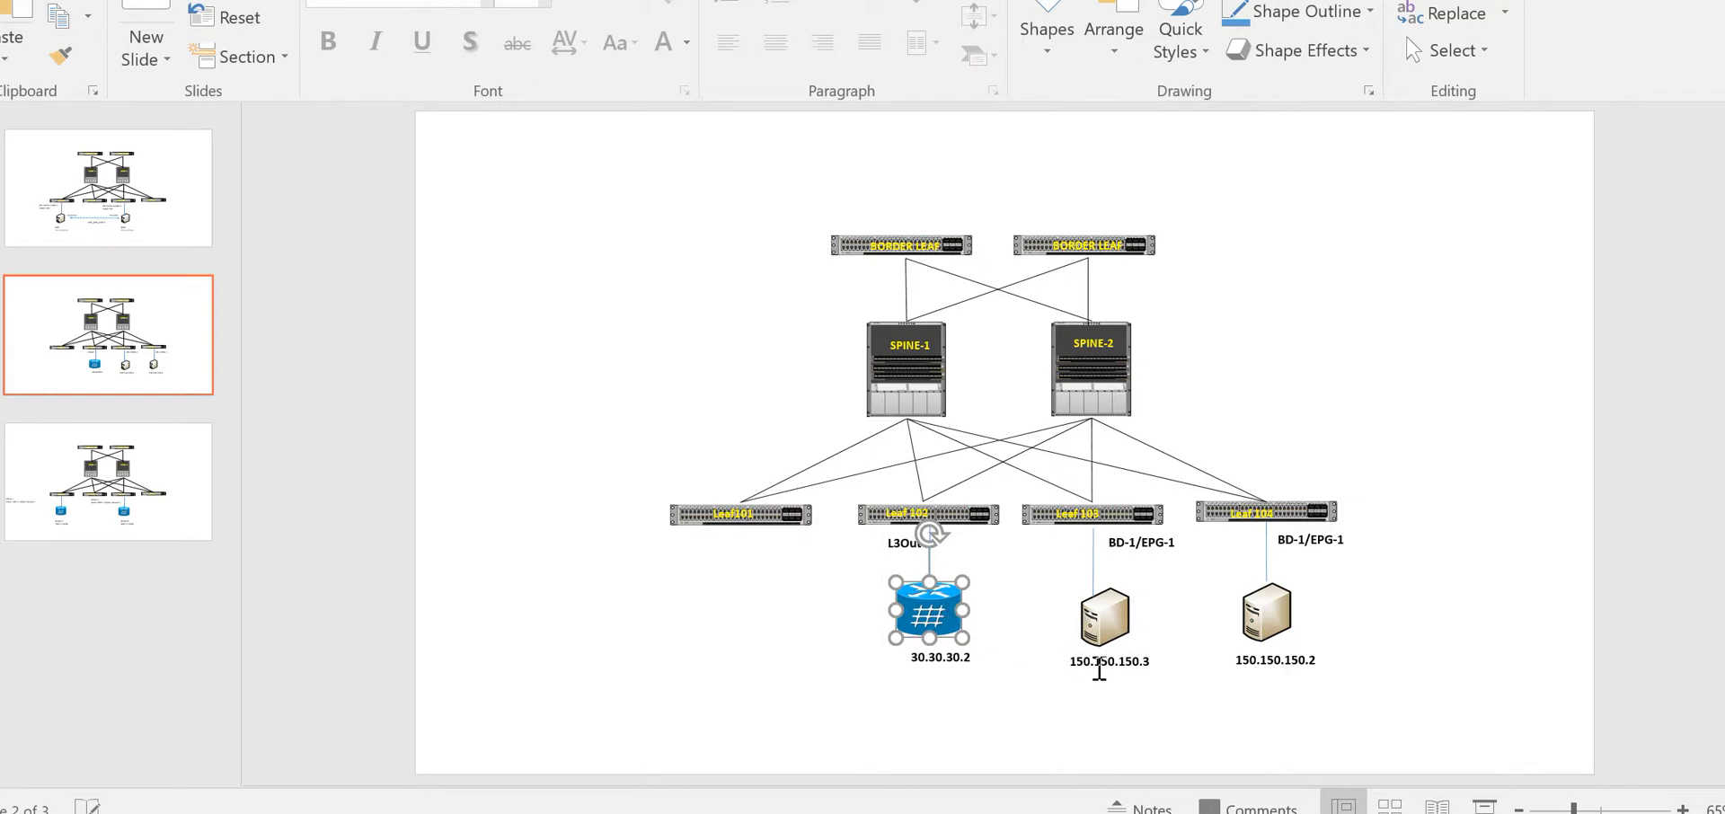
pyautogui.moveTo(1161, 683)
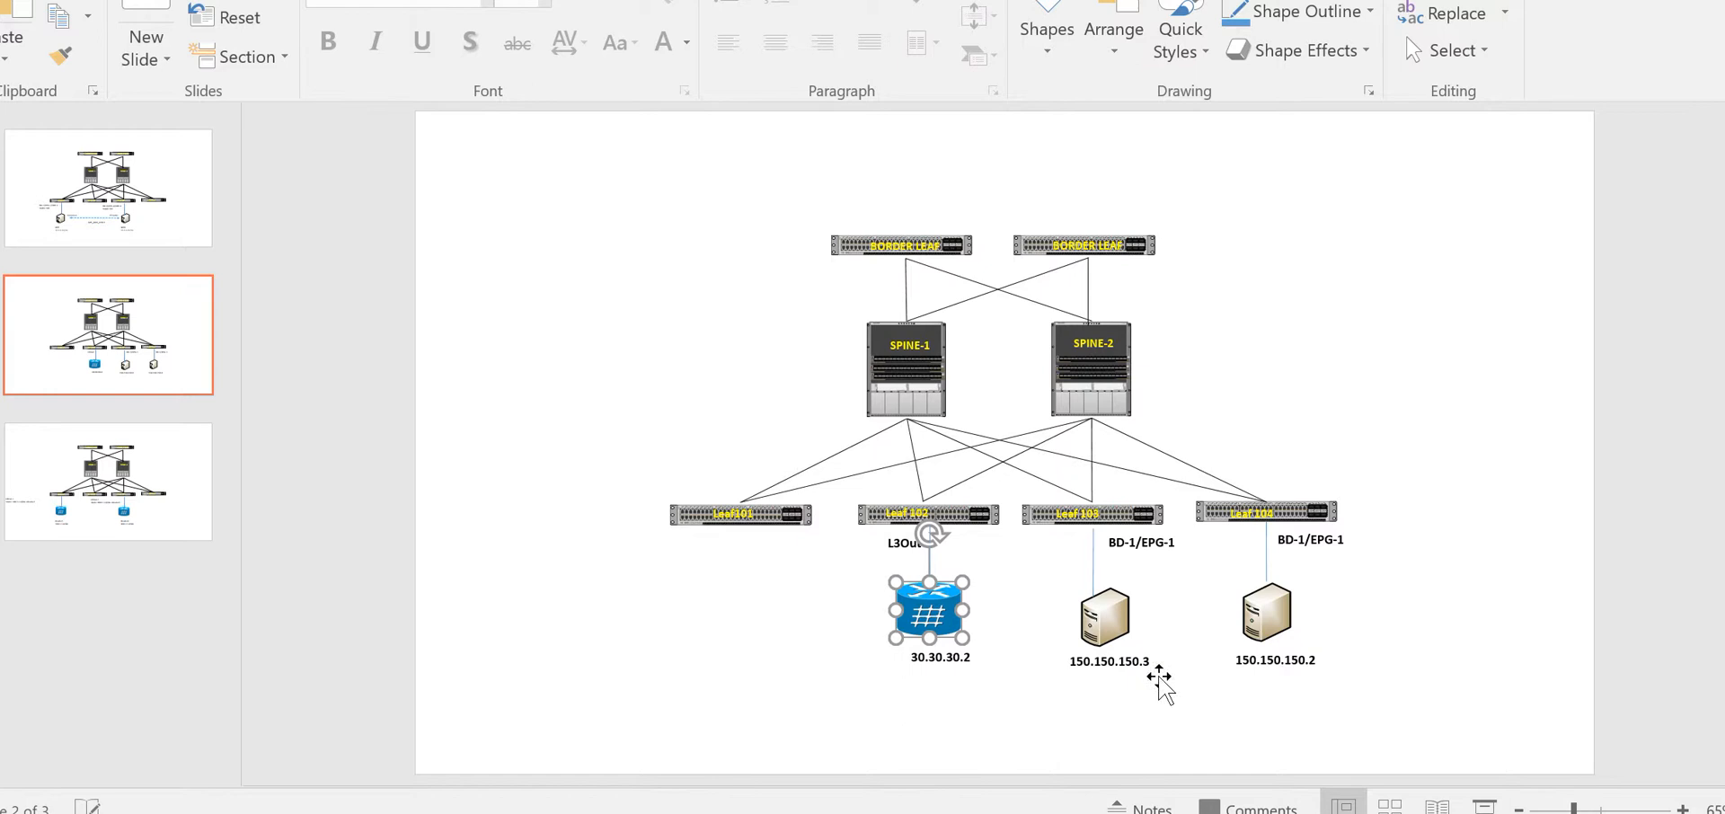
pyautogui.moveTo(949, 683)
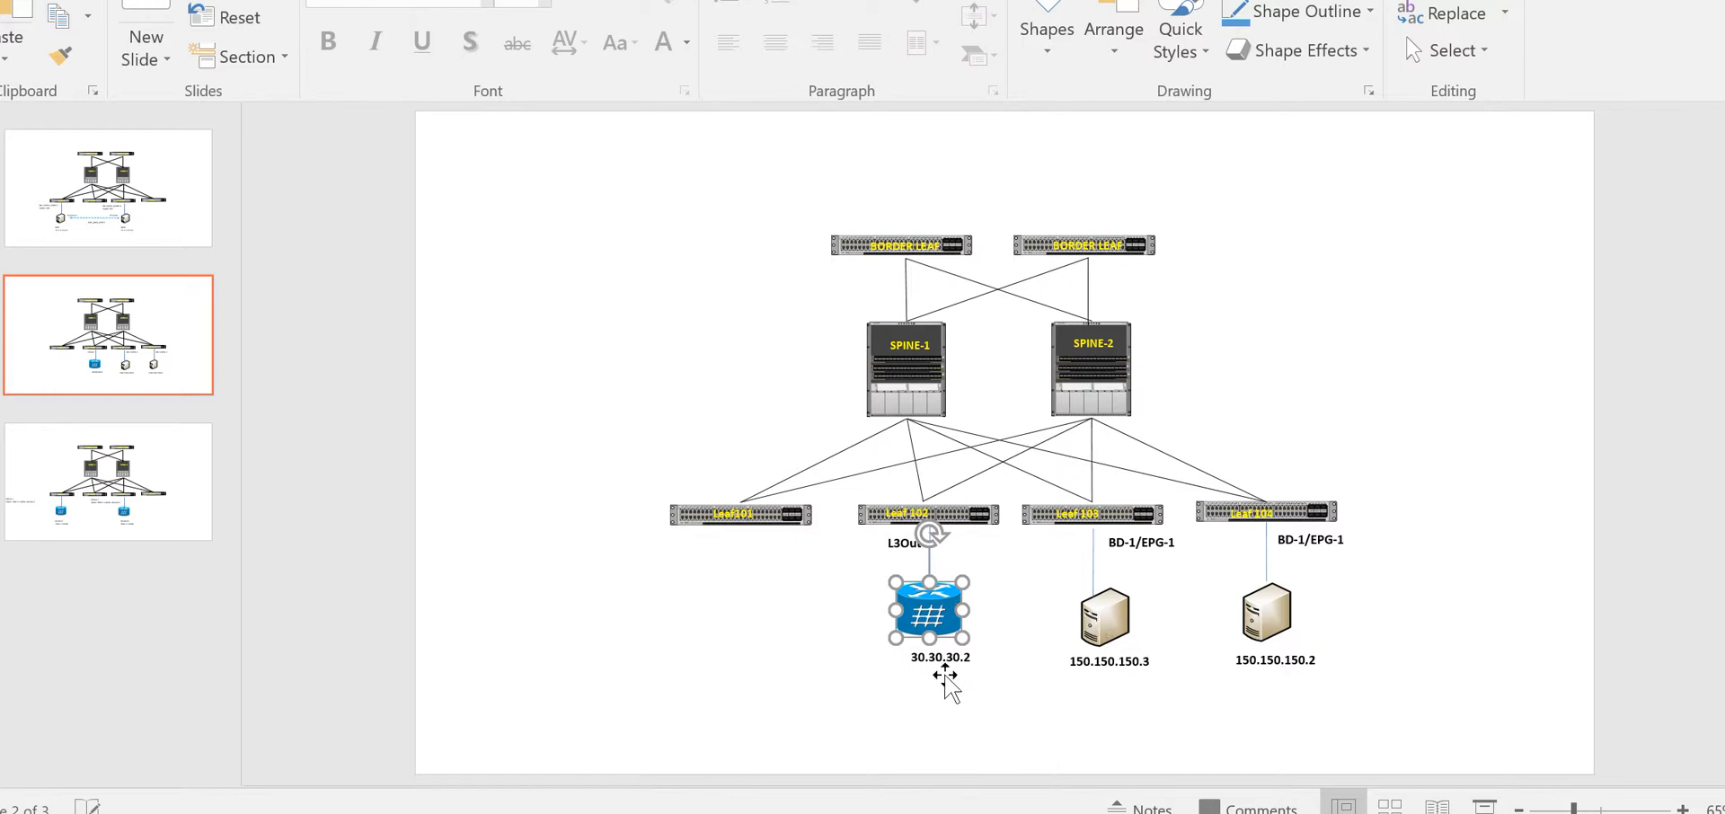
pyautogui.moveTo(977, 672)
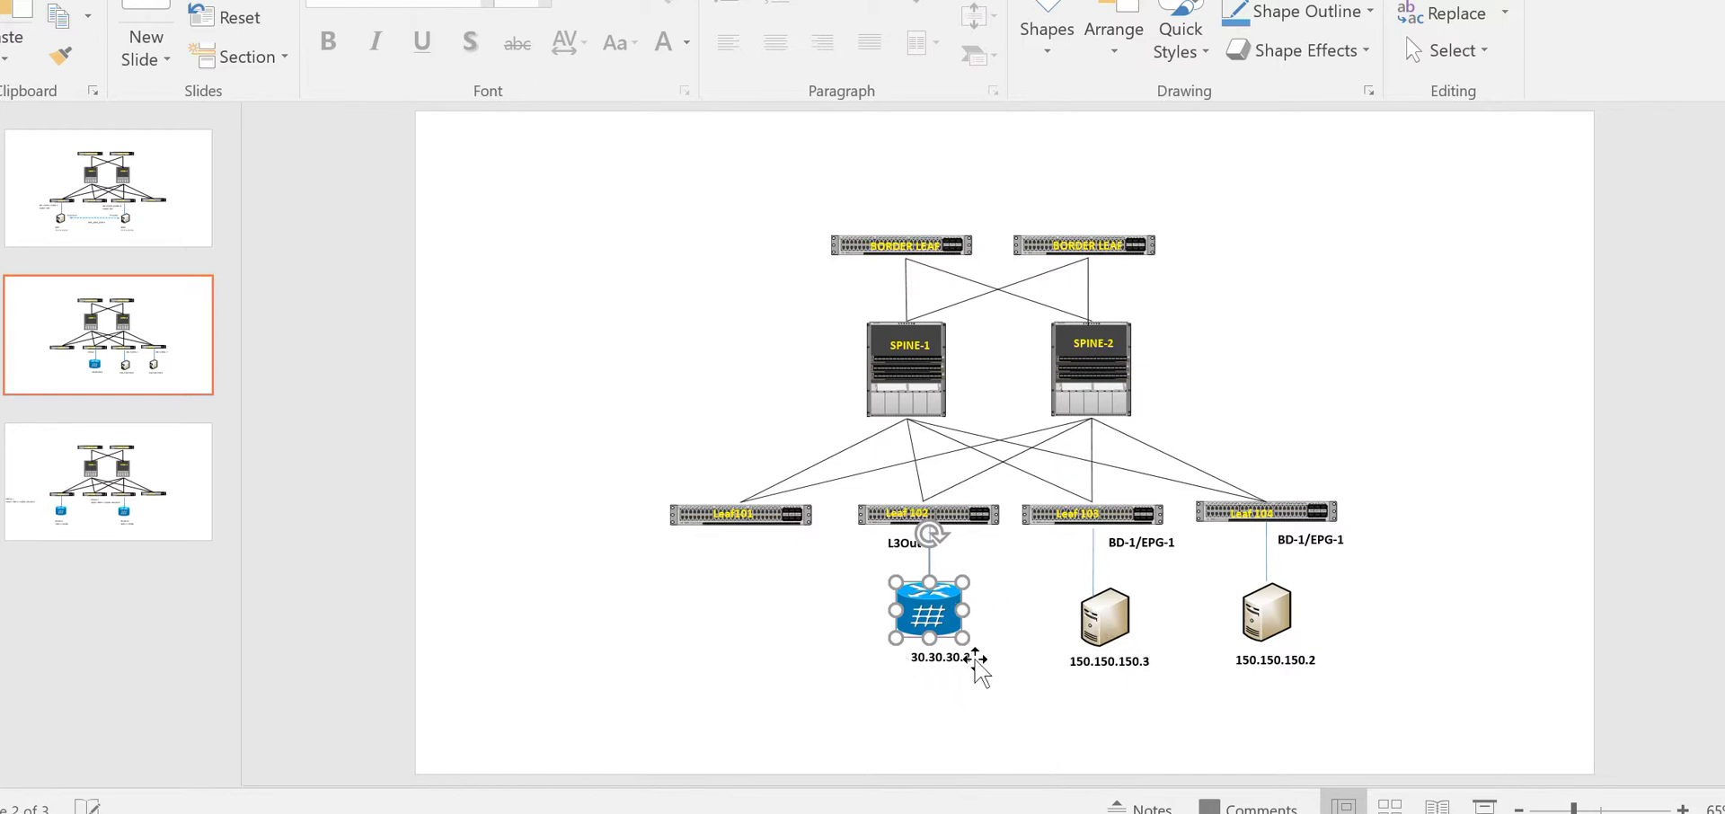
pyautogui.moveTo(958, 534)
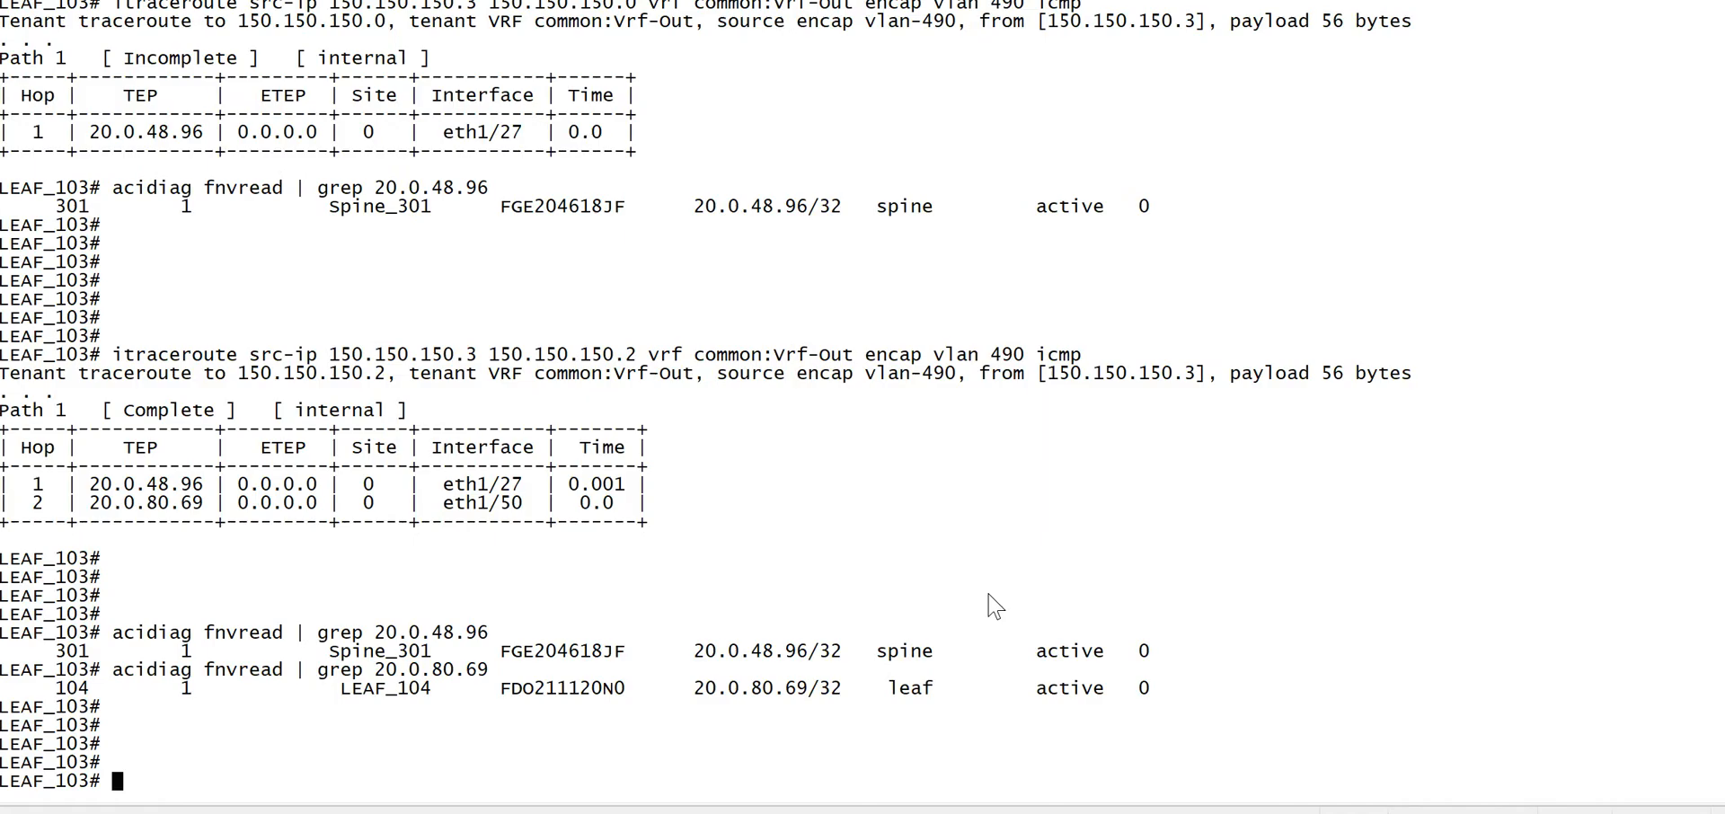
# Compose itraceroute external with src-ip 150.150.150.3 and destination 30.30.30.2
pyautogui.write('itraceroute external')
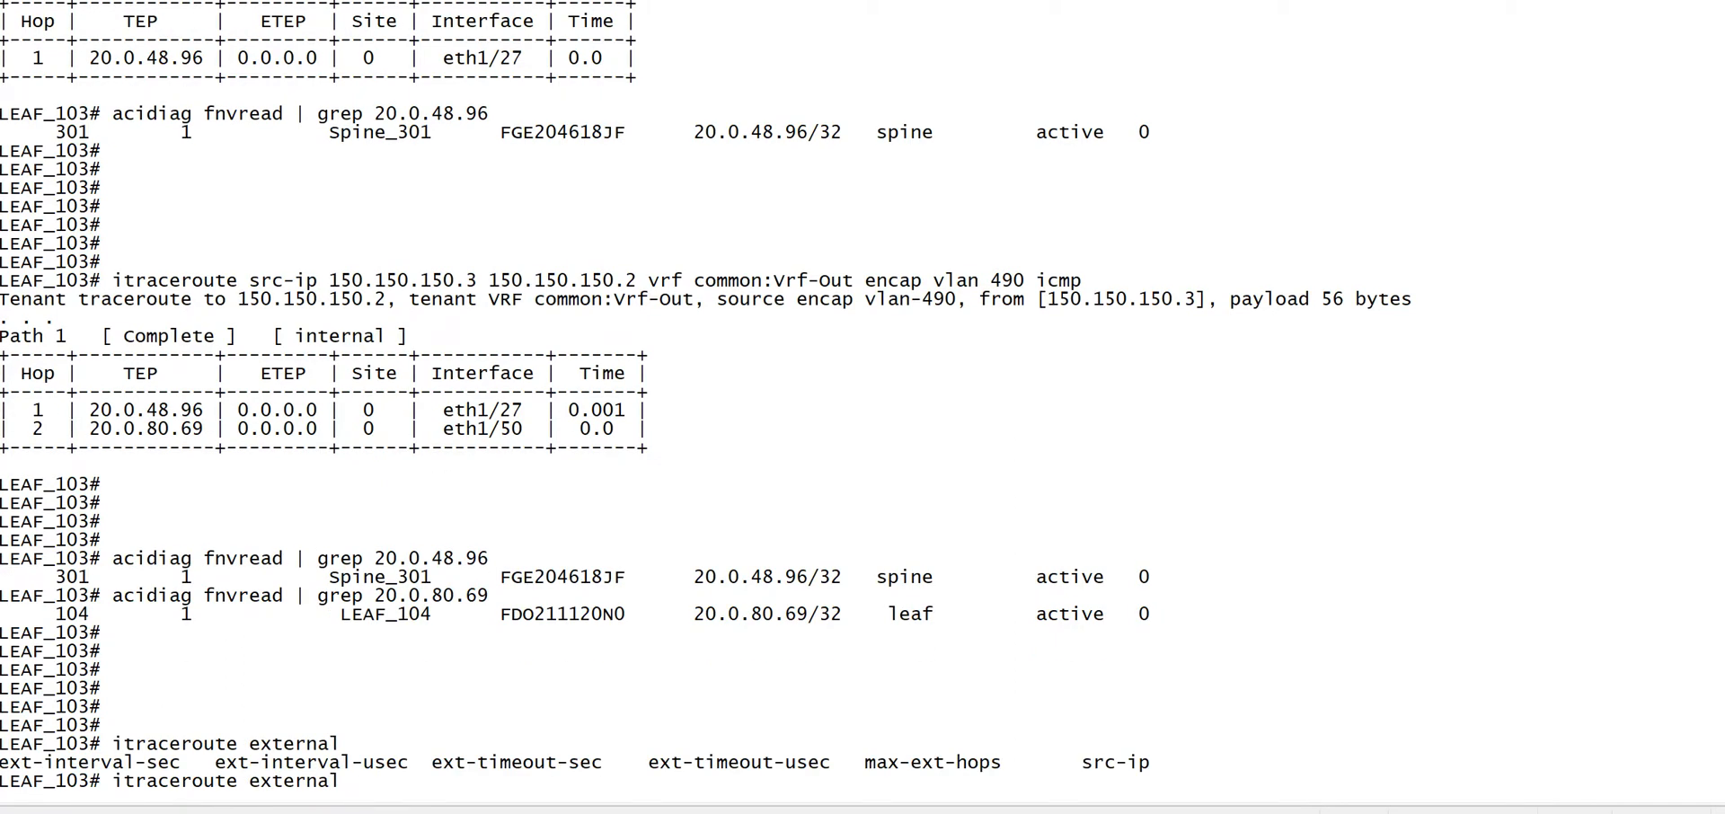
pyautogui.write('src-ip')
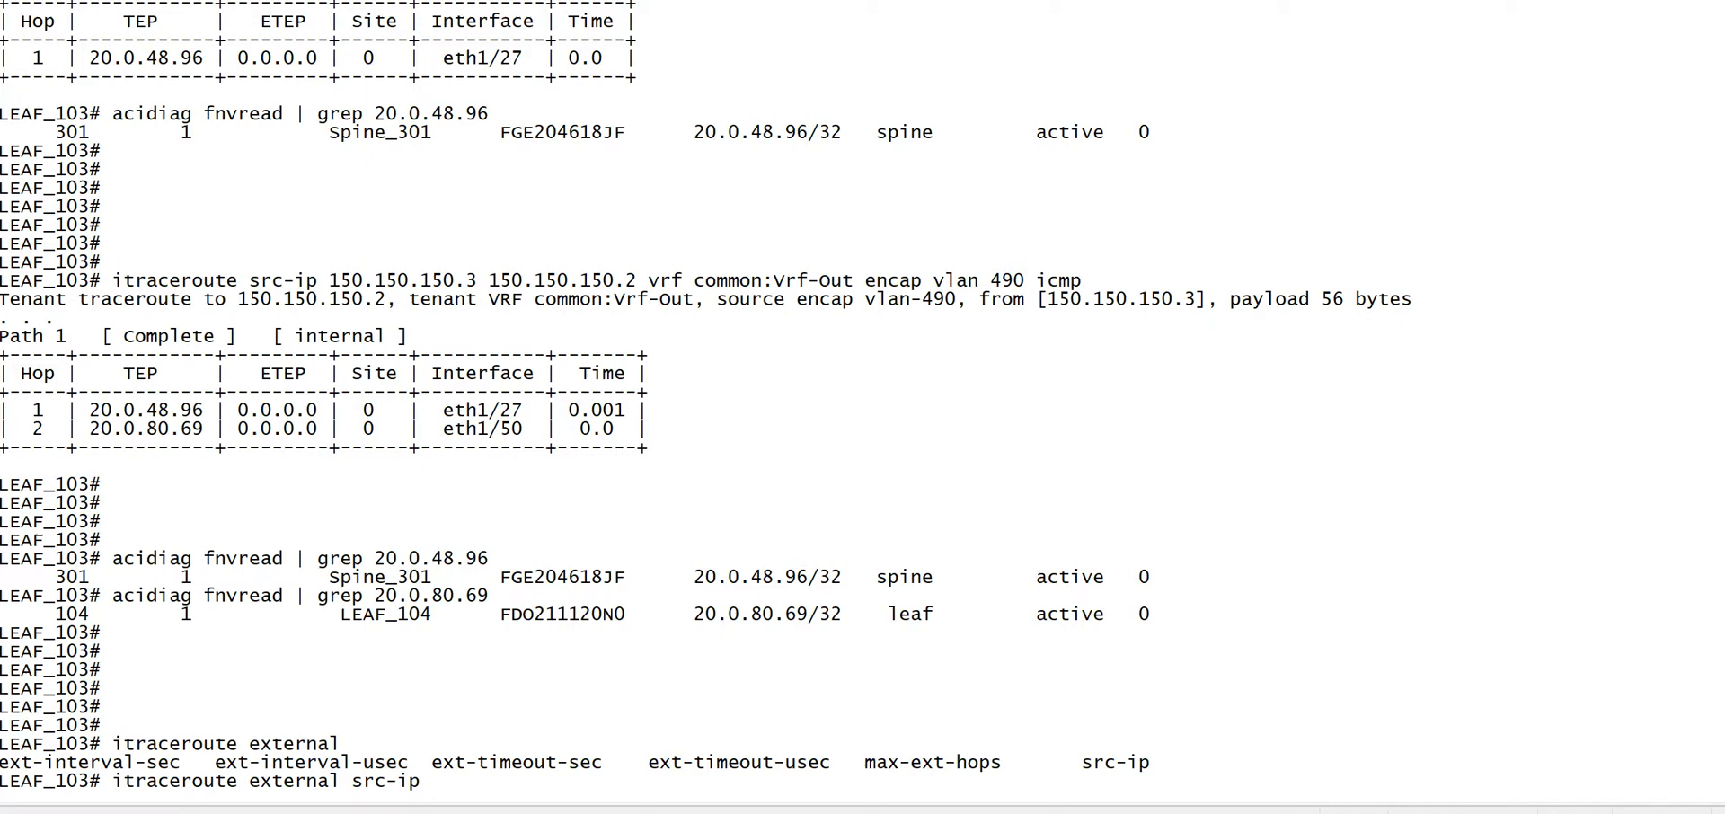
pyautogui.moveTo(382, 282)
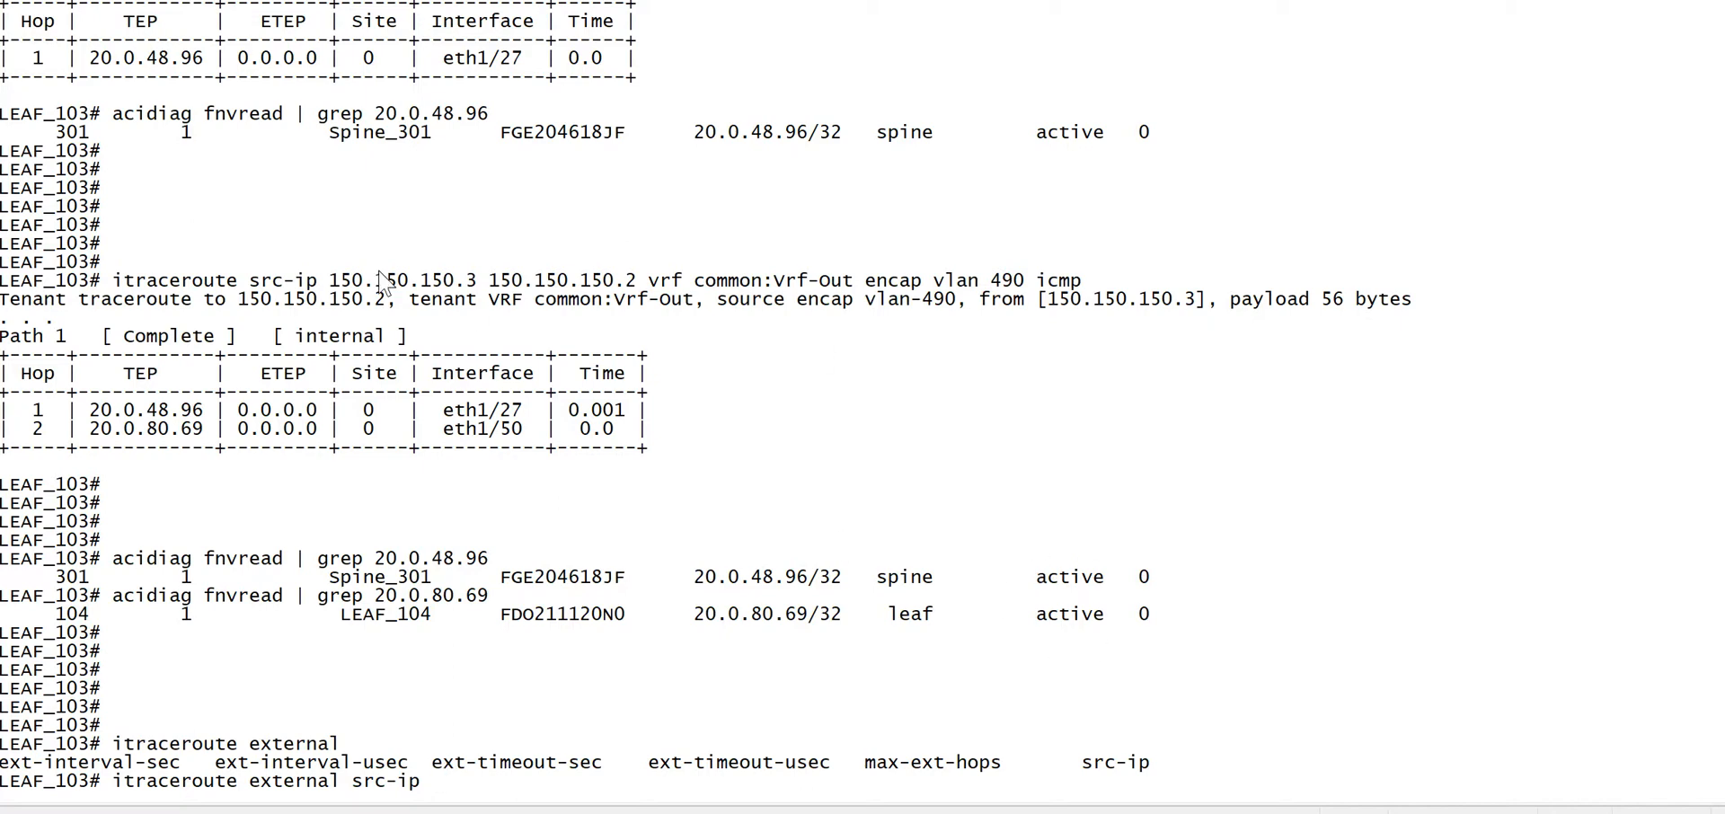
pyautogui.write('150.150.150.')
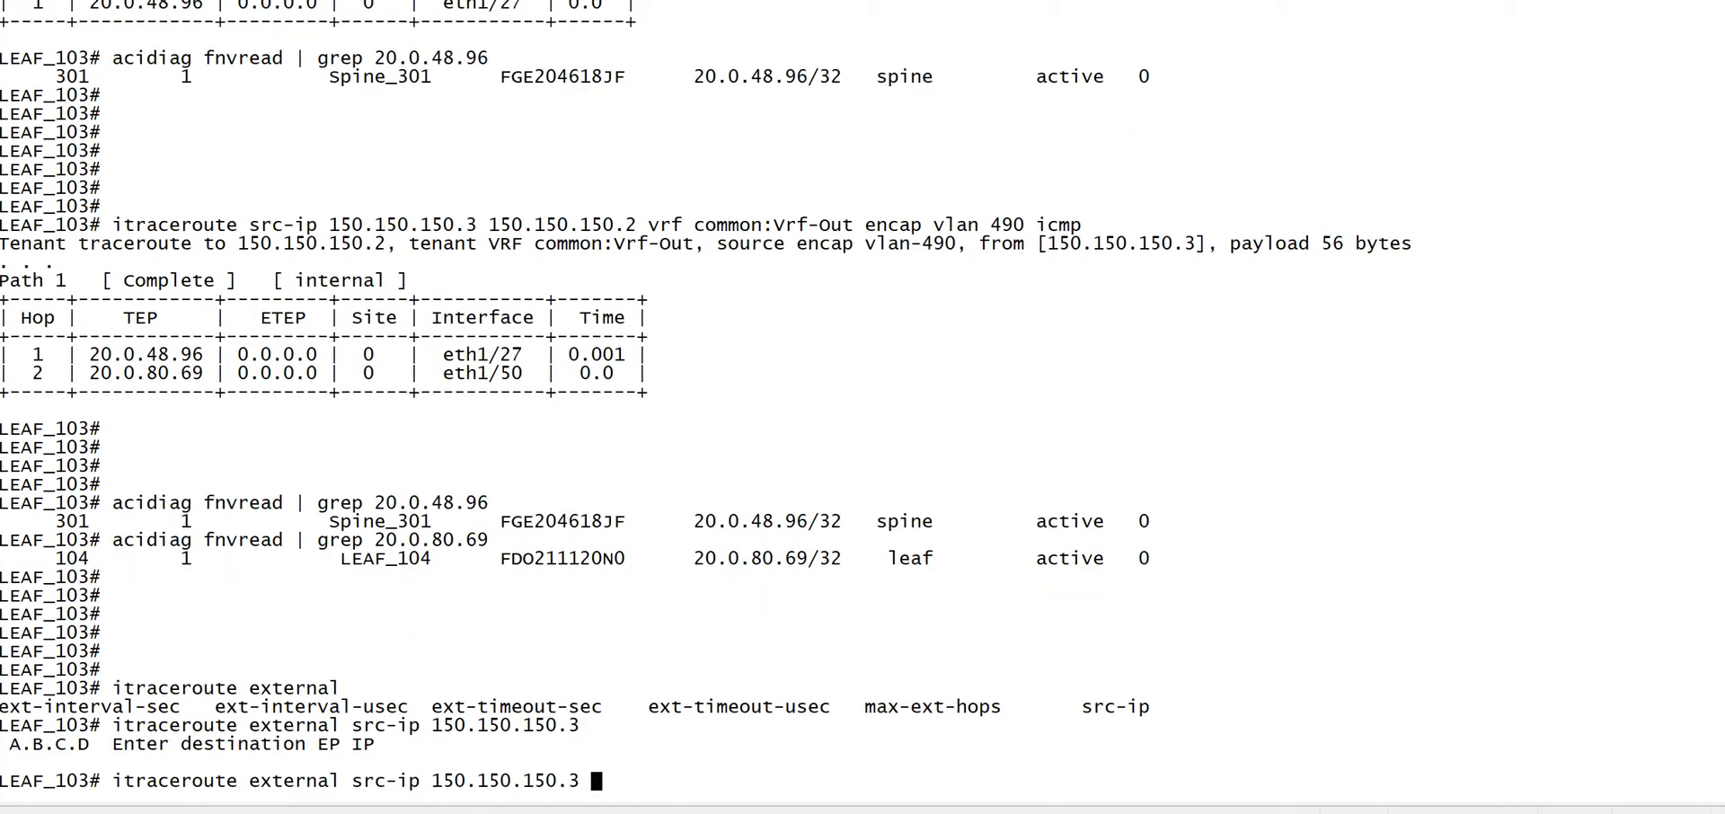
pyautogui.write('30.30.30')
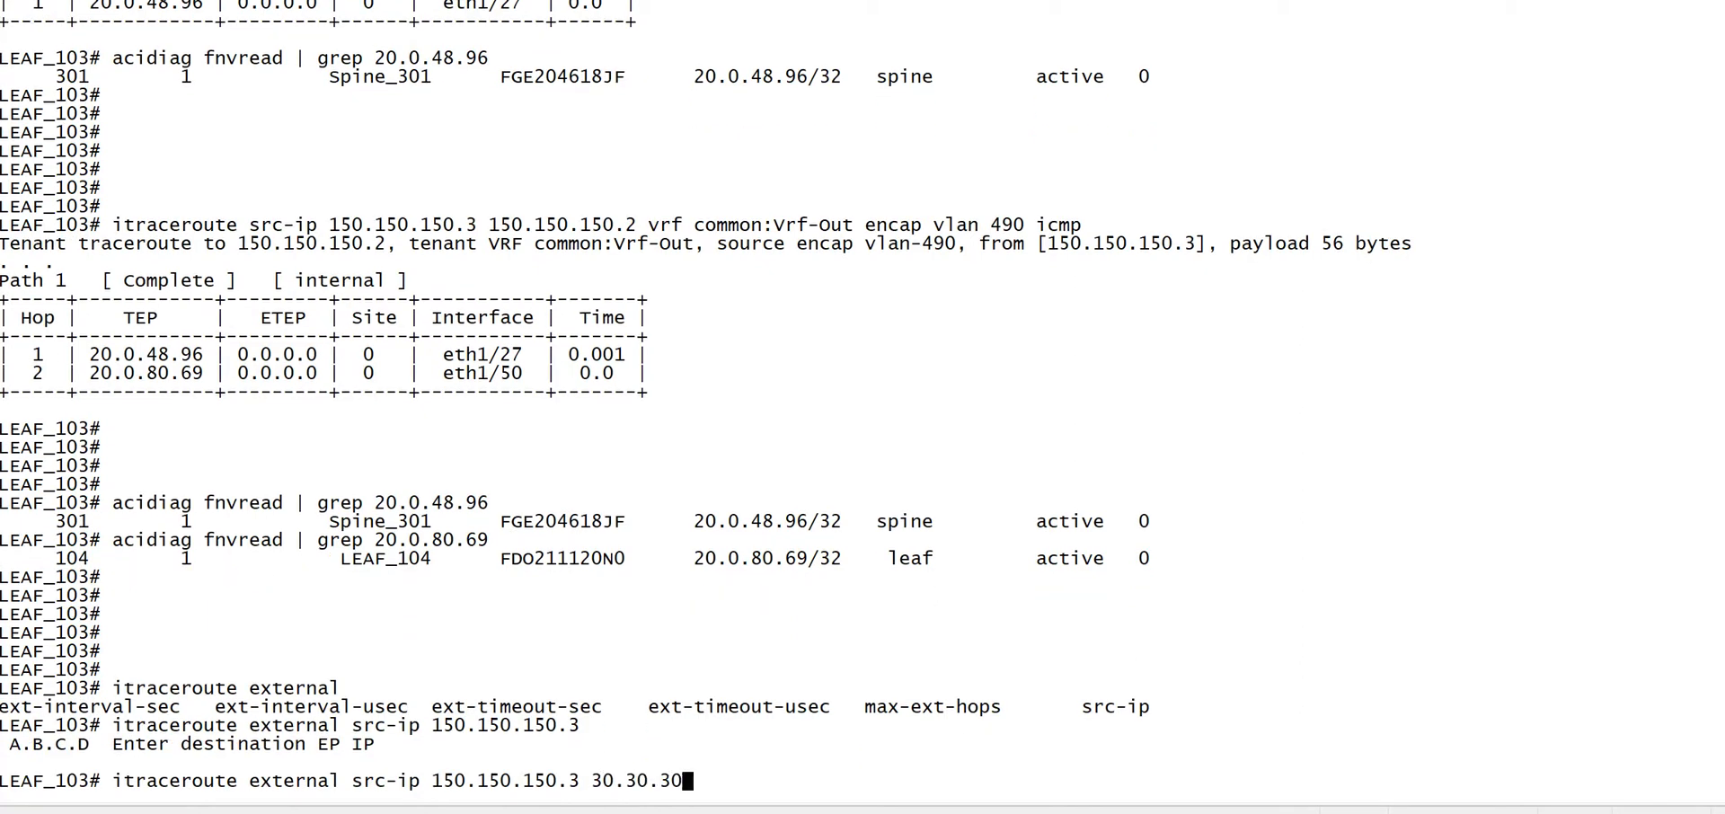
pyautogui.write('2 vrf')
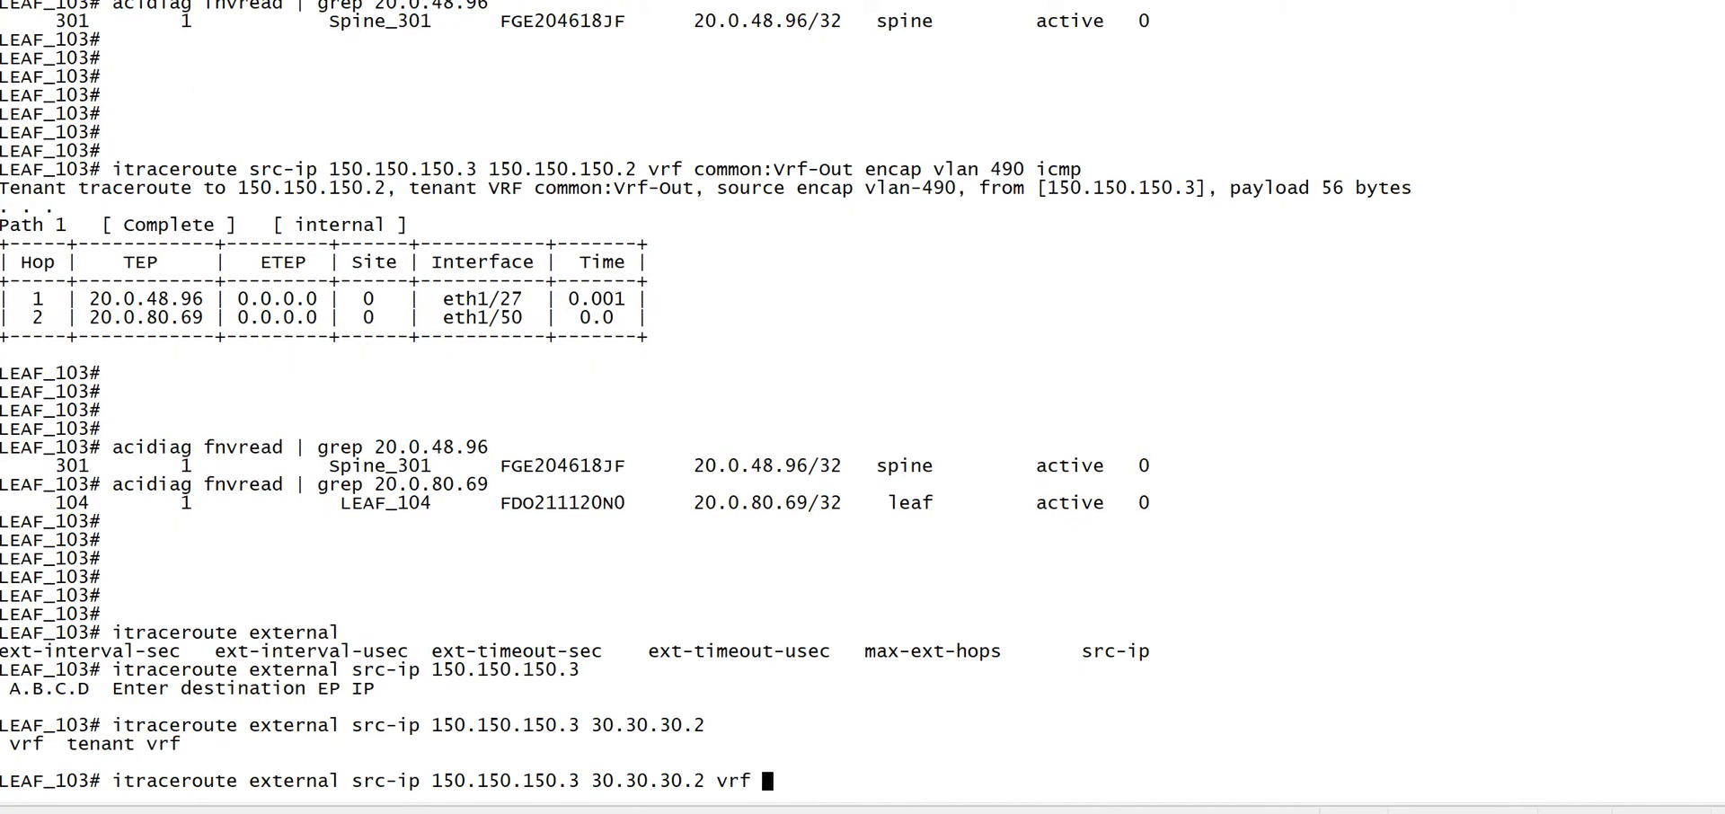
pyautogui.moveTo(705, 183)
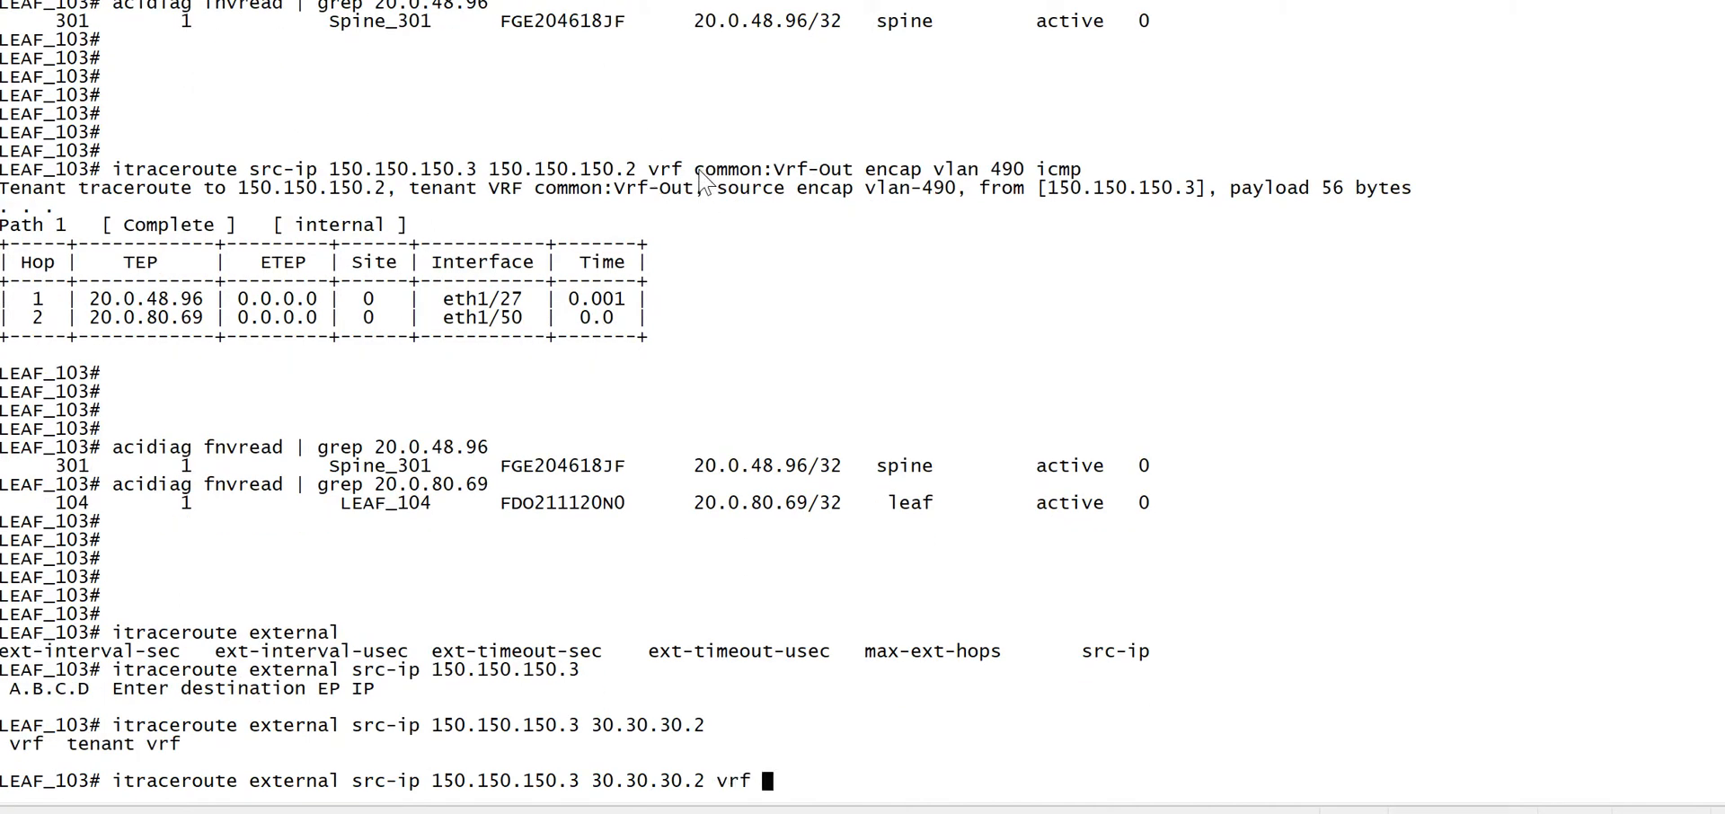
# Add vrf common:Vrf-Out encap vlan 490 icmp and run the external trace to 30.30.30.2
pyautogui.doubleClick(772, 169)
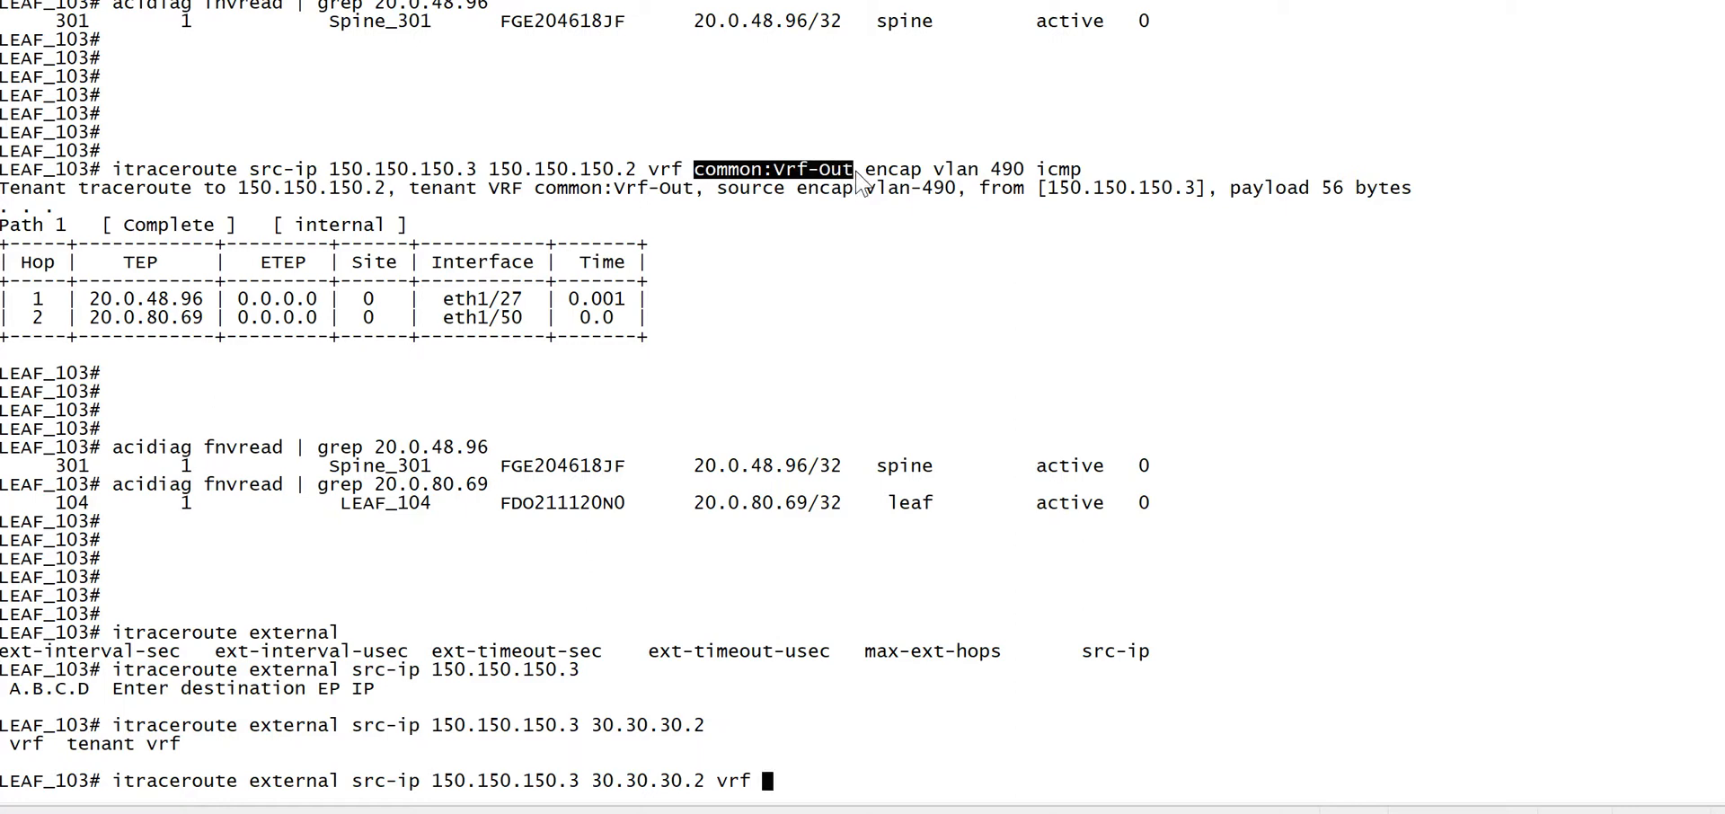
pyautogui.write('common:Vrf-Out encap')
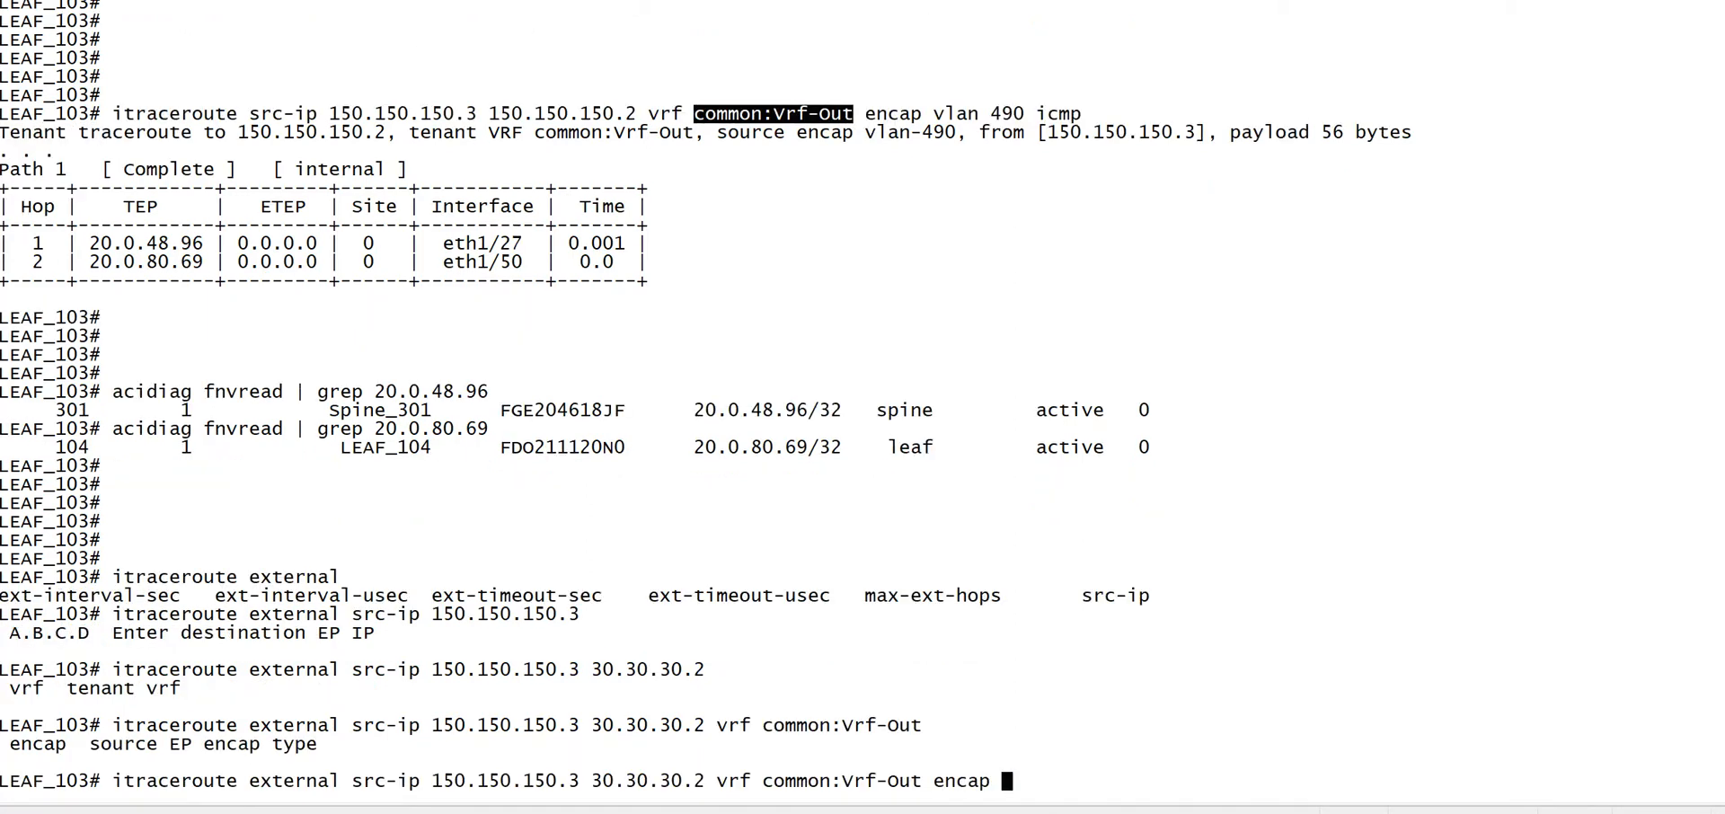
pyautogui.write('vlan 49')
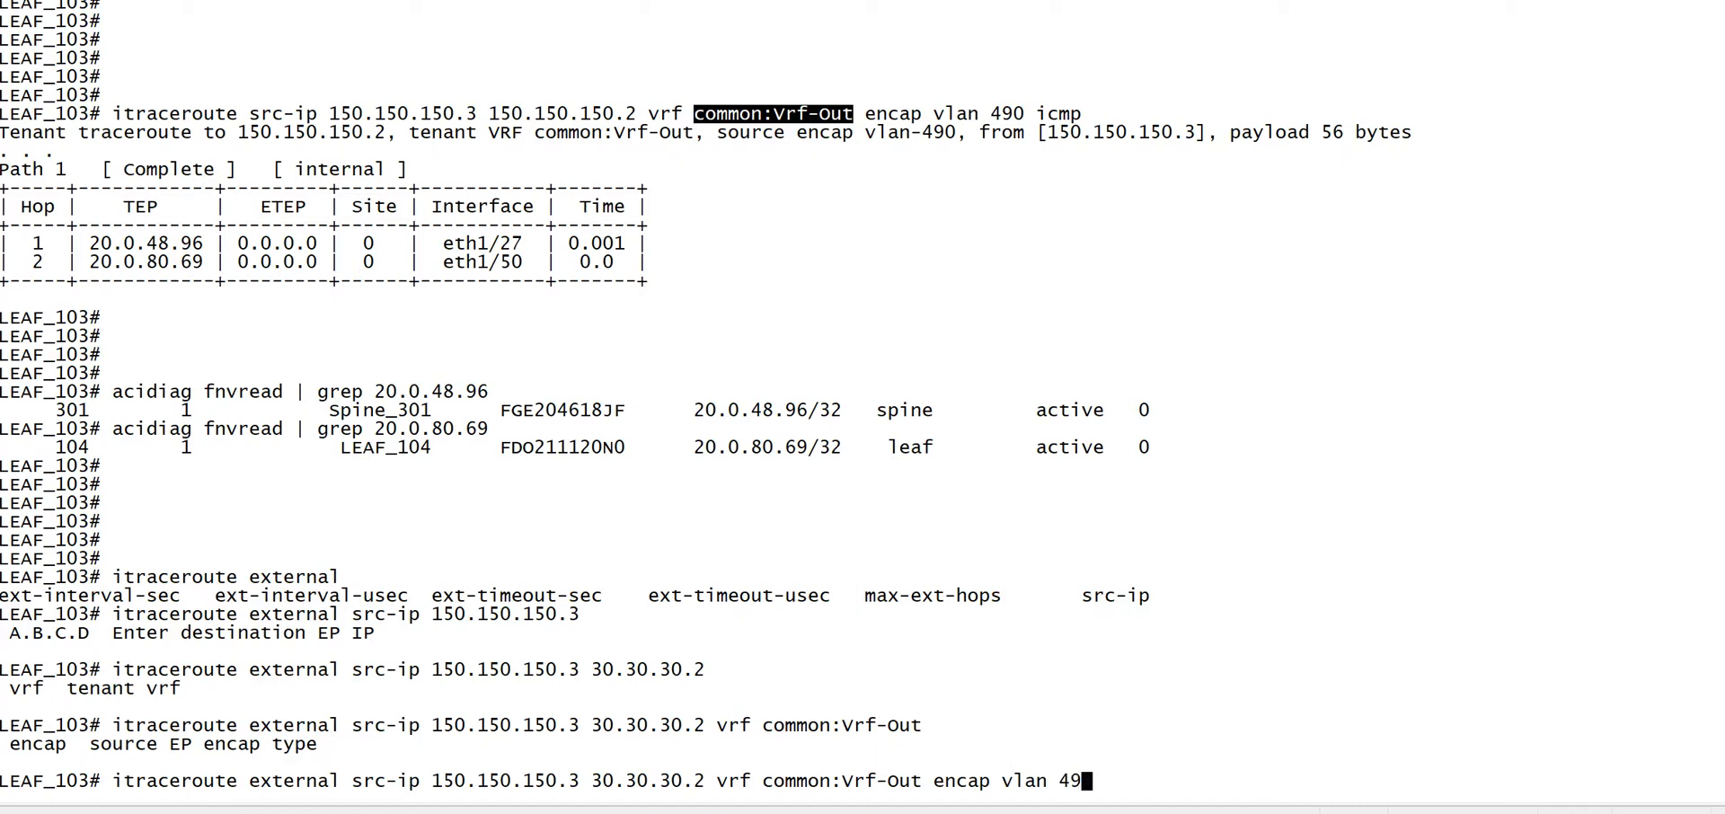
pyautogui.write('0 icmp')
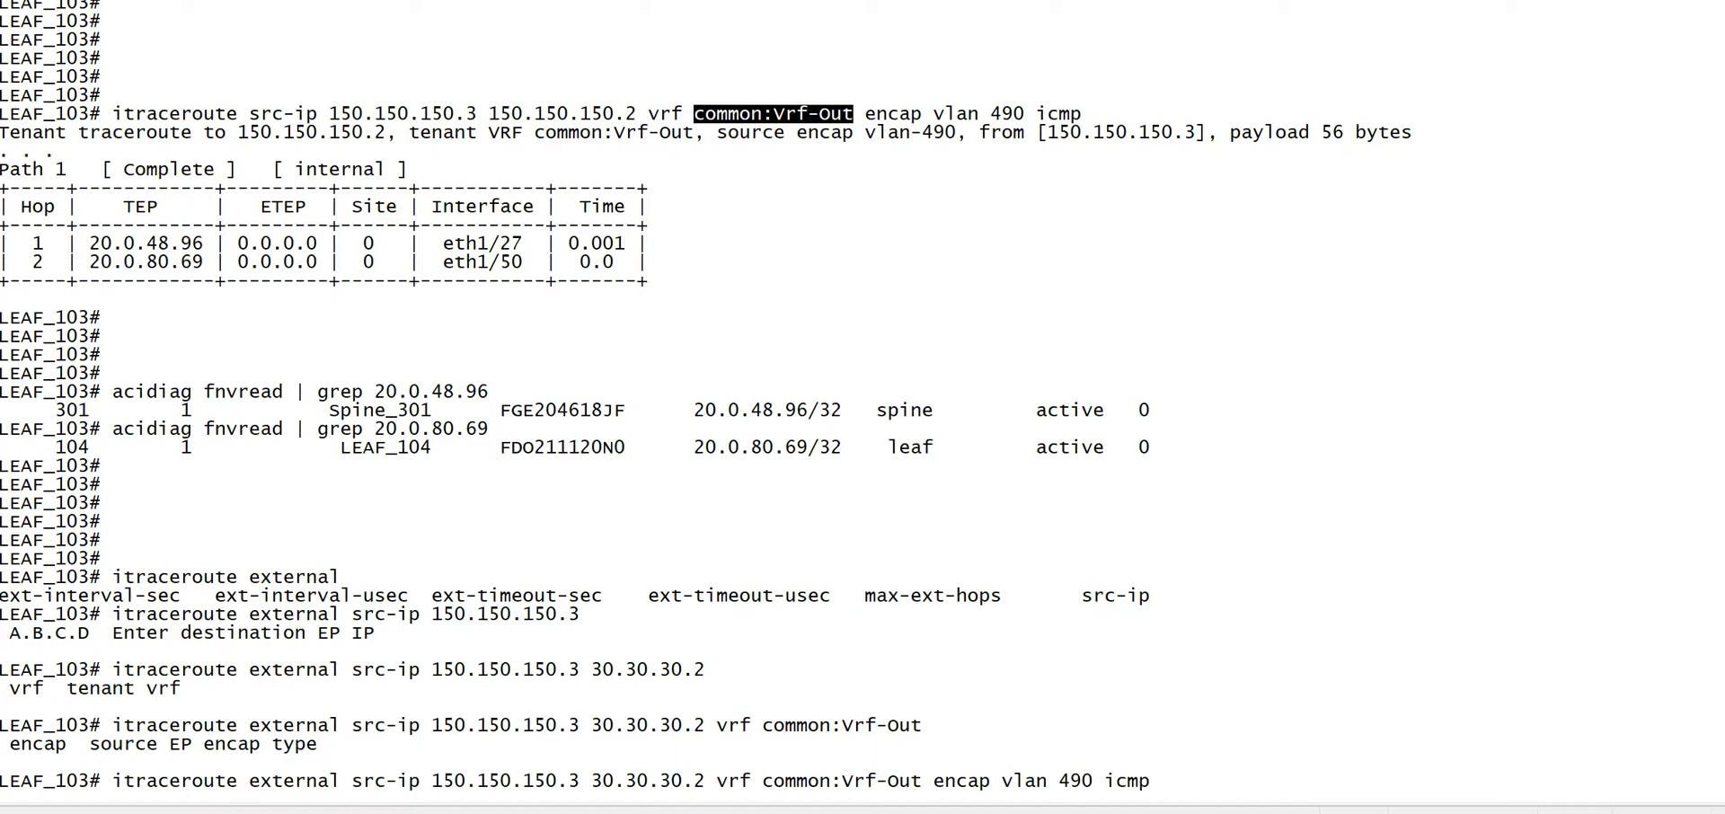
pyautogui.scroll(3)
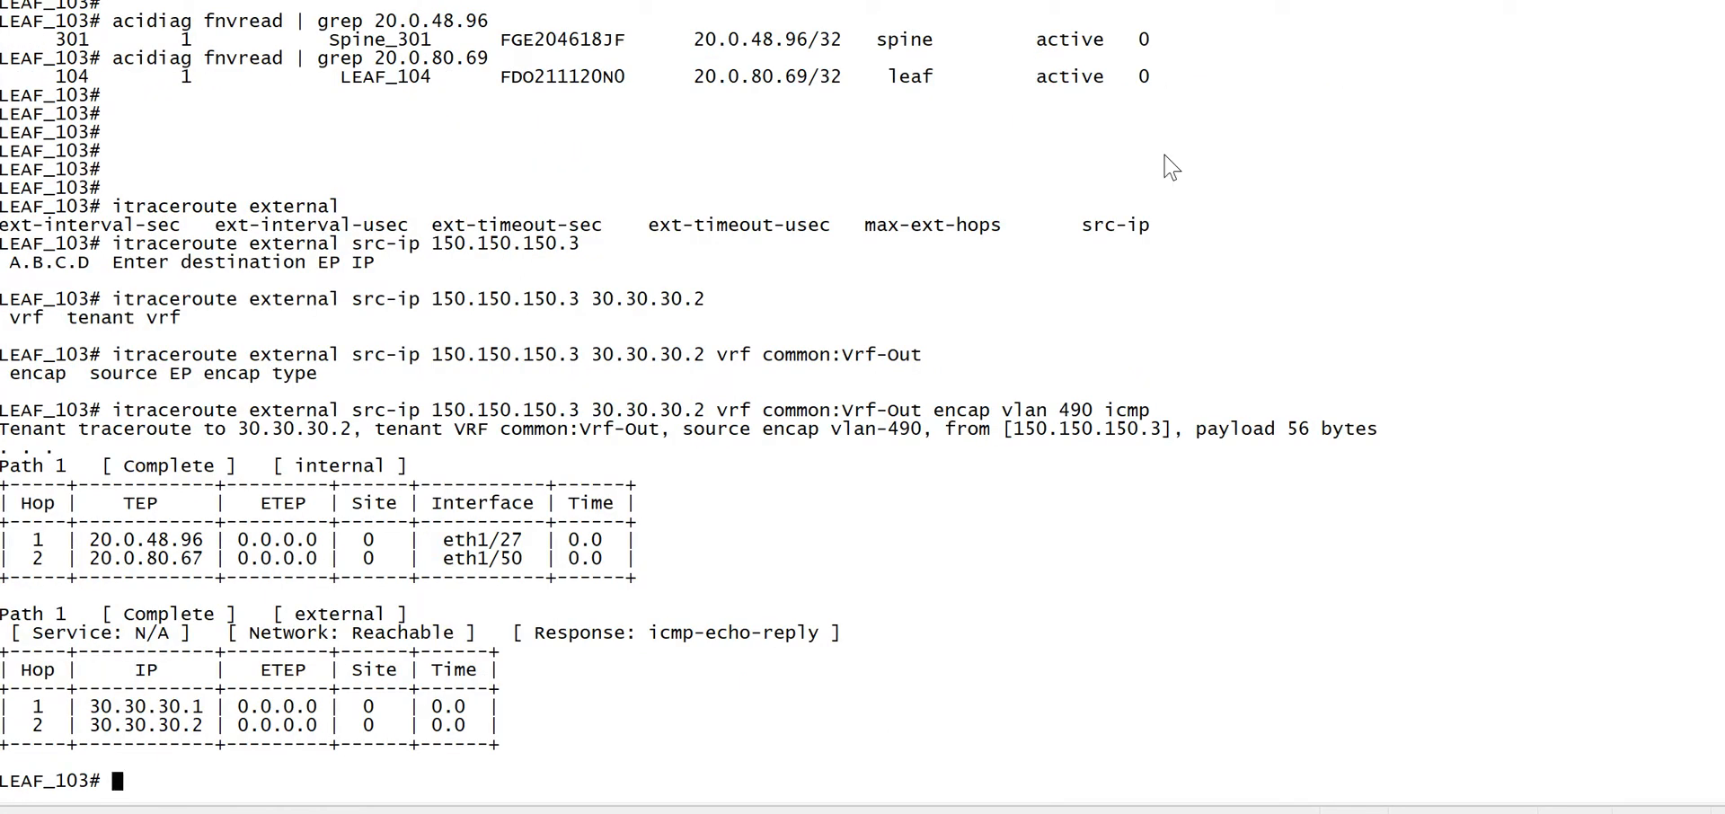
pyautogui.moveTo(118, 560)
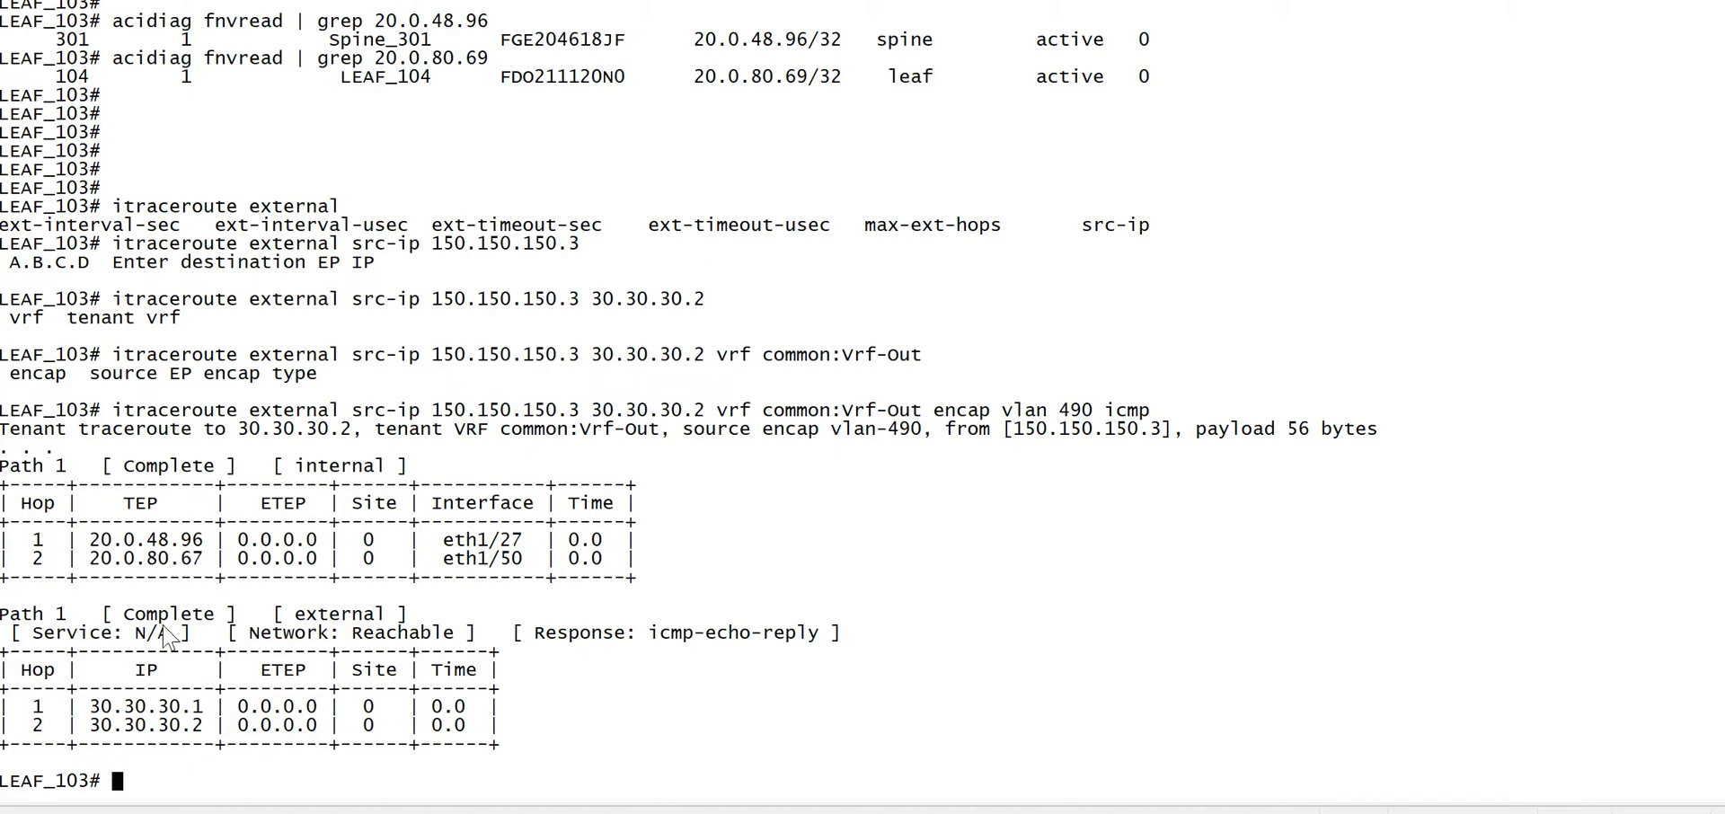
pyautogui.write('acidiag fn')
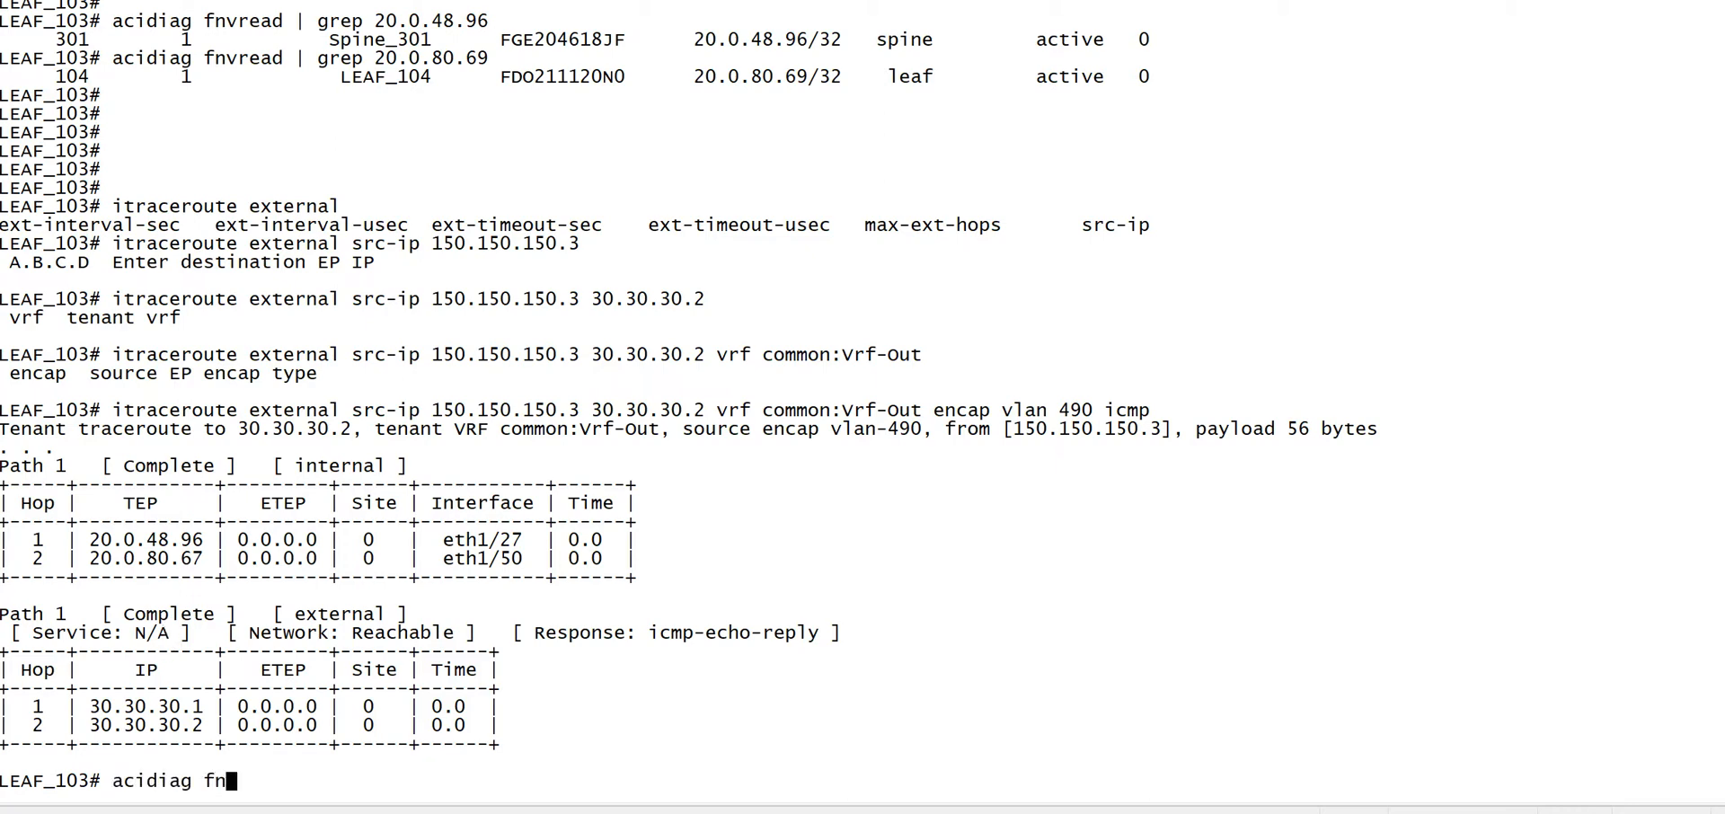
# Run acidiag fnvread | grep 20.0.80.67, identifying LEAF_102, and highlight eth1/27 and hop 30.30.30.2
pyautogui.write('vread | g')
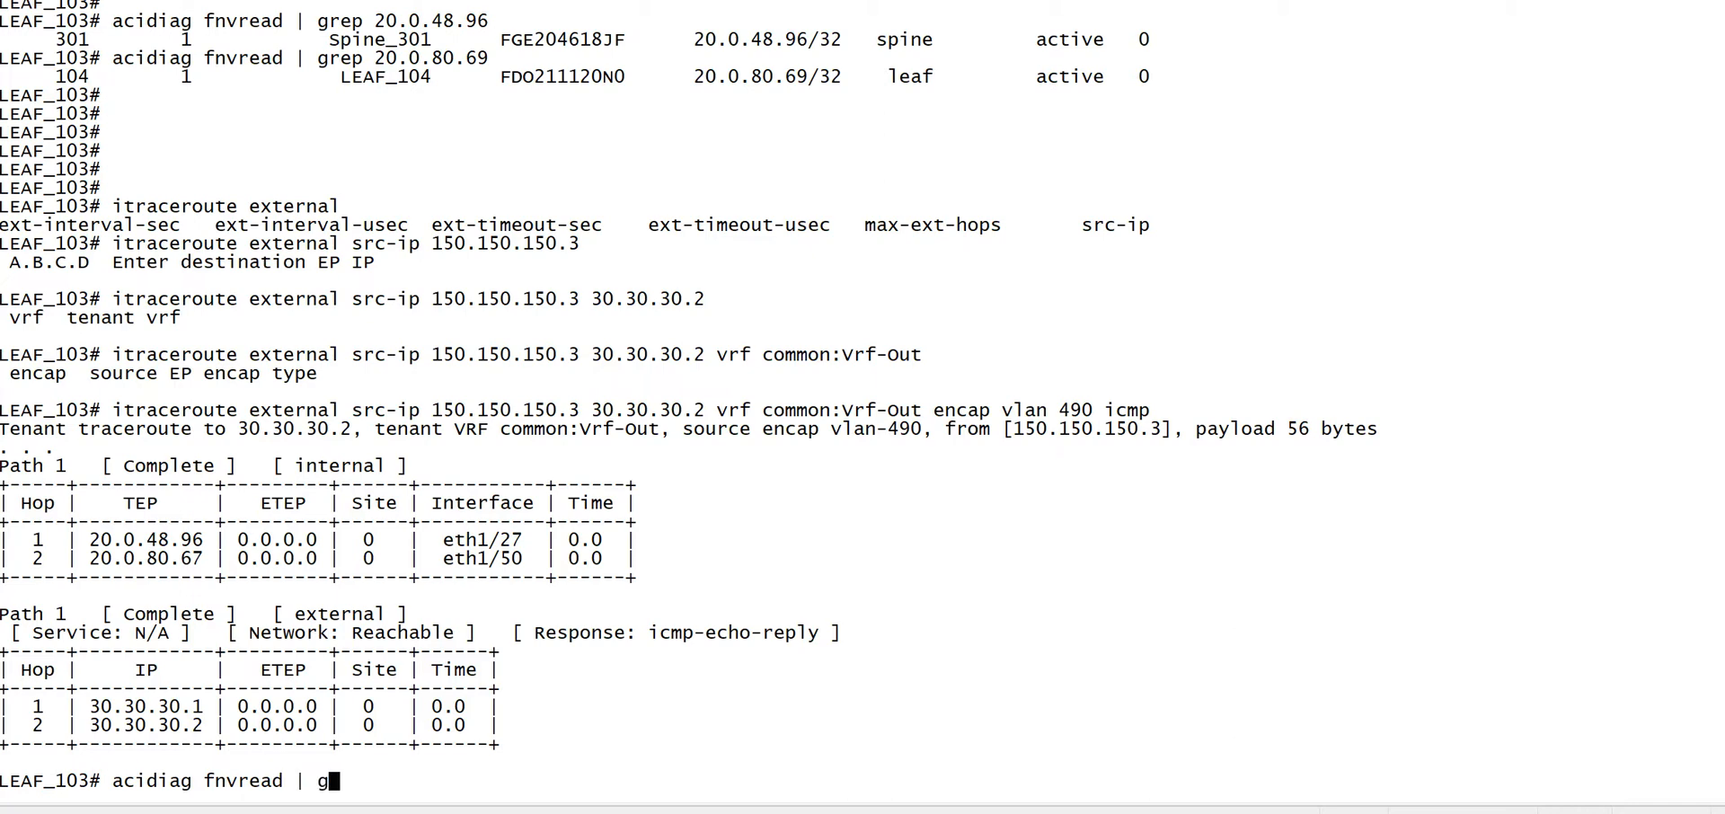
pyautogui.write('rep 20.0.80.67')
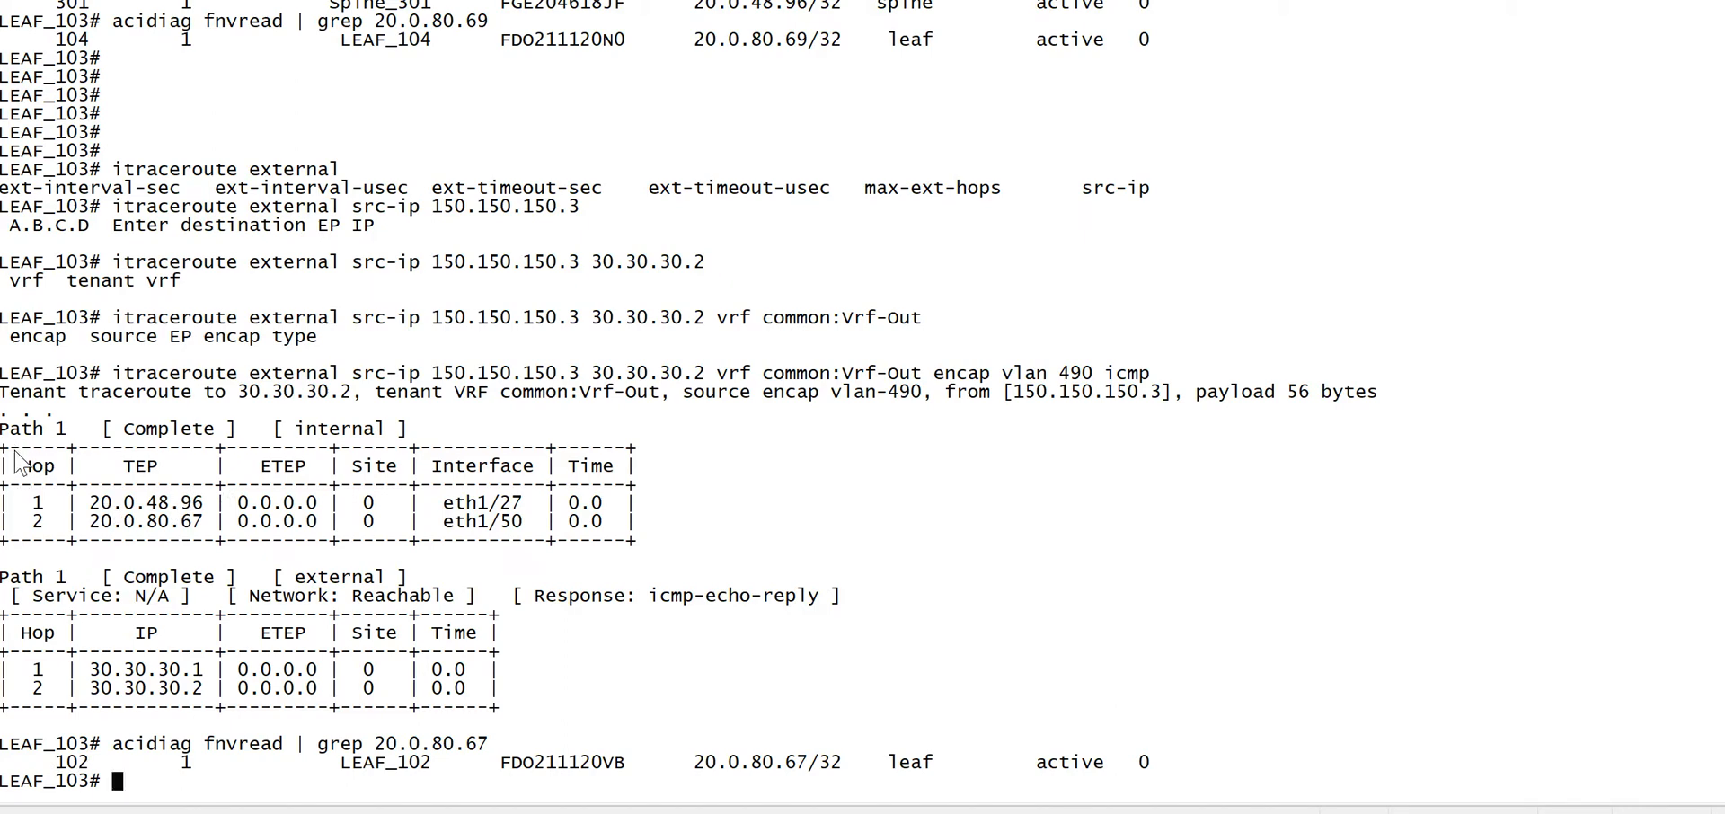
pyautogui.moveTo(11, 446); pyautogui.dragTo(632, 539)
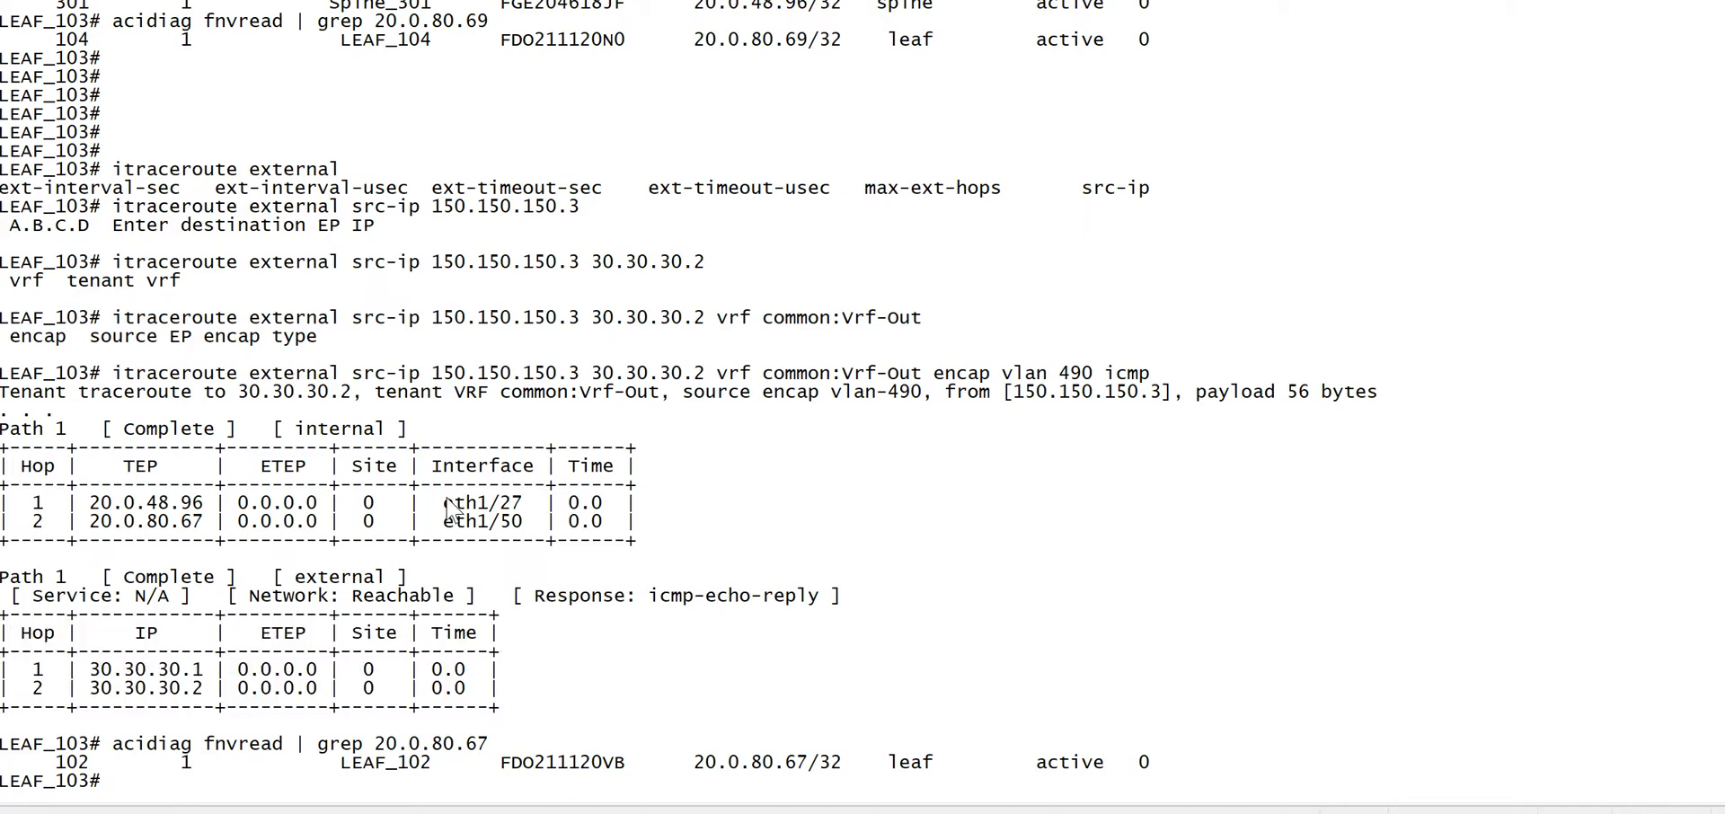
pyautogui.doubleClick(482, 503)
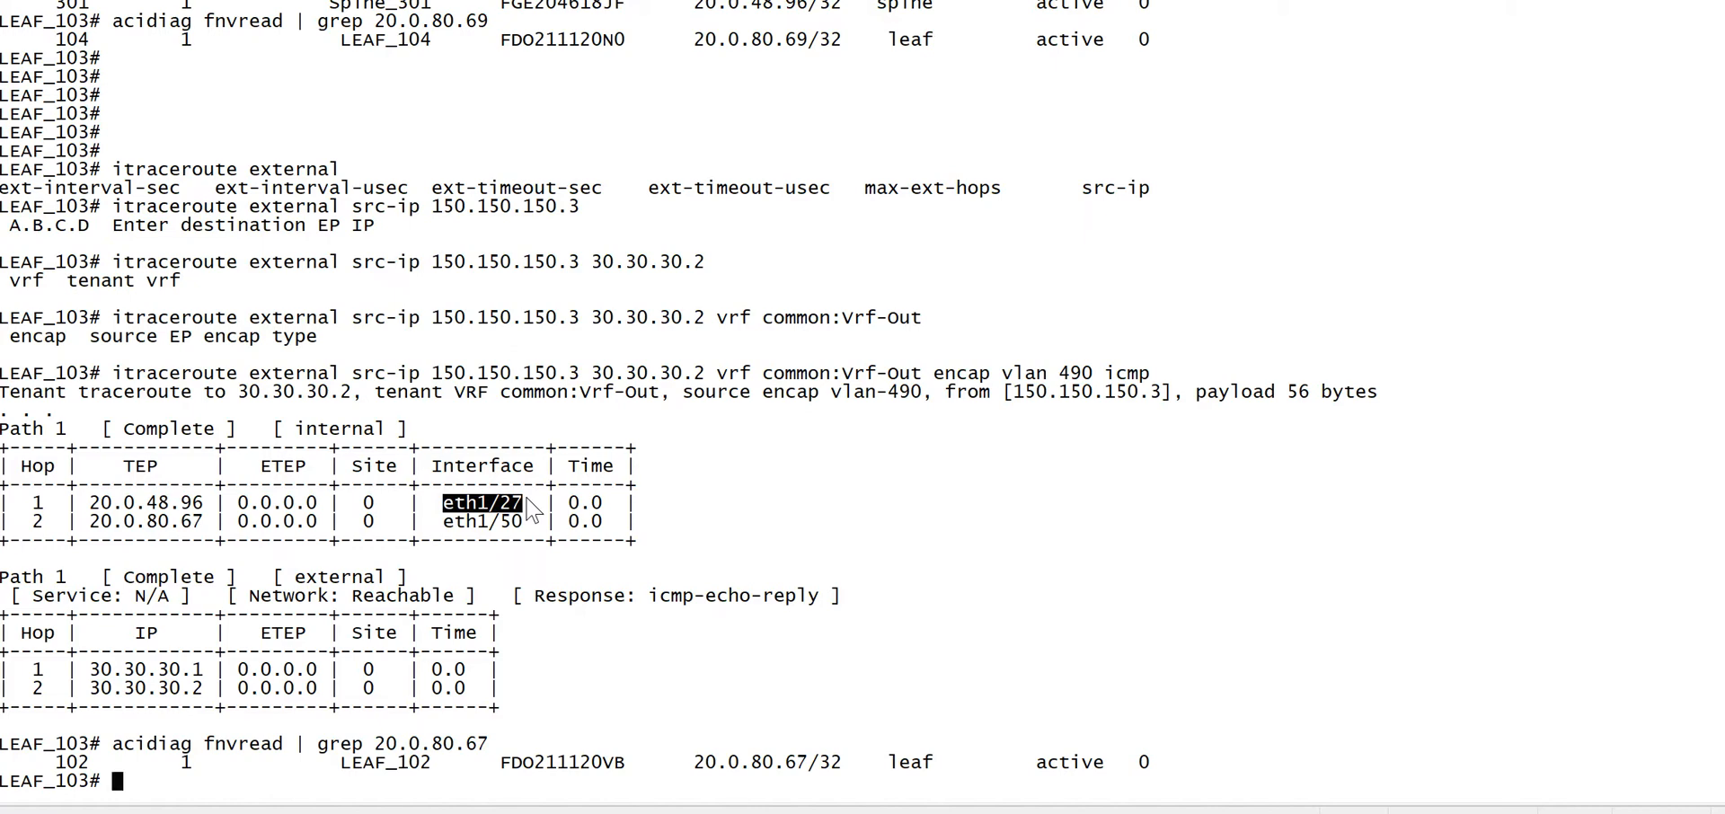
pyautogui.moveTo(176, 507)
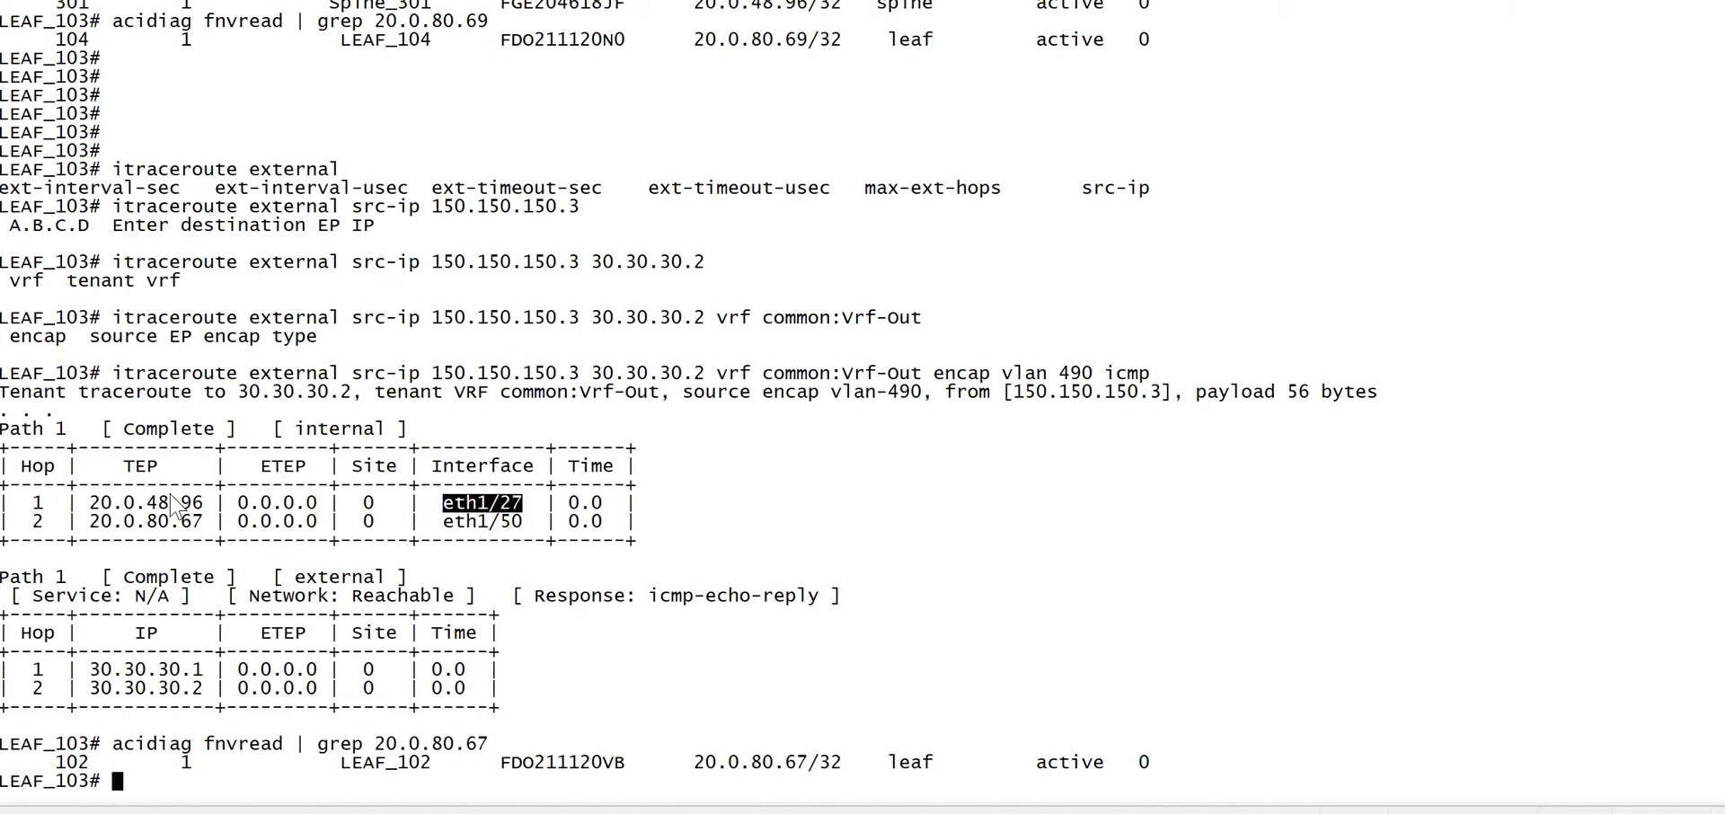
pyautogui.moveTo(463, 523)
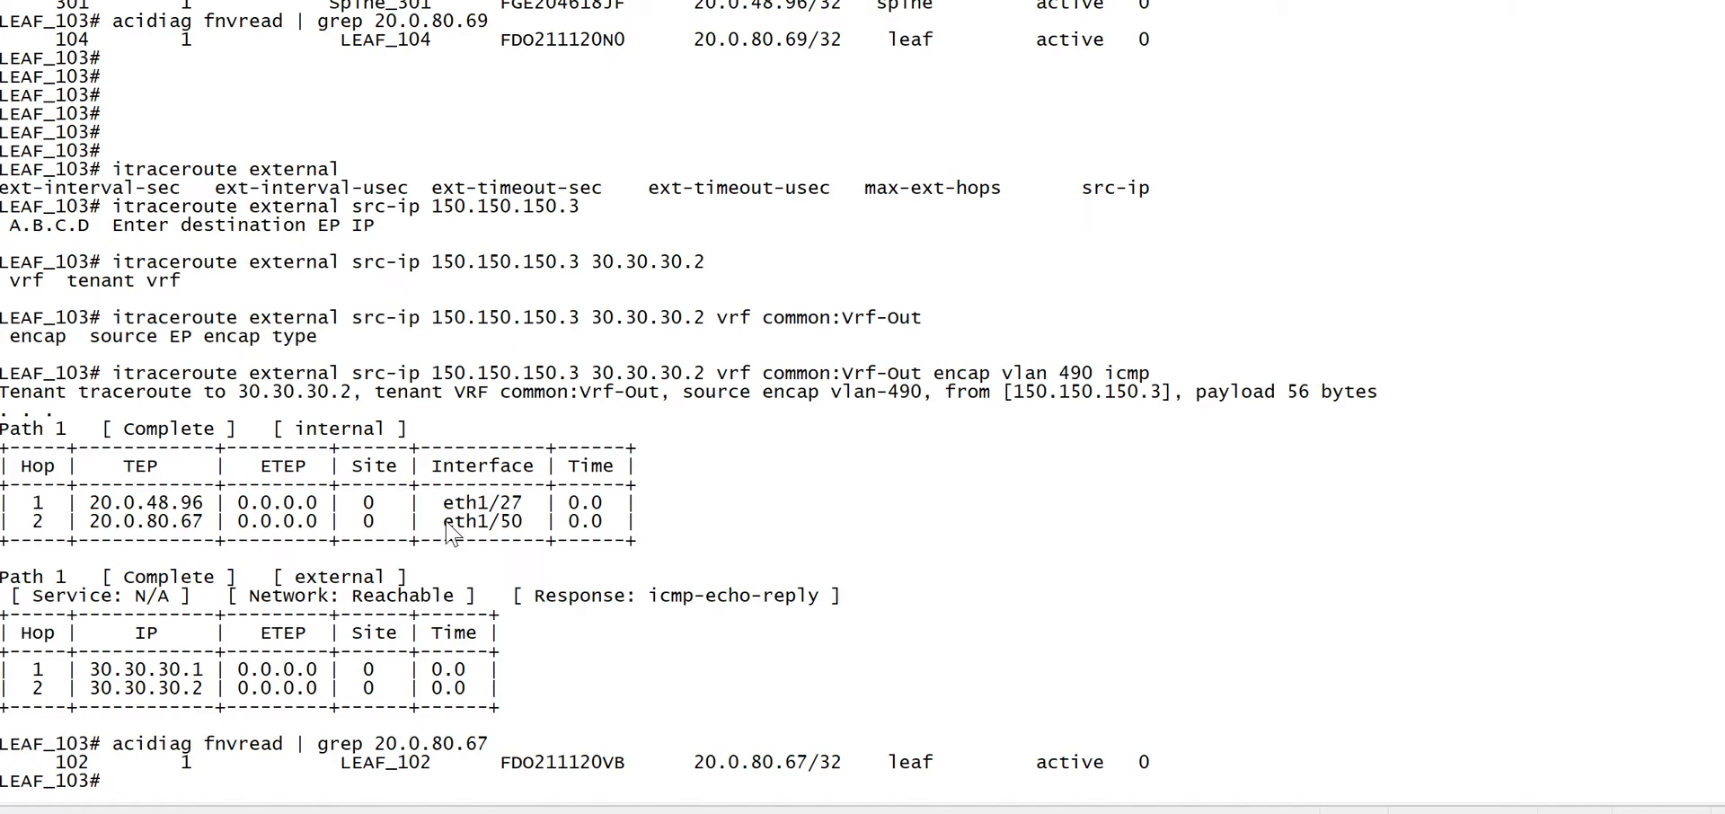
pyautogui.moveTo(379, 636)
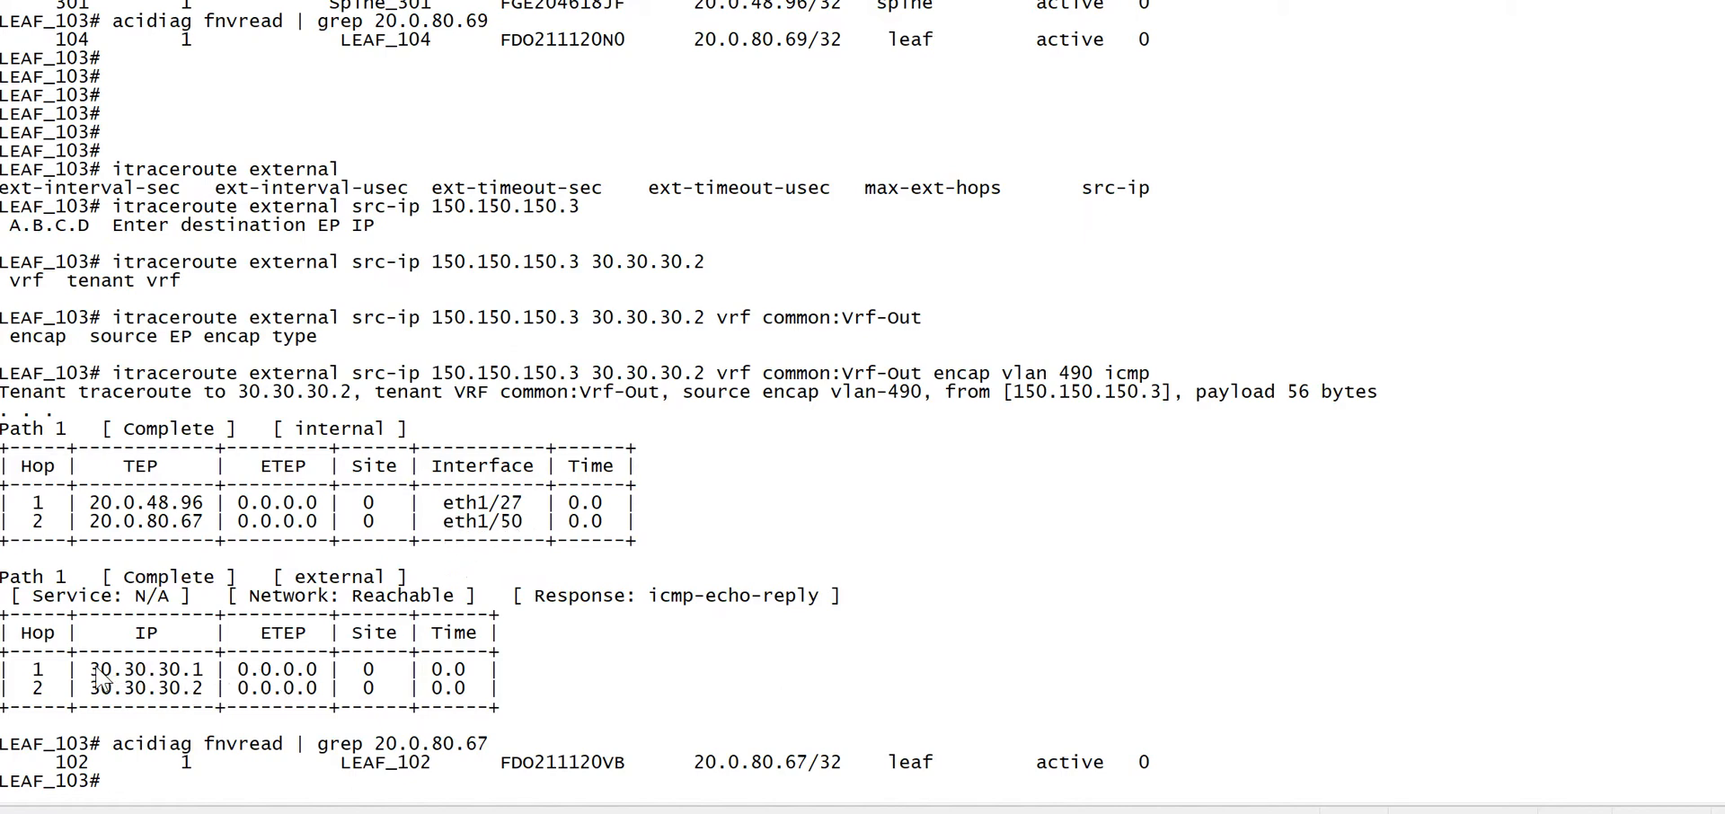
pyautogui.doubleClick(144, 669)
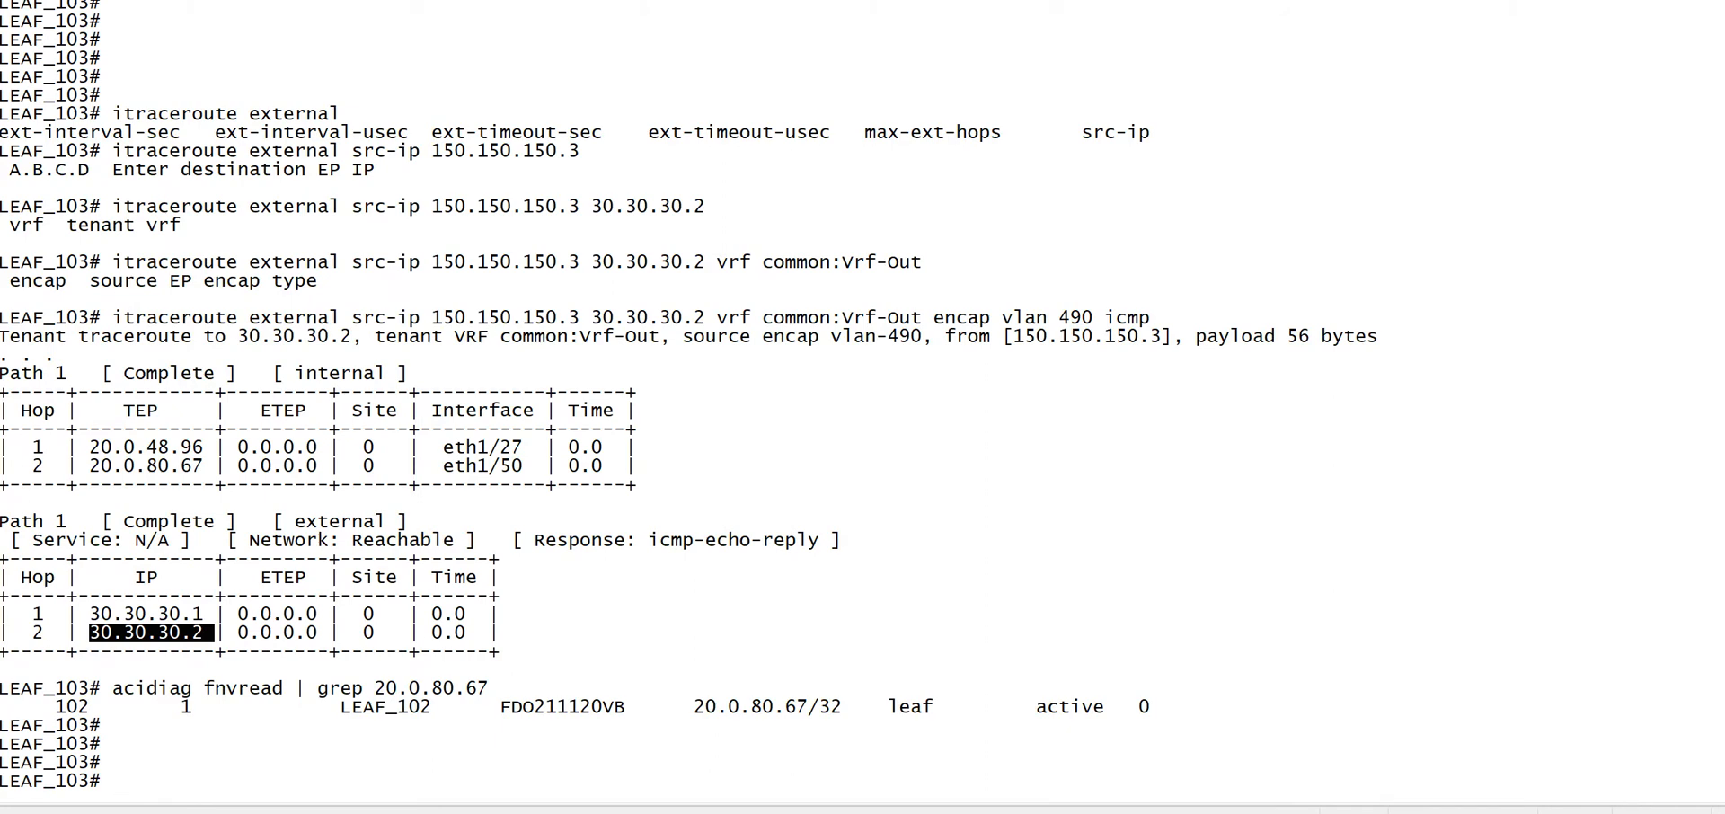
# Enter the external itraceroute command to 30.30.30.2 in VRF common:Vrf-Out and begin editing the vlan
pyautogui.write('itraceroute external src-ip 150.150.150.3 30.30.30.2 vrf common:Vrf-Out encap vlan 490 icmp')
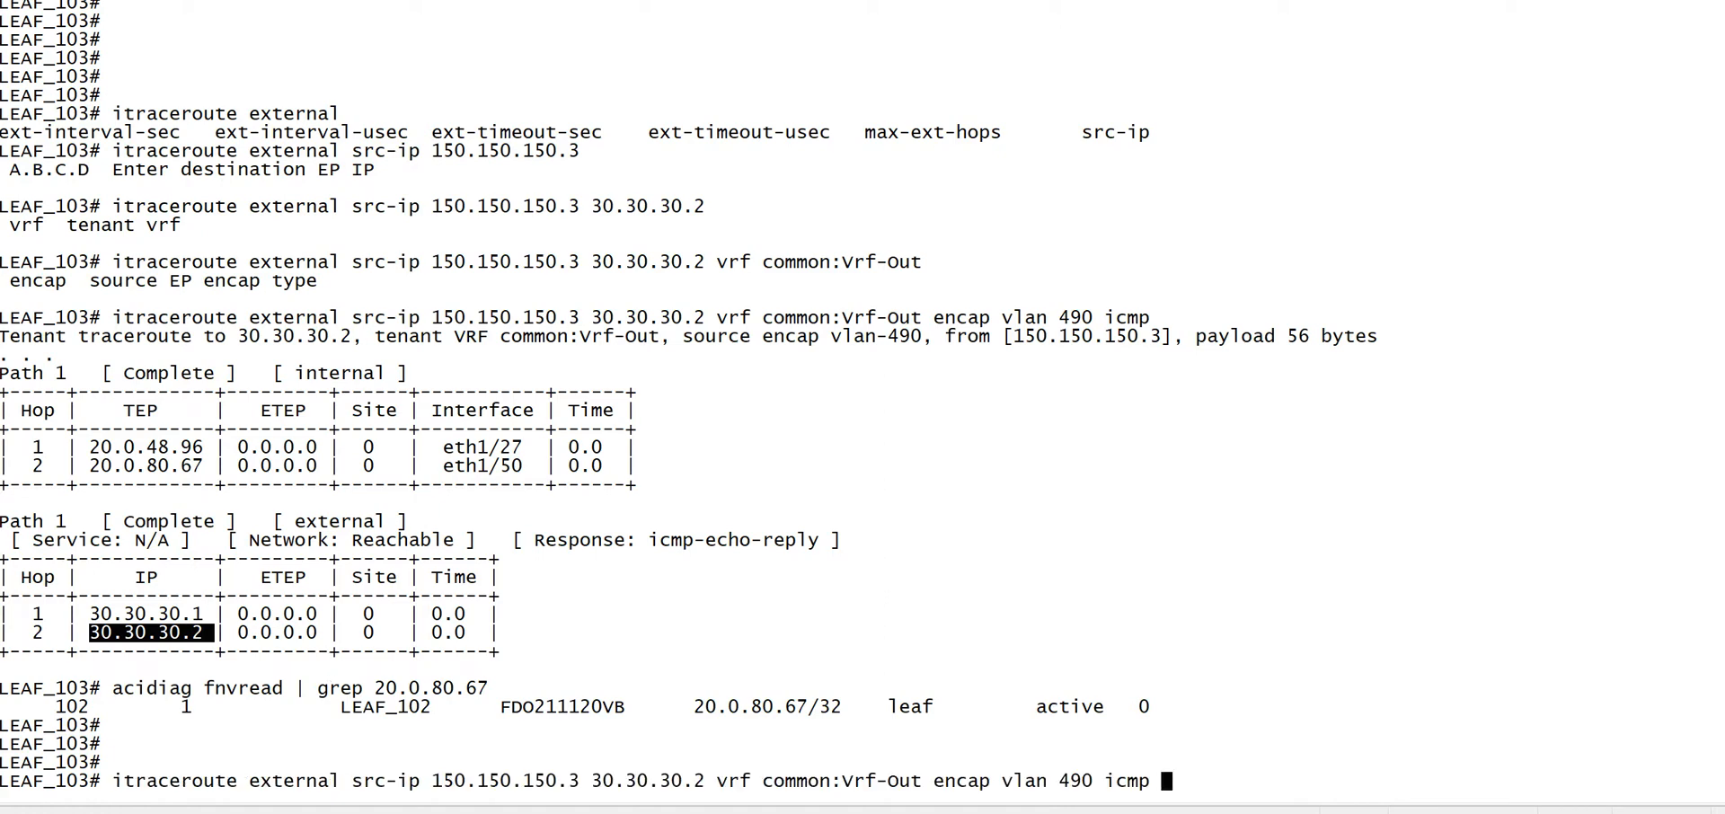
pyautogui.moveTo(582, 792)
pyautogui.write('1')
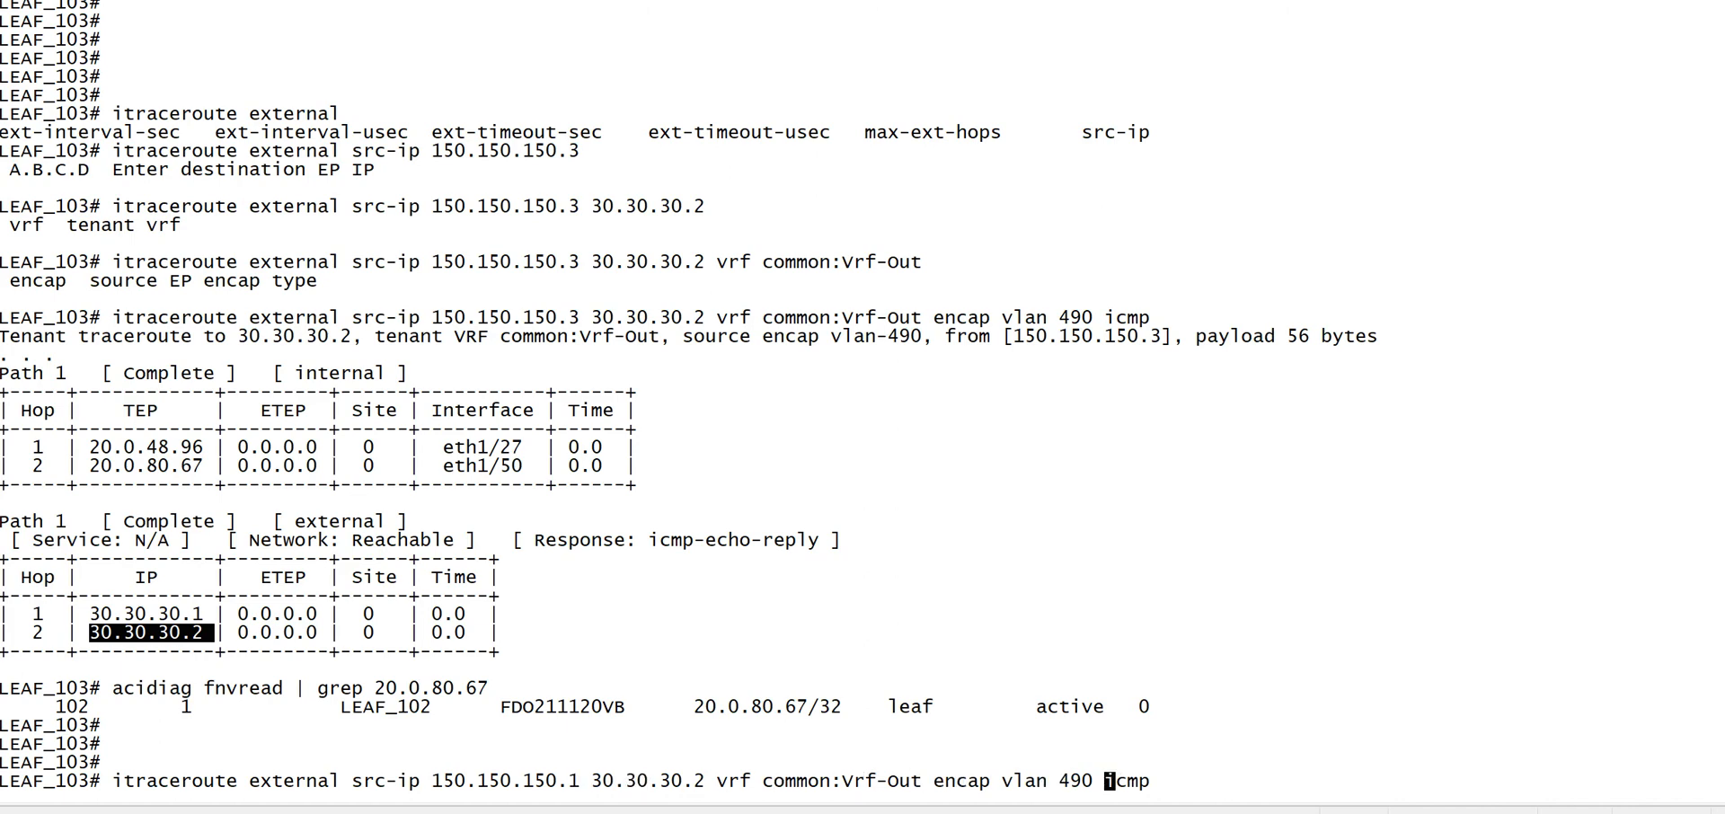
pyautogui.press('Left')
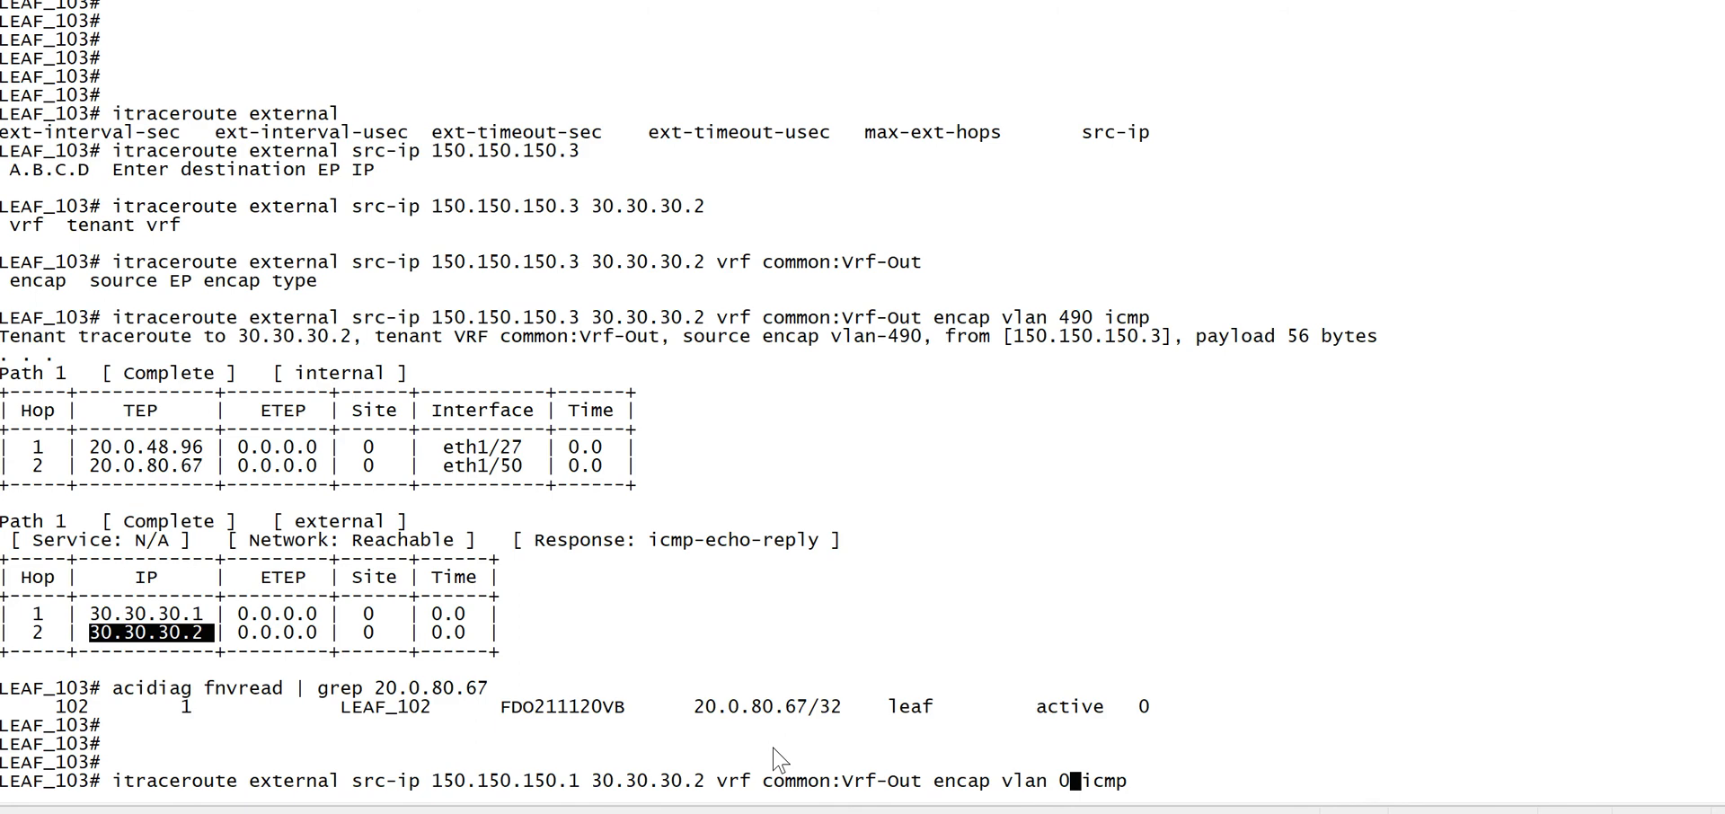
pyautogui.moveTo(654, 778)
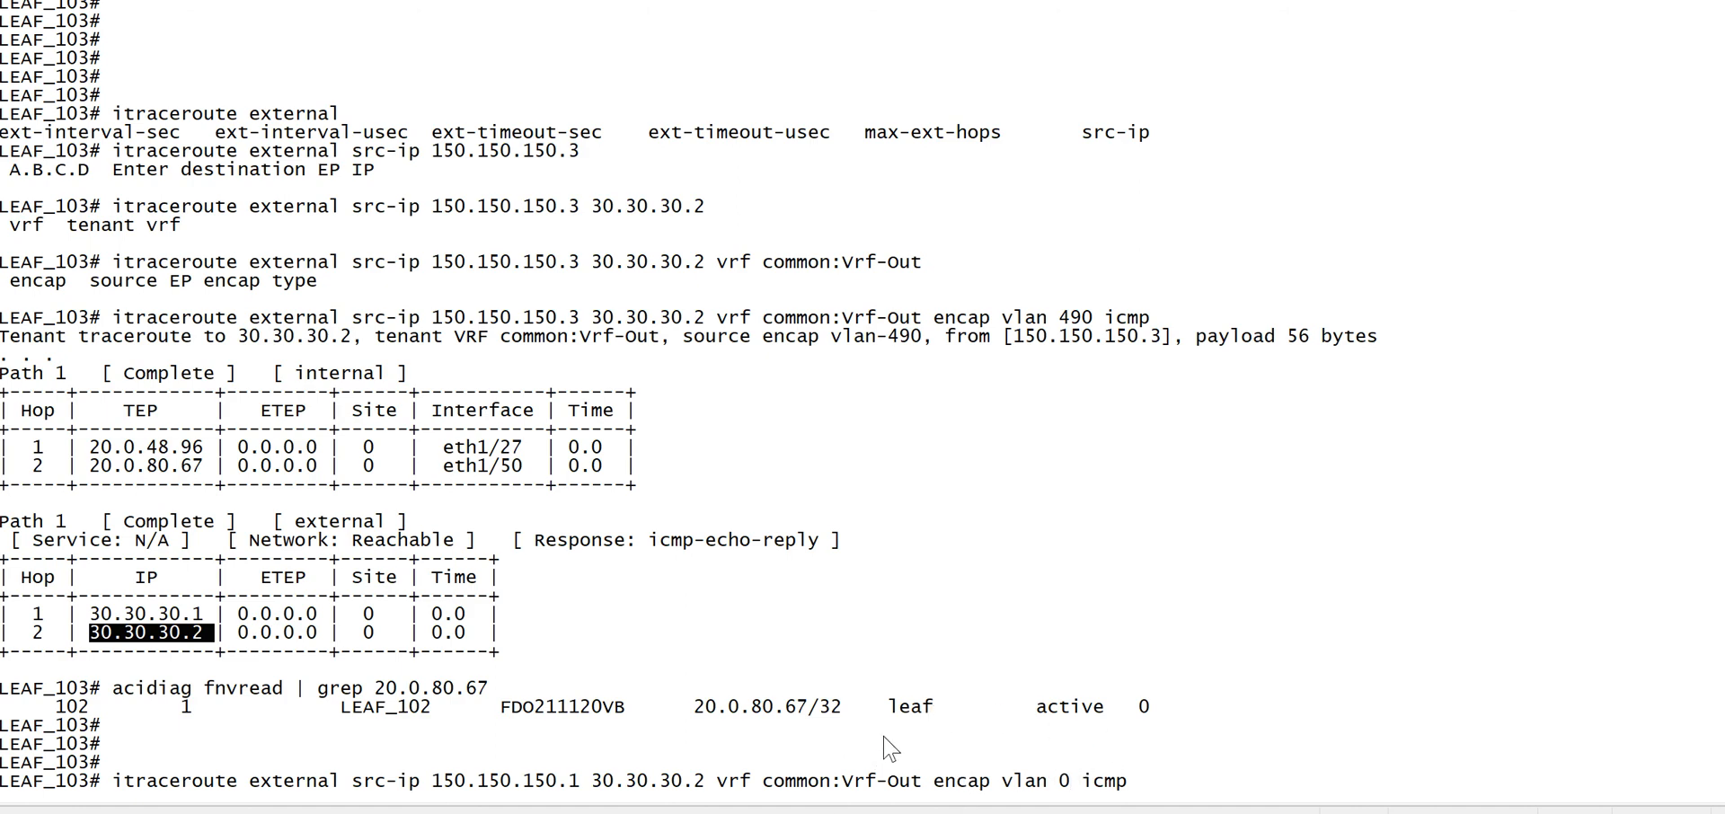
pyautogui.moveTo(1089, 708)
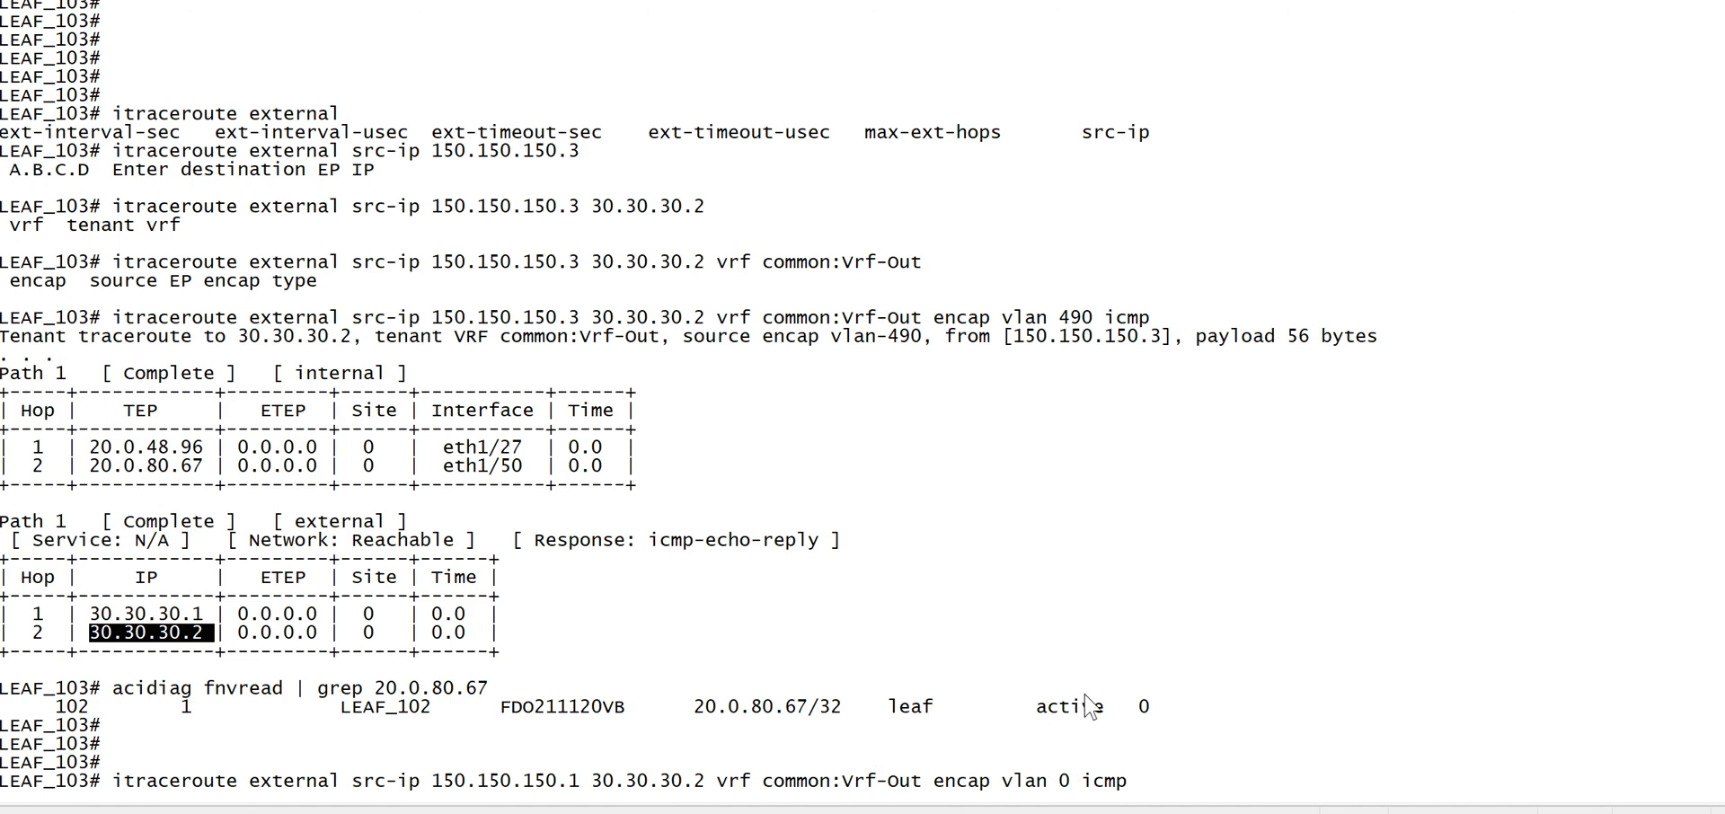